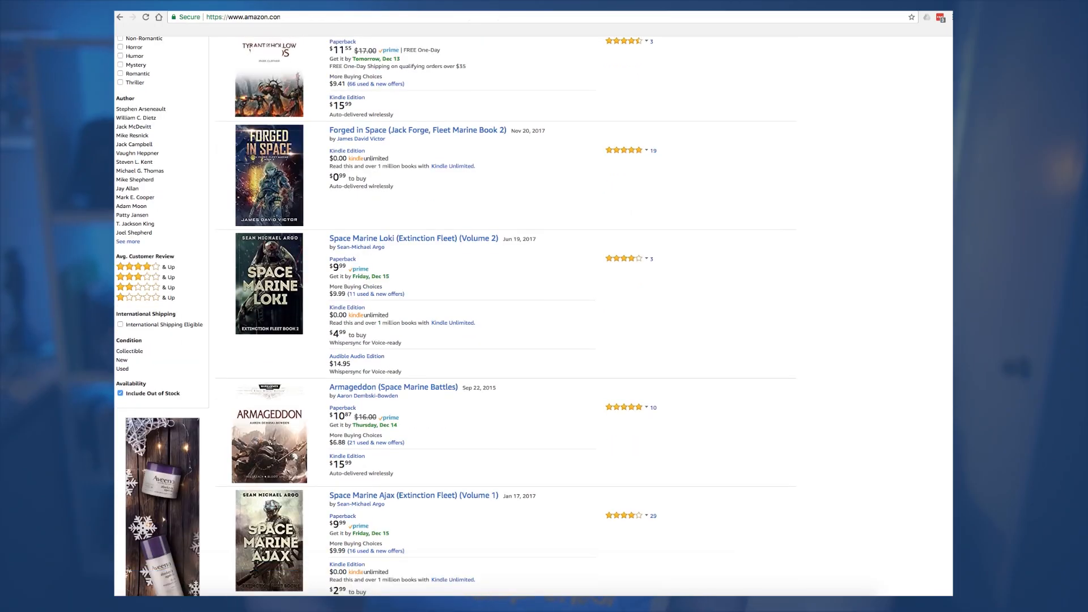
# - Scroll the Google results for 'space marine ajax free pdf' and pick a pirate download result
pyautogui.scroll(-3)
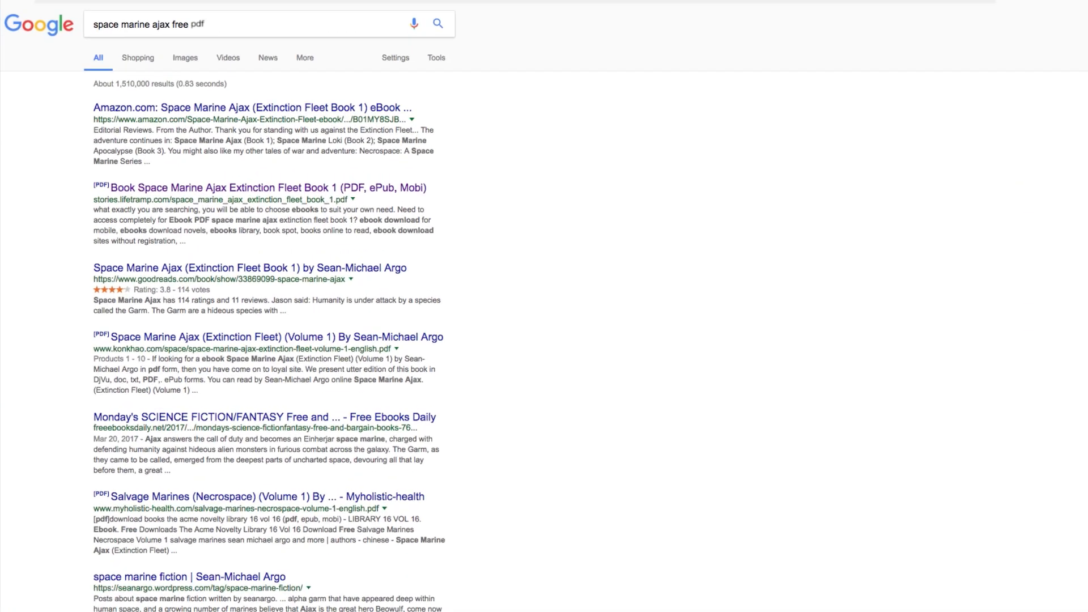
pyautogui.scroll(-3)
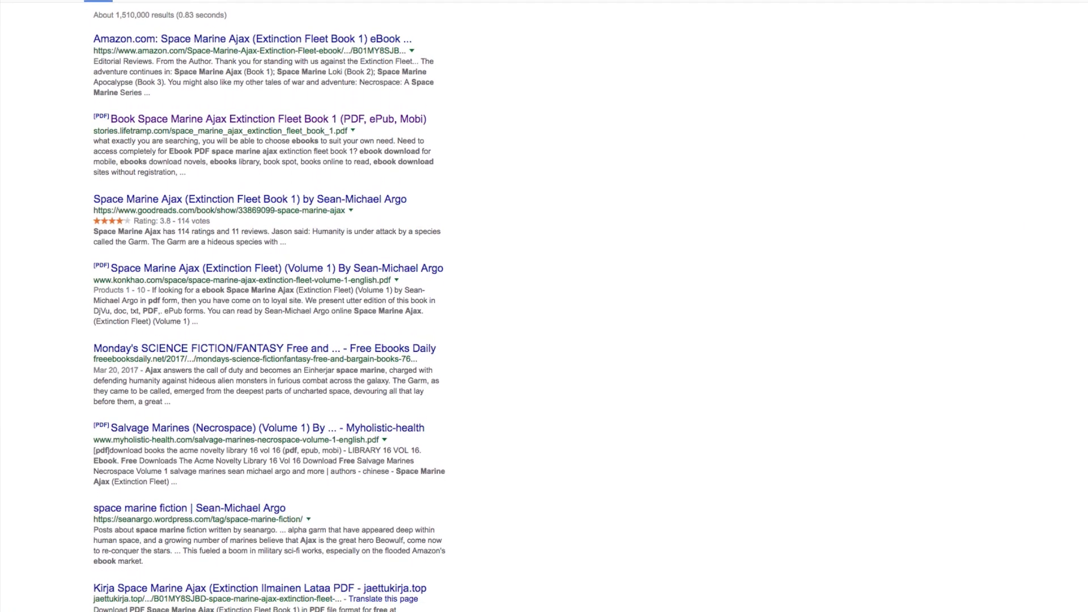
pyautogui.scroll(-3)
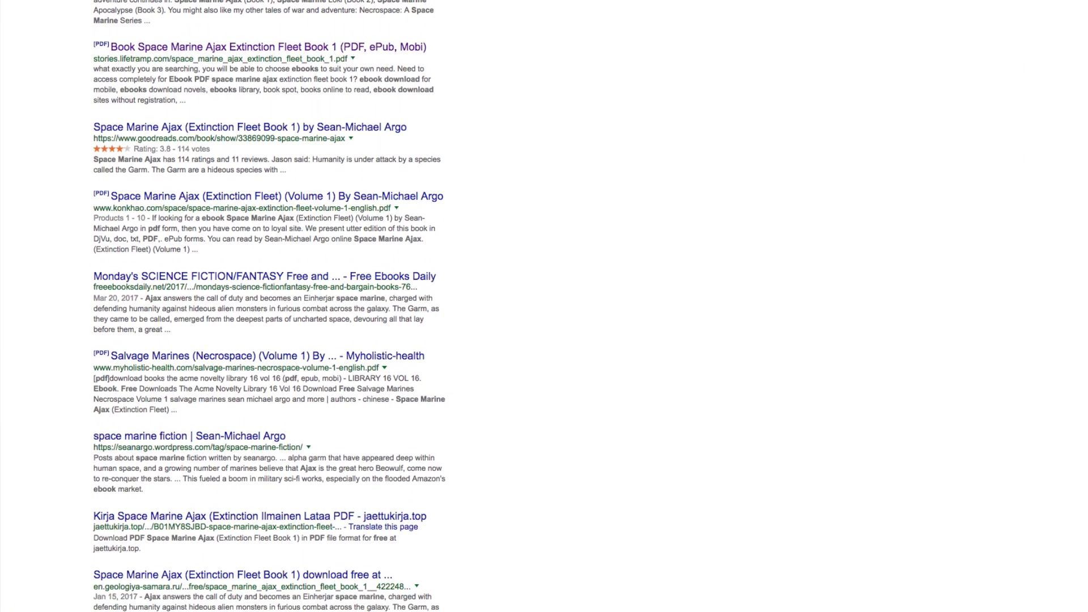
pyautogui.click(122, 94)
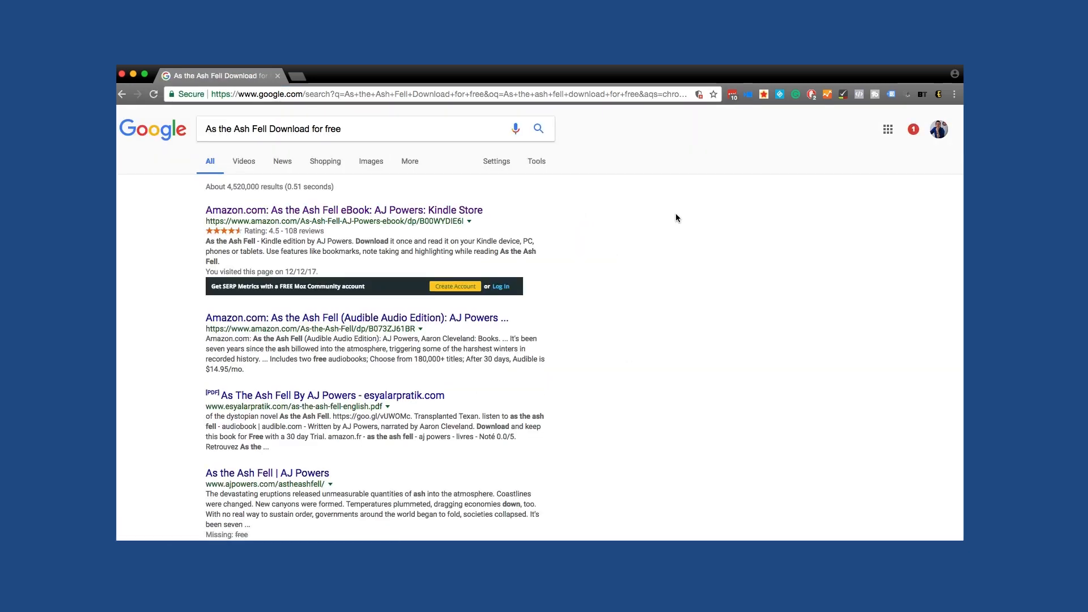
pyautogui.moveTo(387, 214)
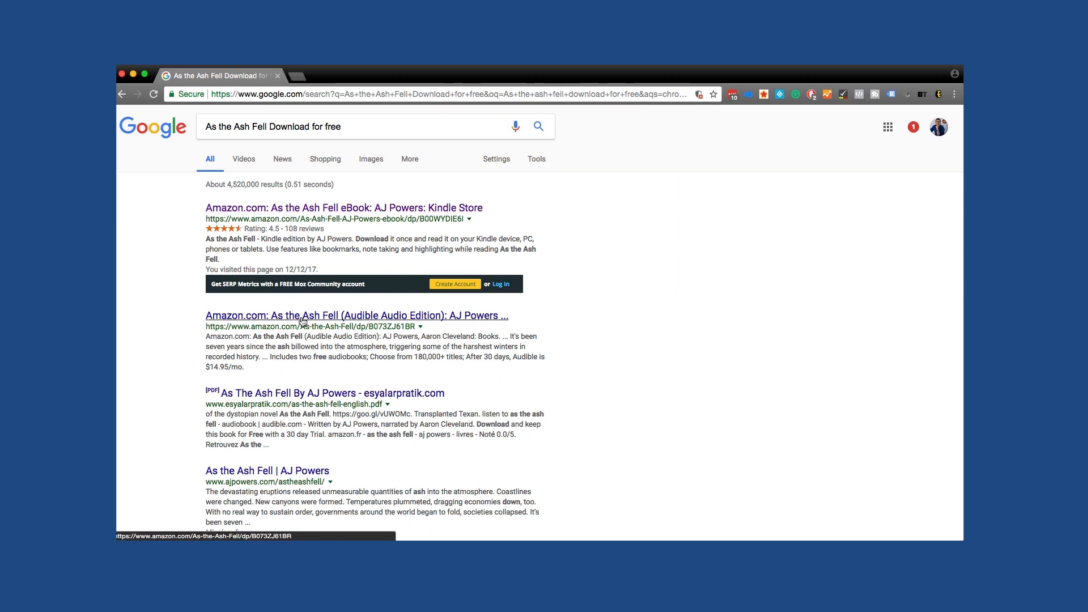
pyautogui.scroll(-3)
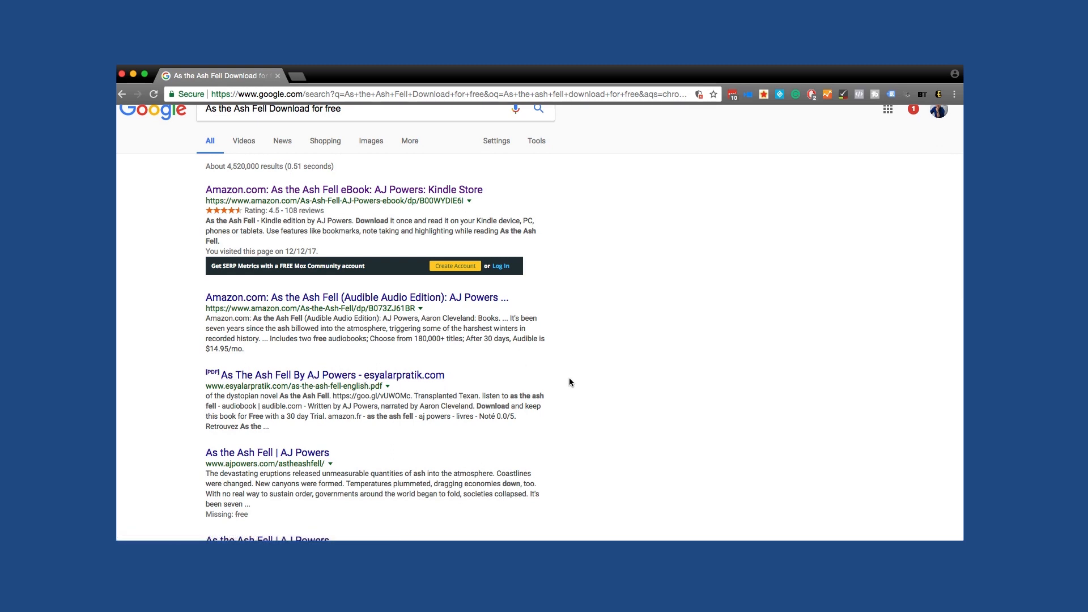
pyautogui.moveTo(562, 365)
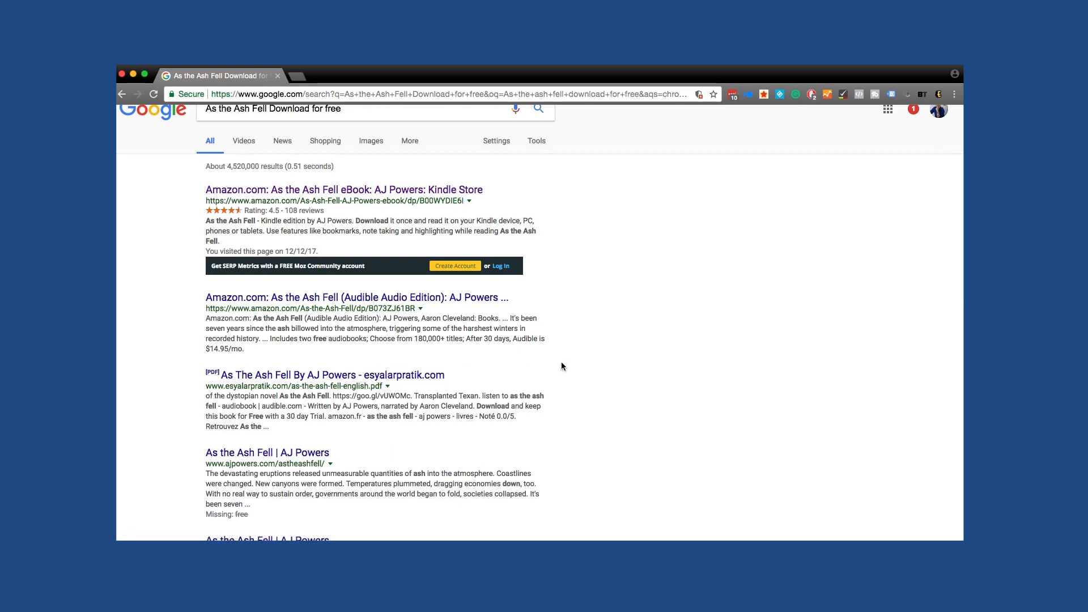
pyautogui.moveTo(588, 352)
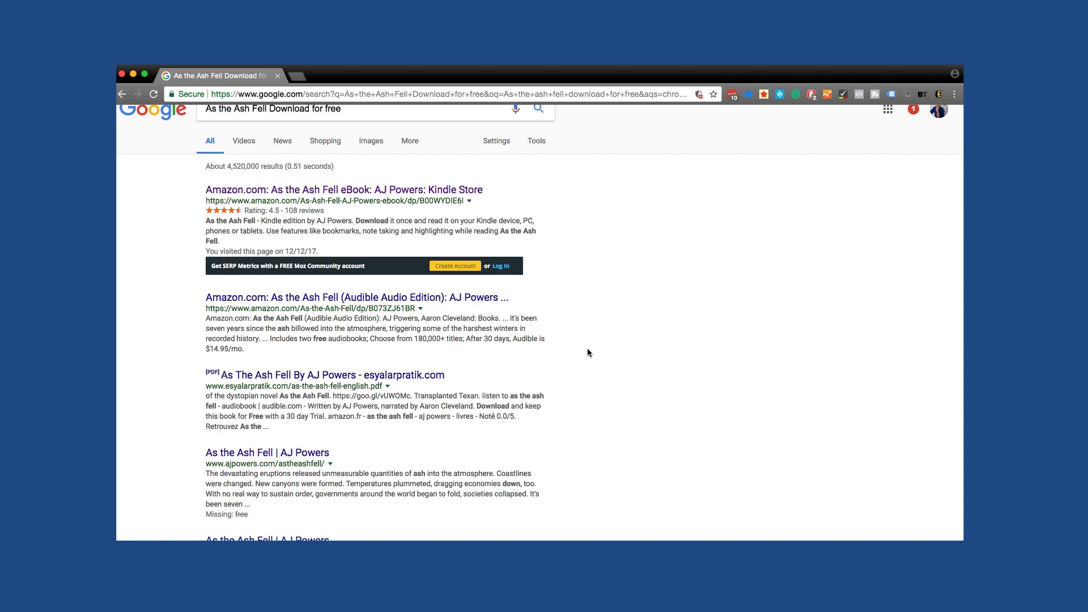
pyautogui.moveTo(422, 383)
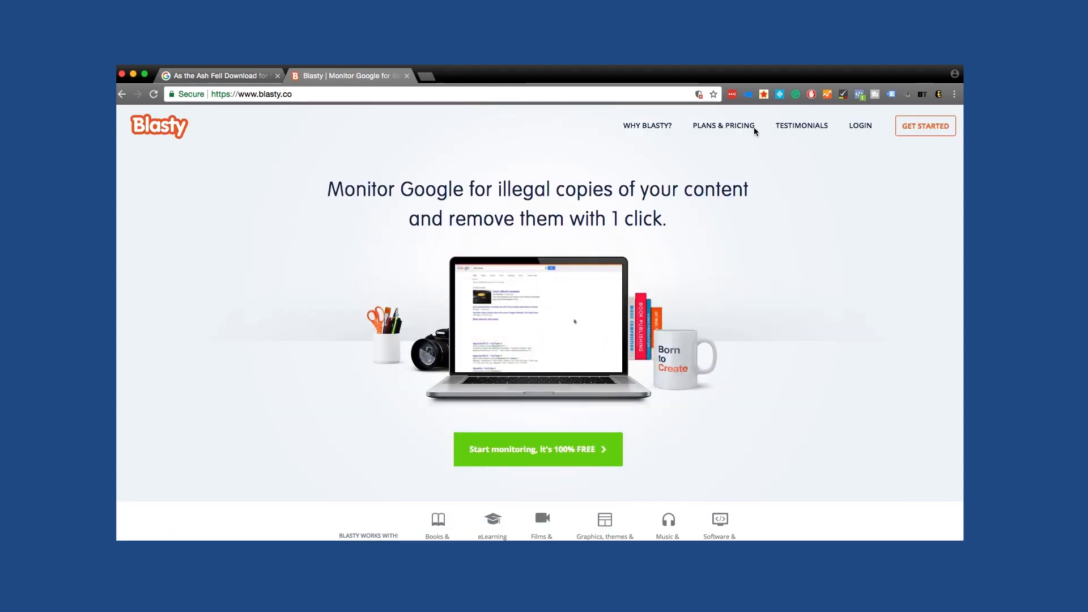
pyautogui.moveTo(724, 126)
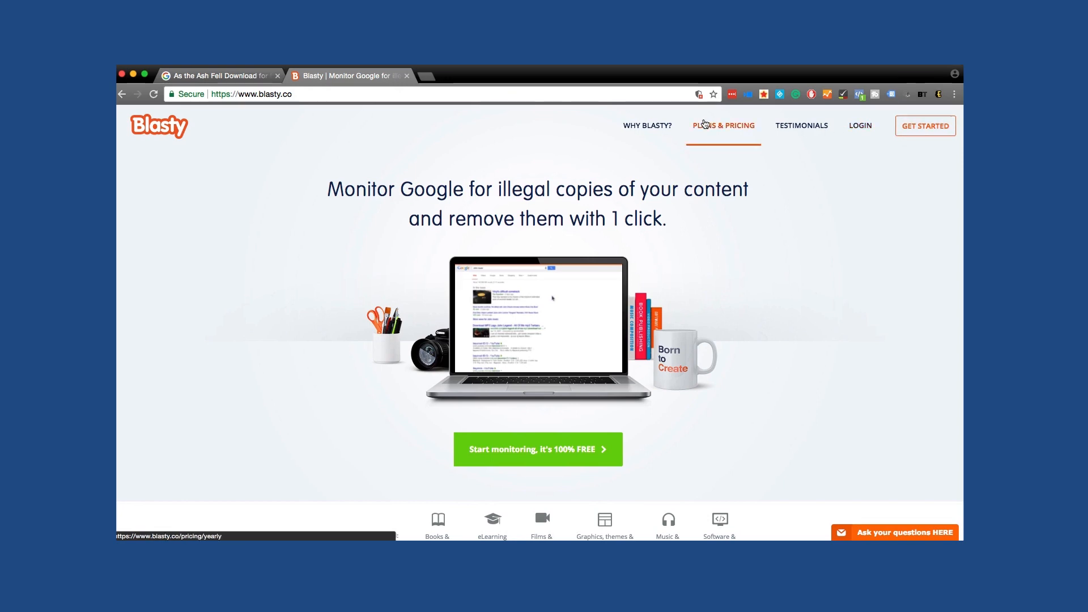
# - Review Blasty's yearly plans: Basic $6.49 and Full Power $12.99 monthly, with Auto-Blast
pyautogui.click(723, 126)
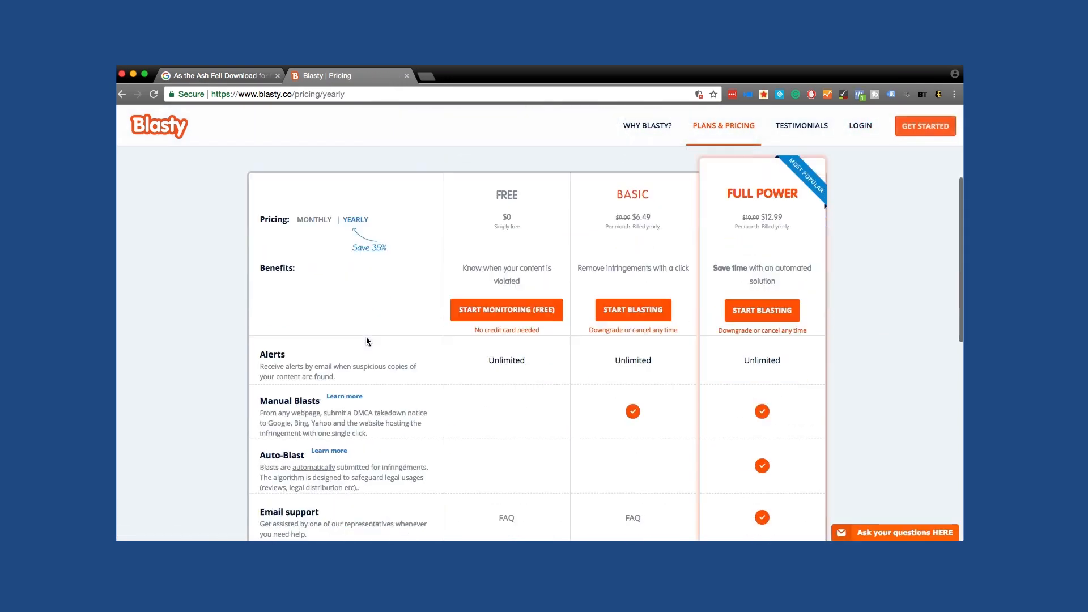
pyautogui.moveTo(506, 360)
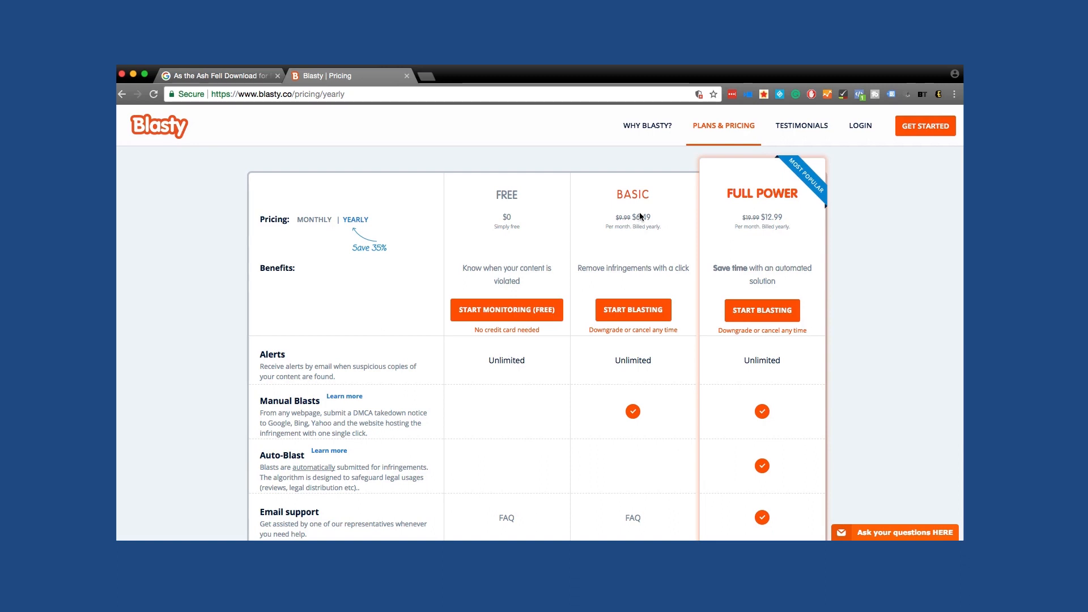
pyautogui.scroll(-3)
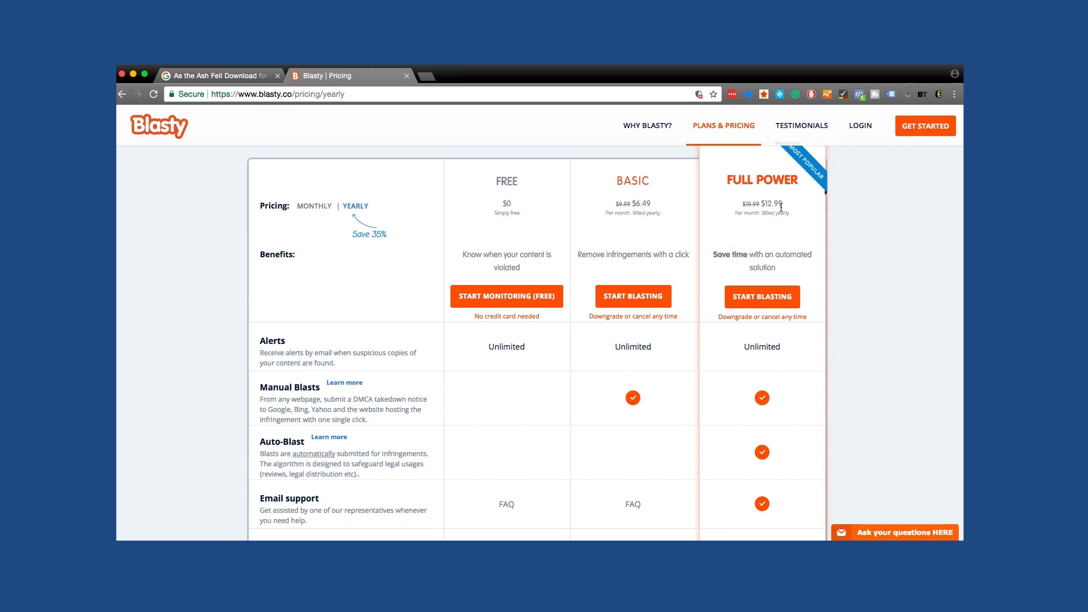
pyautogui.scroll(-3)
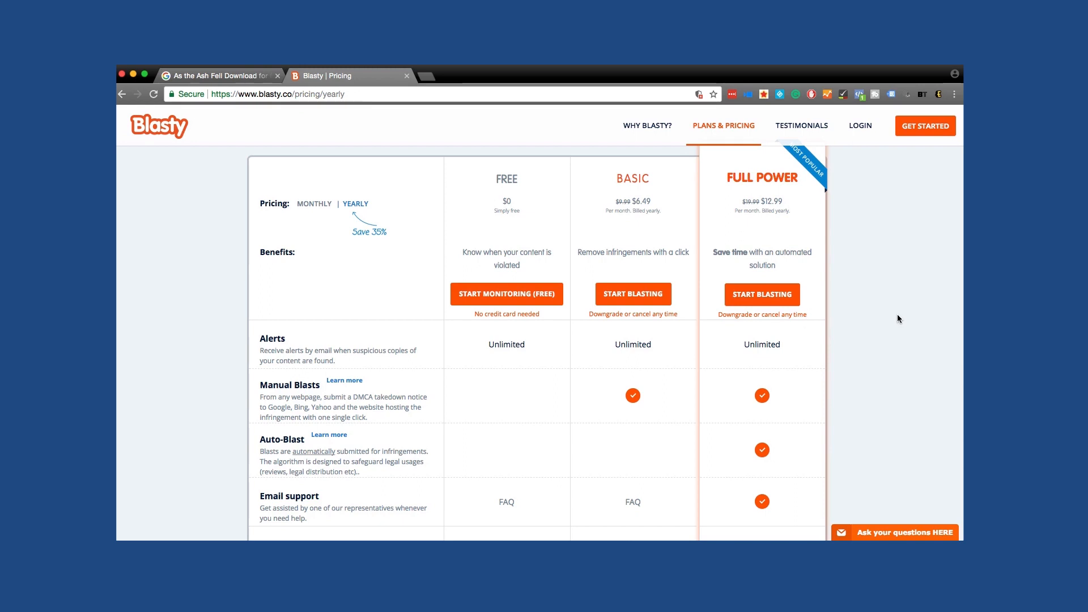
pyautogui.scroll(-3)
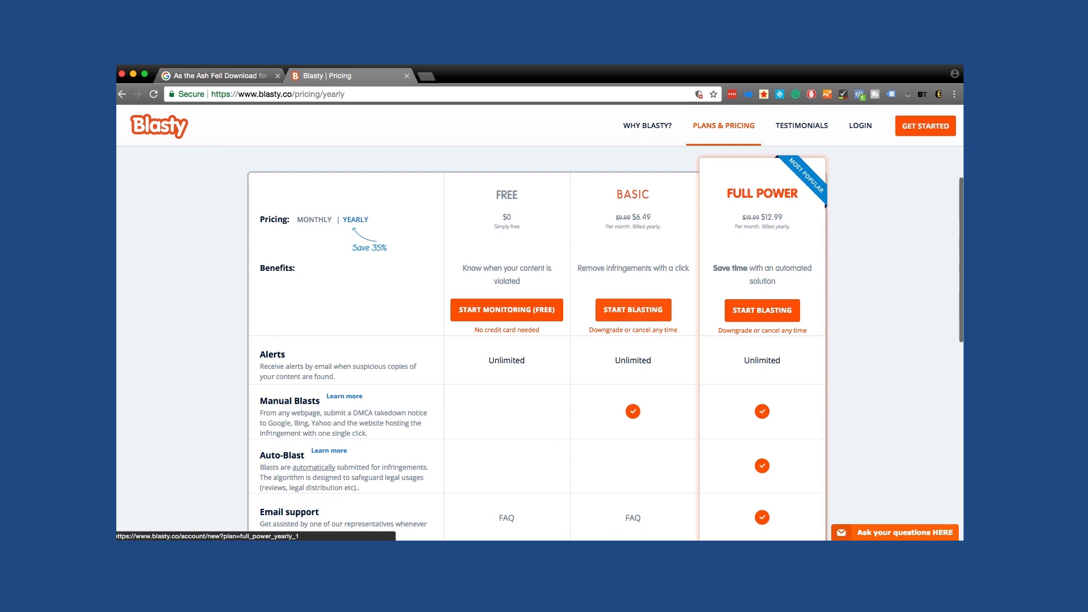
# - Start the Basic yearly sign-up as a content creator with Books & audiobooks as content
pyautogui.click(633, 309)
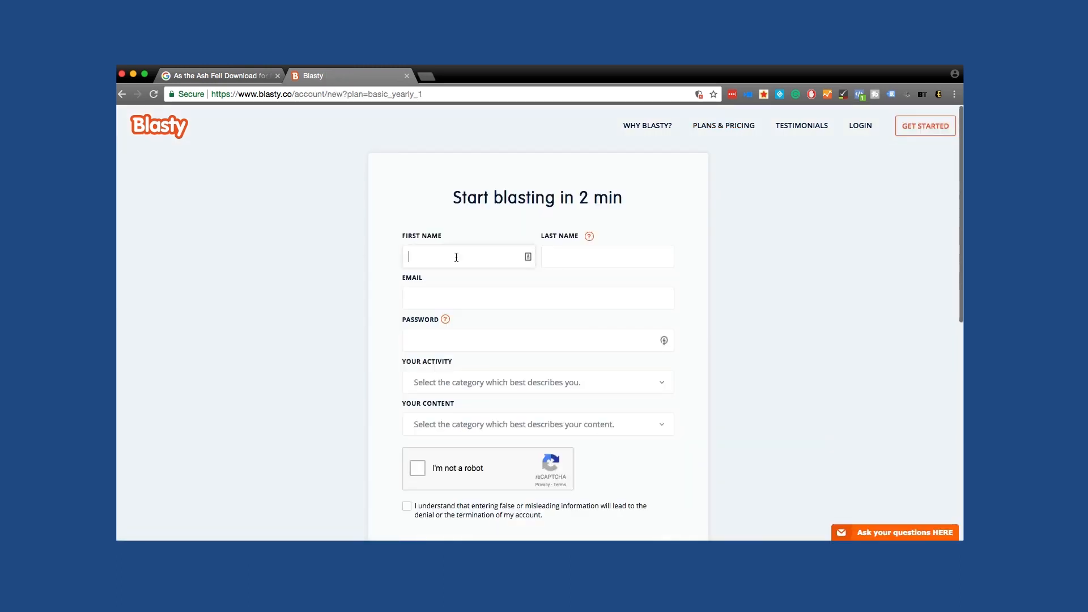
pyautogui.click(537, 383)
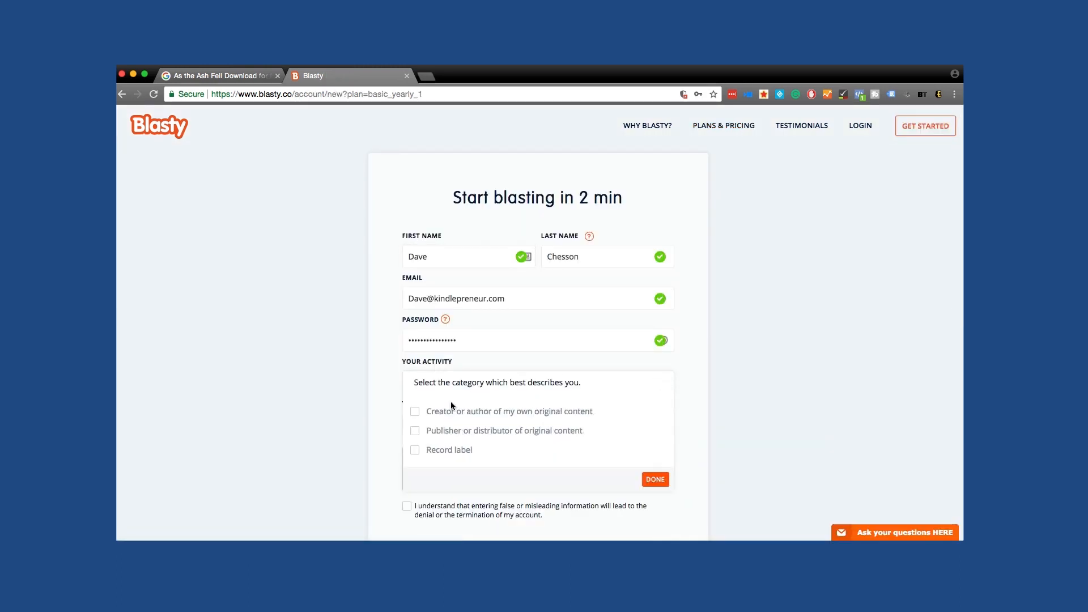
pyautogui.click(414, 395)
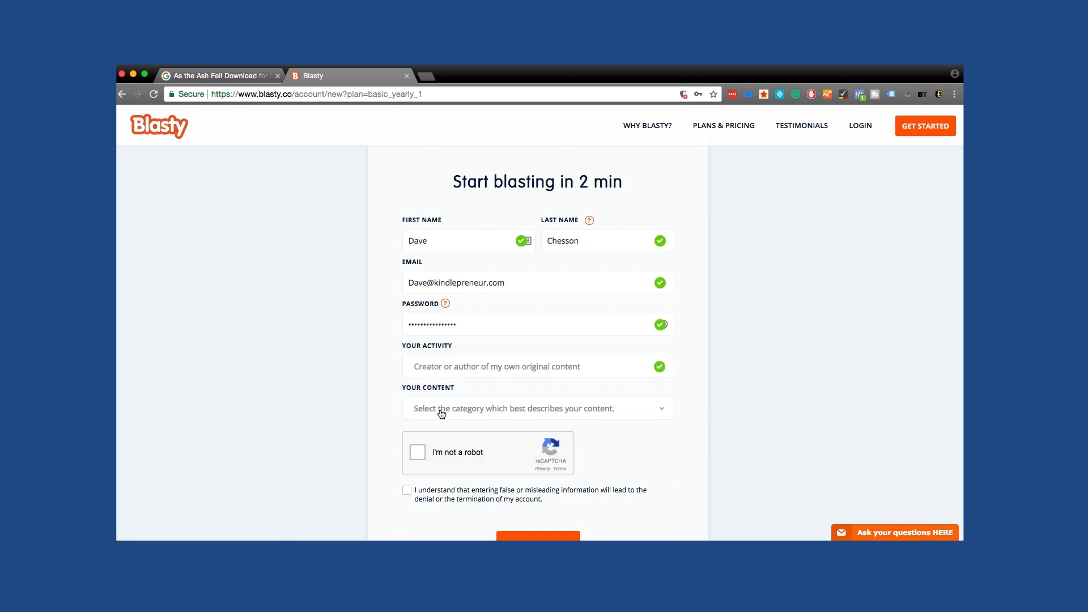
pyautogui.click(537, 409)
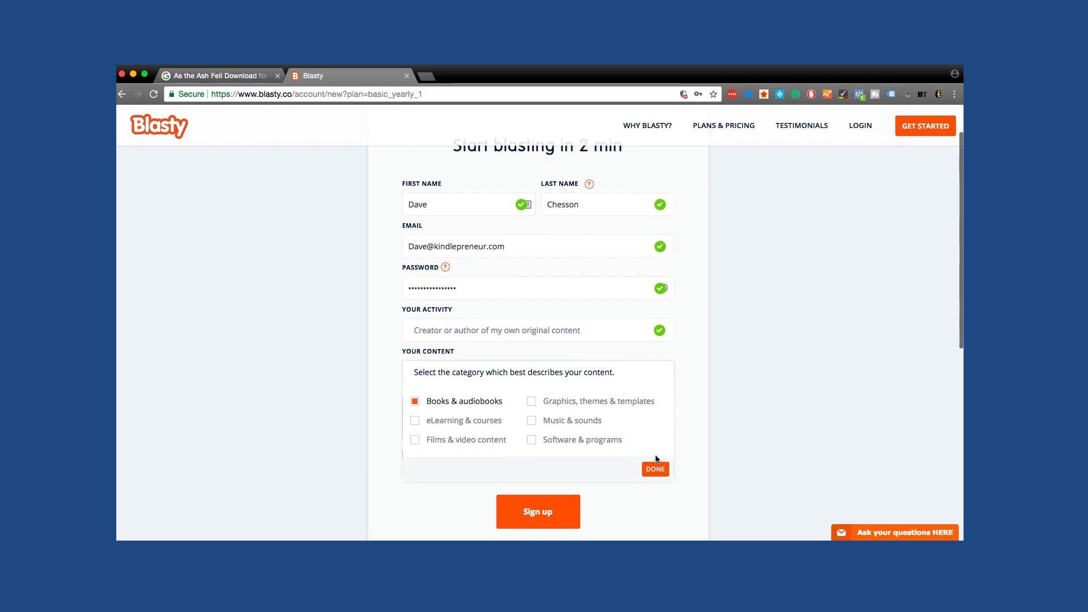
pyautogui.click(653, 469)
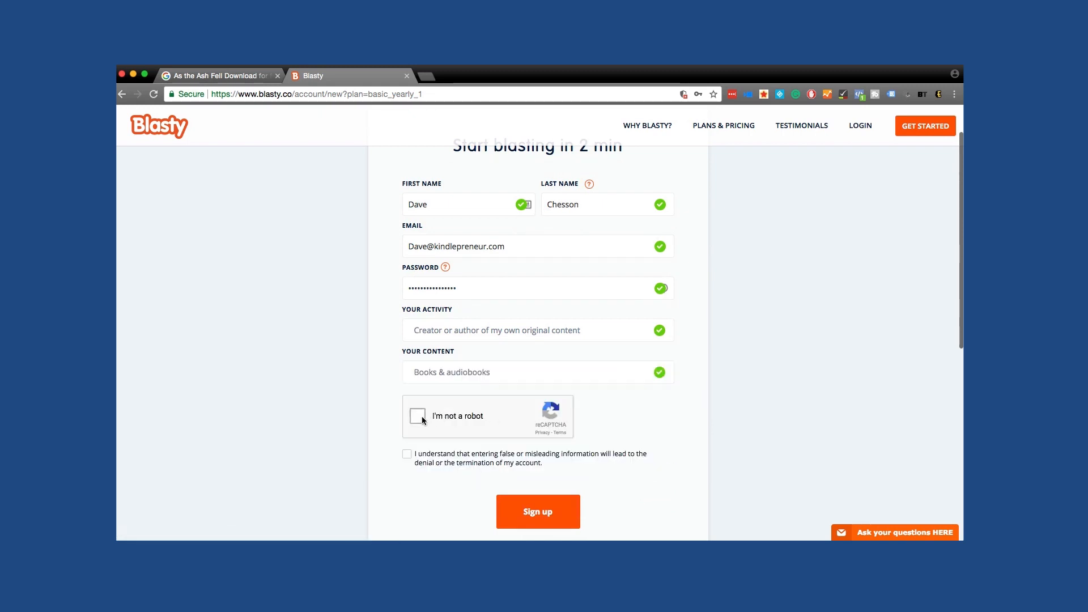
# - Tick the reCAPTCHA and truthful-information agreement, then submit the sign-up form
pyautogui.click(418, 415)
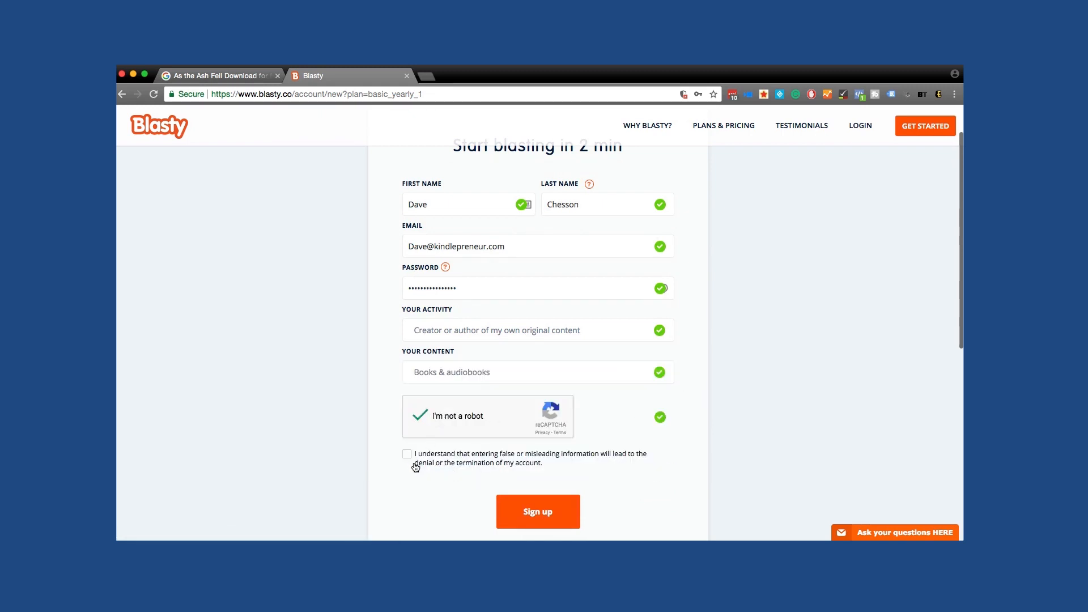
pyautogui.click(407, 454)
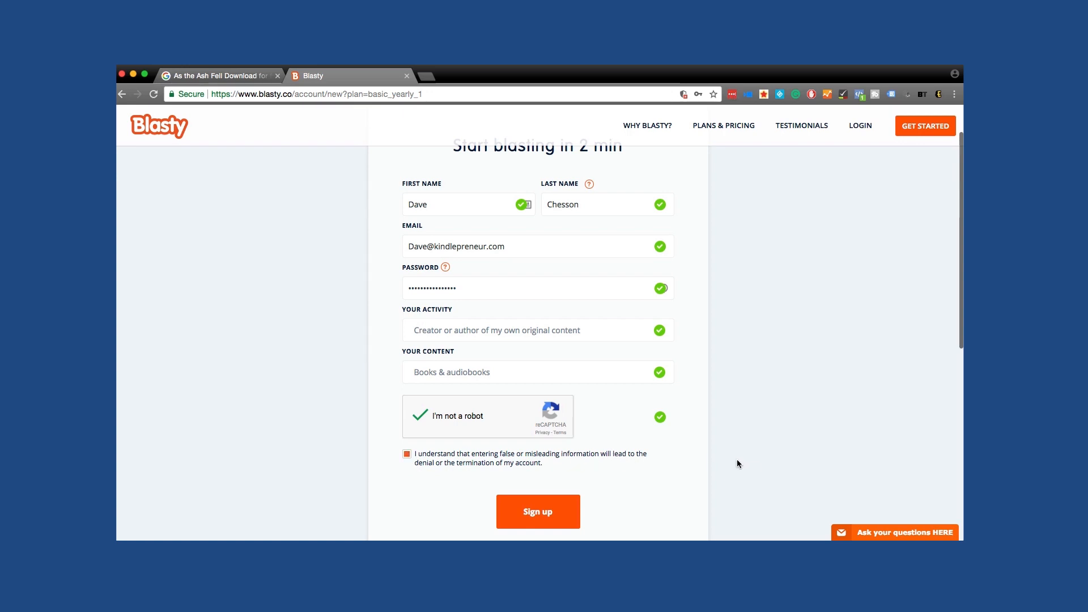
pyautogui.scroll(-3)
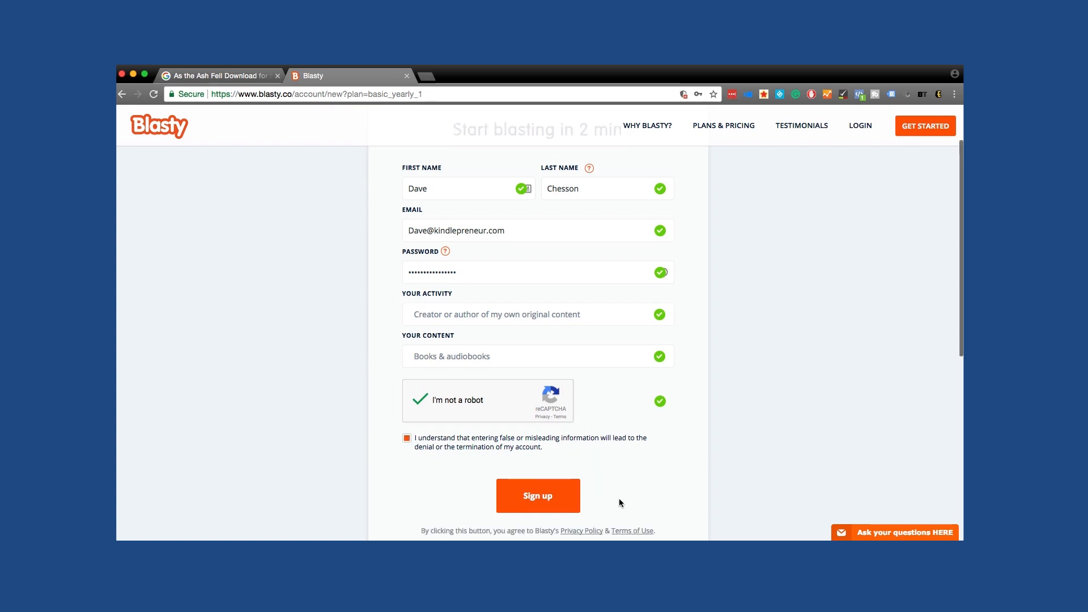
pyautogui.scroll(-3)
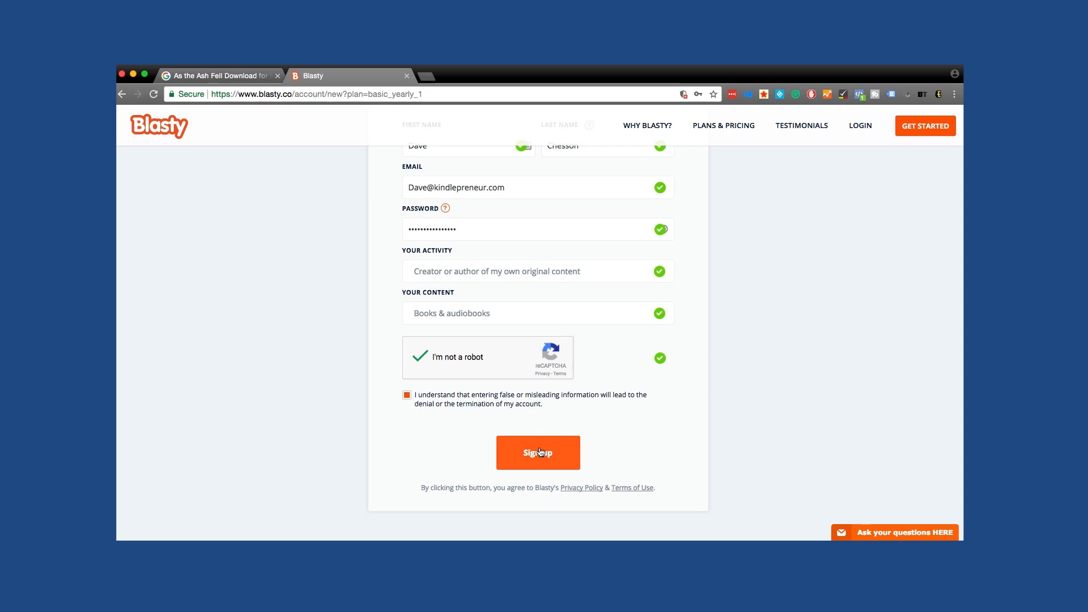
pyautogui.click(538, 452)
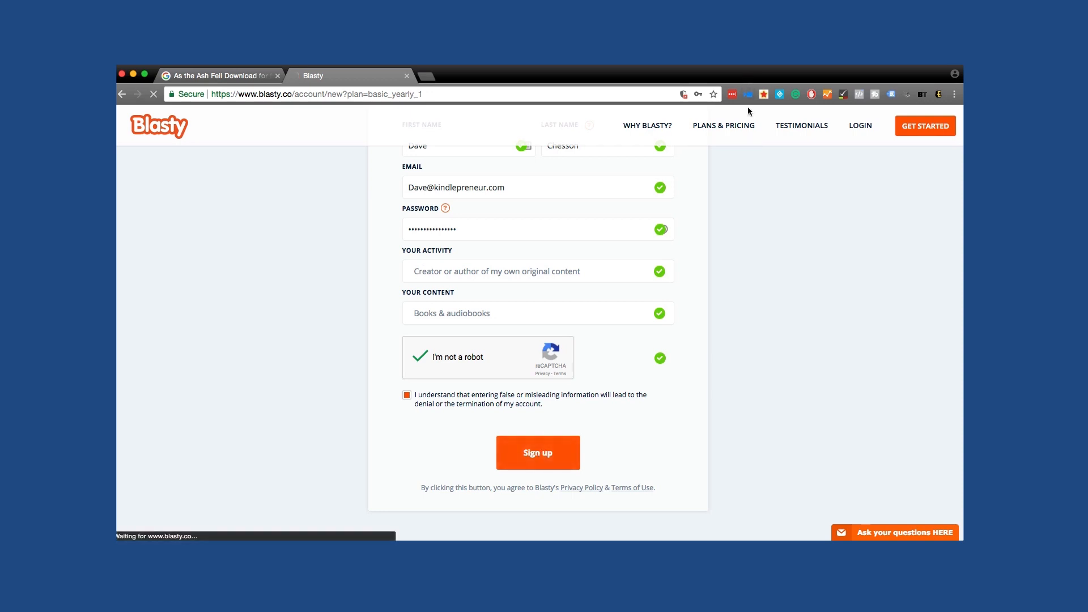
# - Pick a book registration method and scroll through the Register your content form
pyautogui.click(538, 452)
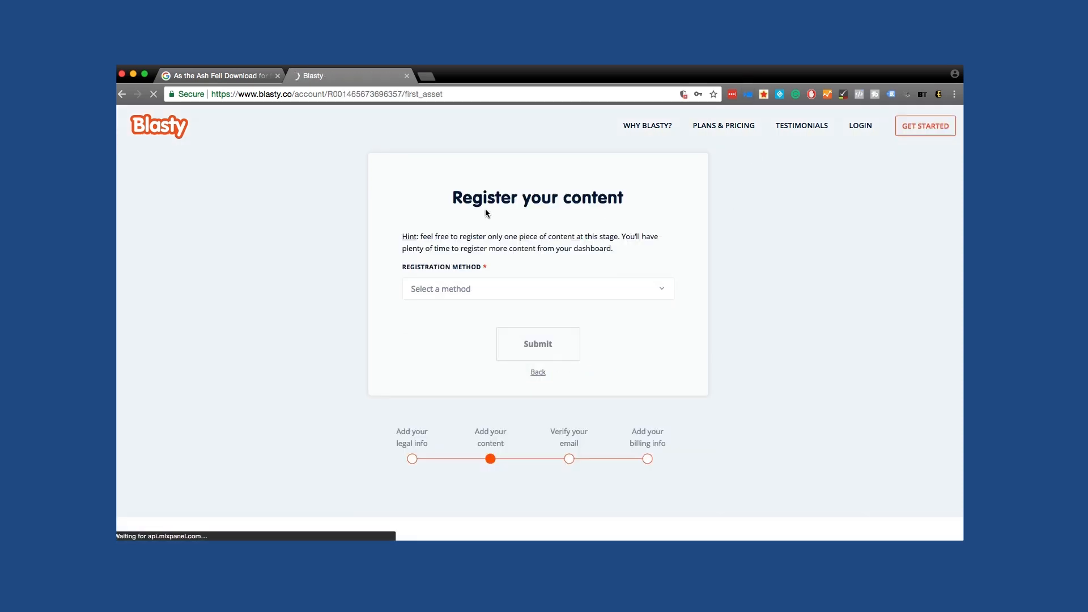
pyautogui.click(537, 289)
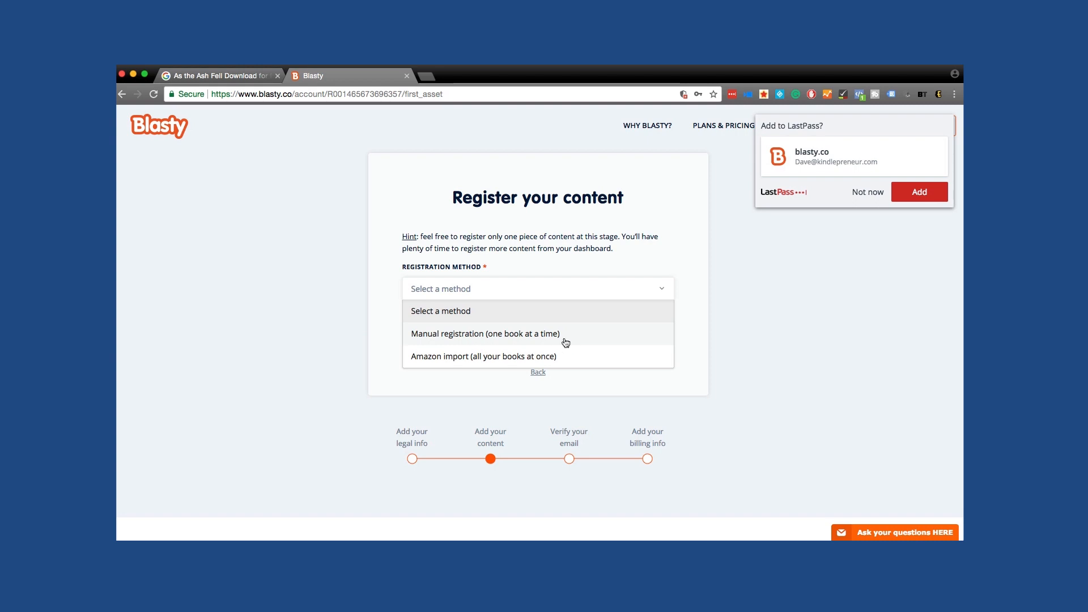
pyautogui.moveTo(471, 360)
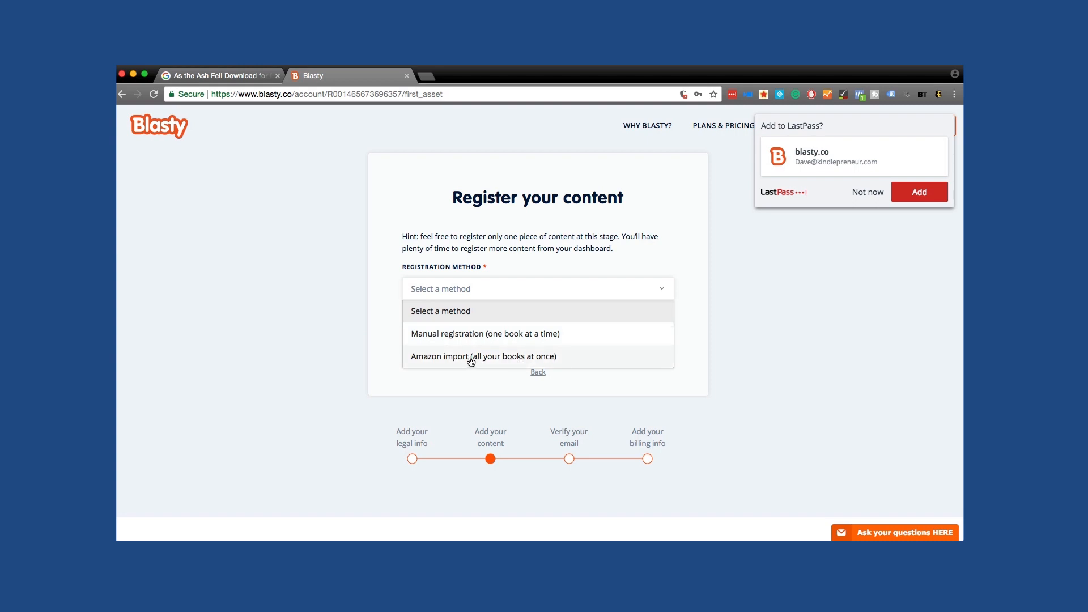
pyautogui.click(485, 333)
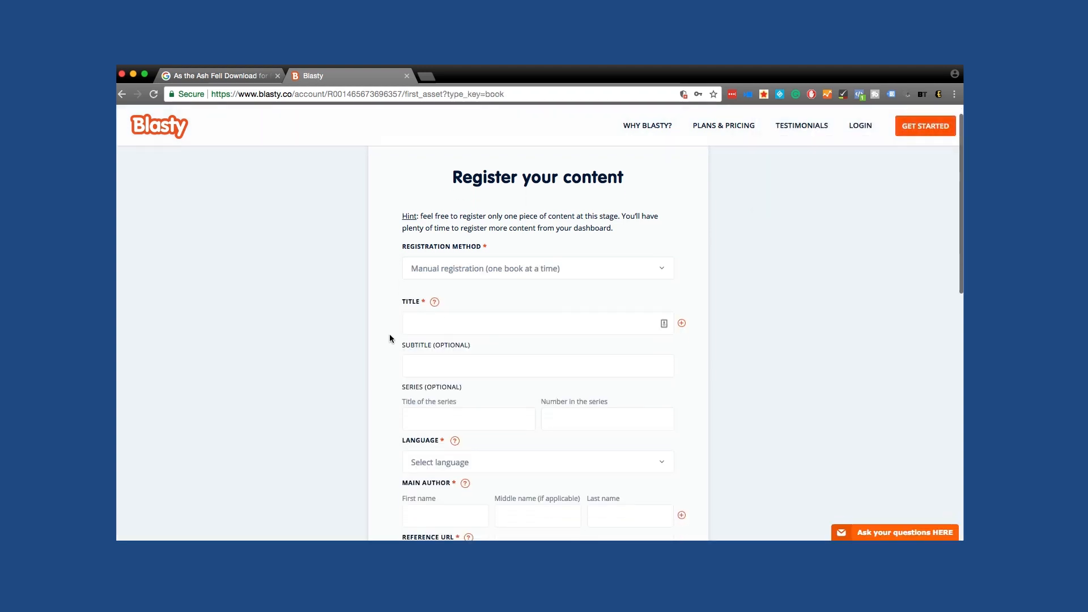
pyautogui.scroll(-3)
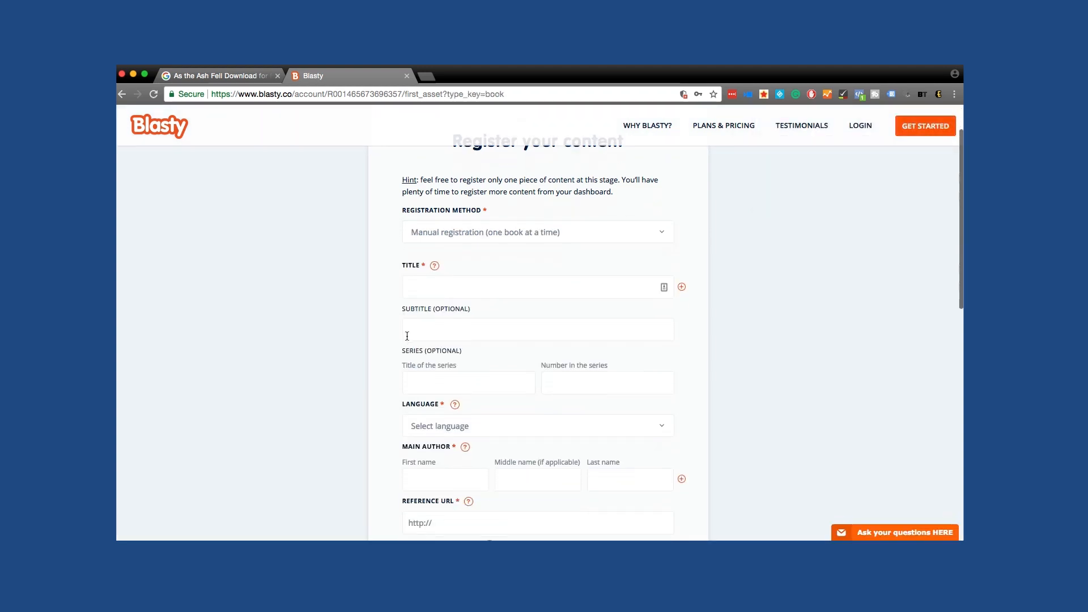
pyautogui.scroll(-3)
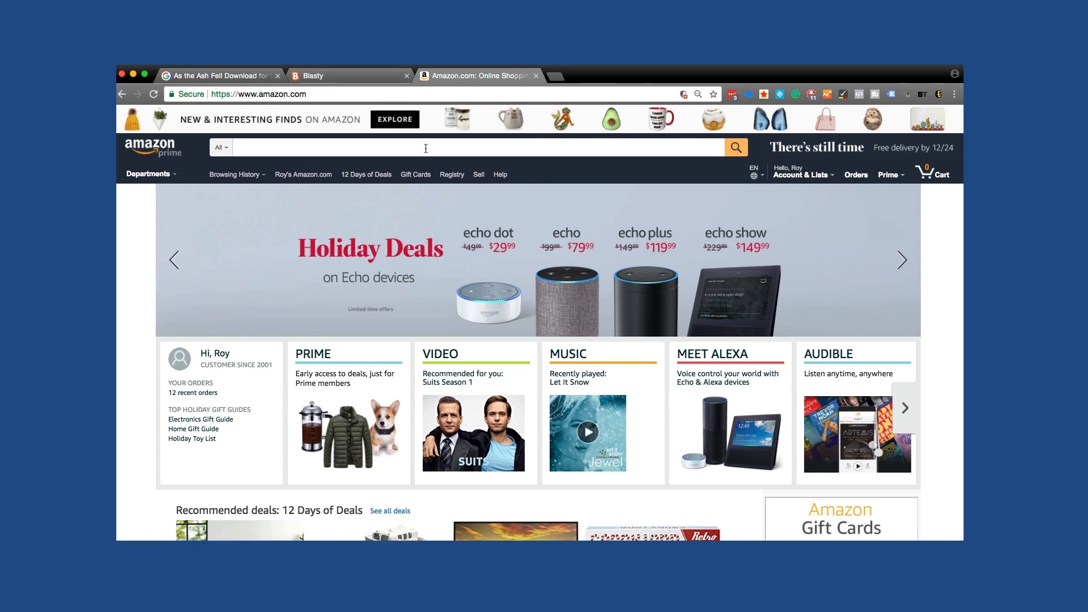
# - Search Amazon for 'As the Ash Fell' and select the title on the AJ Powers paperback page
pyautogui.write('As the Ash Fell')
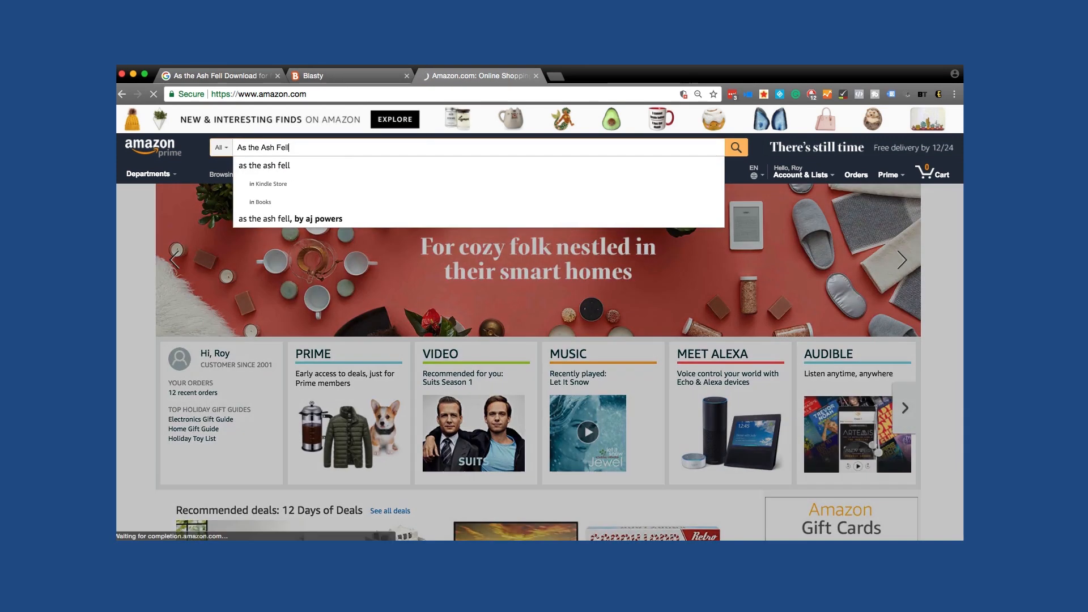
pyautogui.click(736, 148)
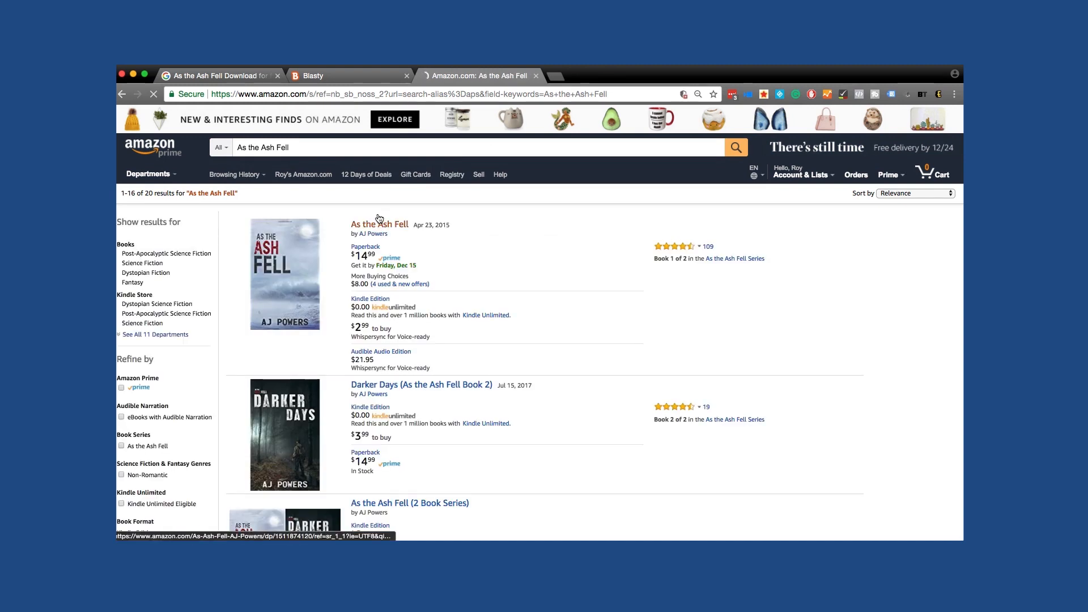
pyautogui.click(379, 224)
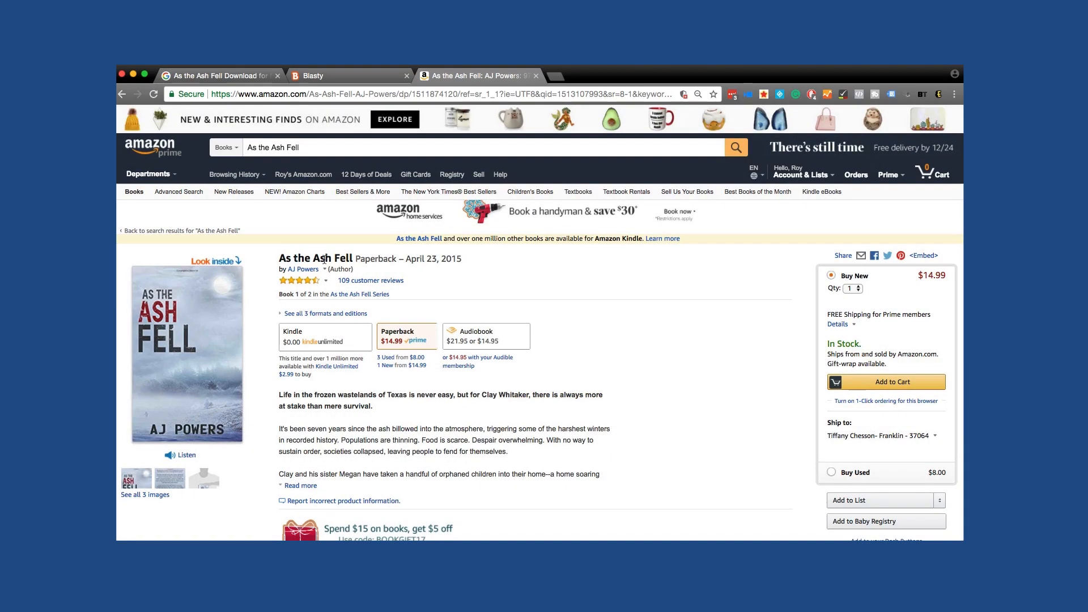
pyautogui.doubleClick(316, 258)
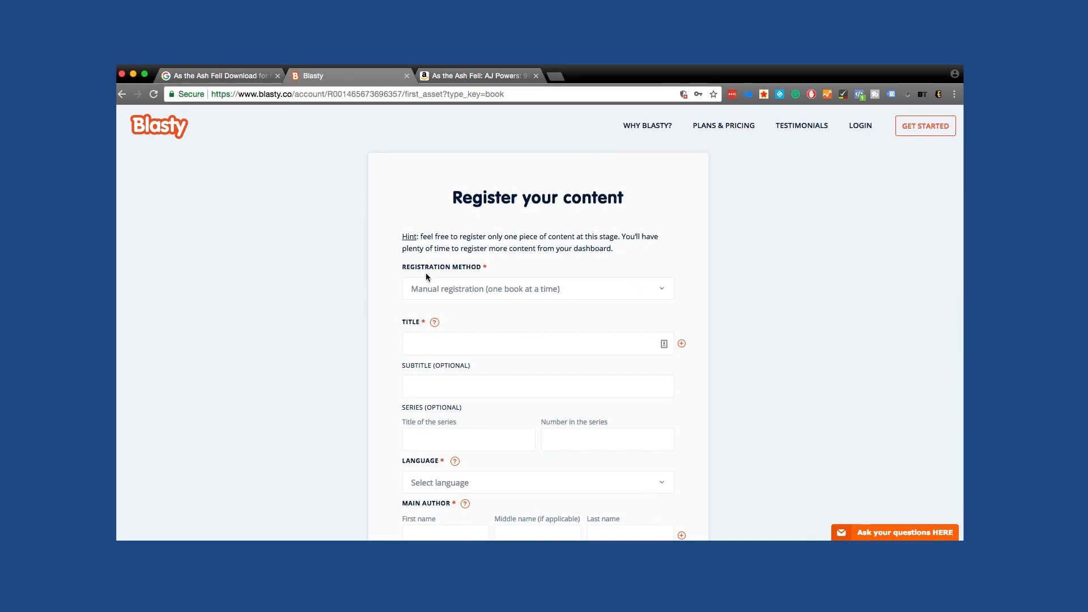
# - Enter title 'As the Ash Fell' and series 'As the Ash Fell Series' number 1
pyautogui.scroll(-3)
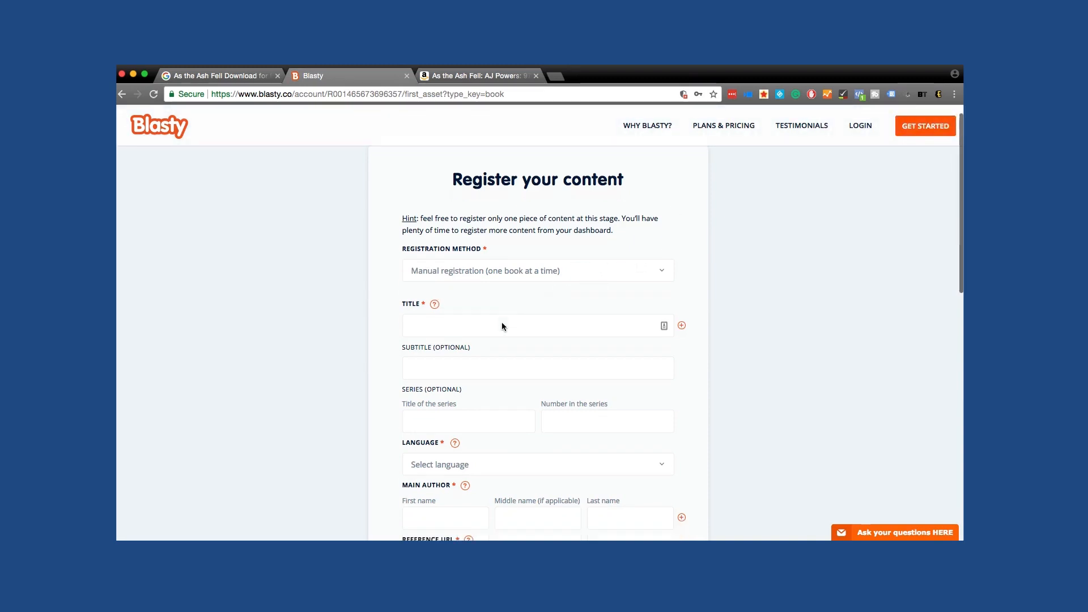
pyautogui.write('As the Ash Fell')
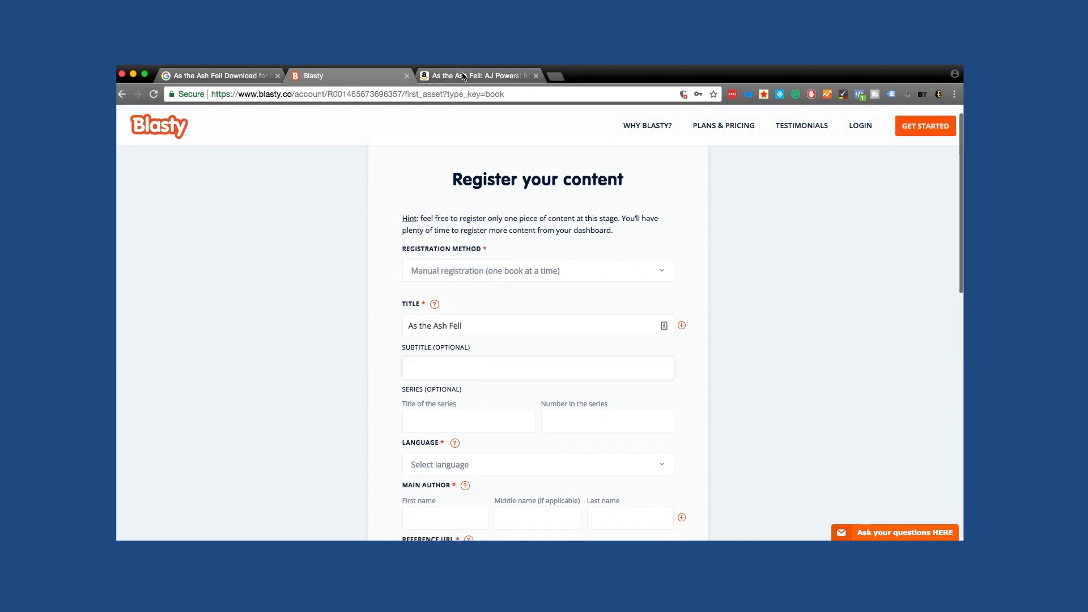
pyautogui.click(537, 368)
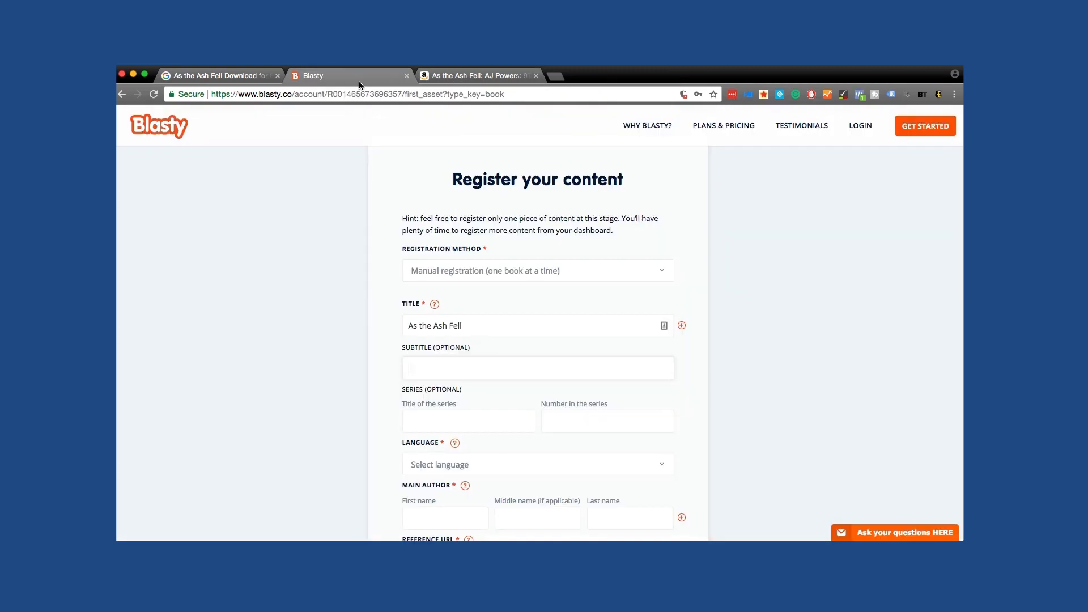
pyautogui.scroll(-3)
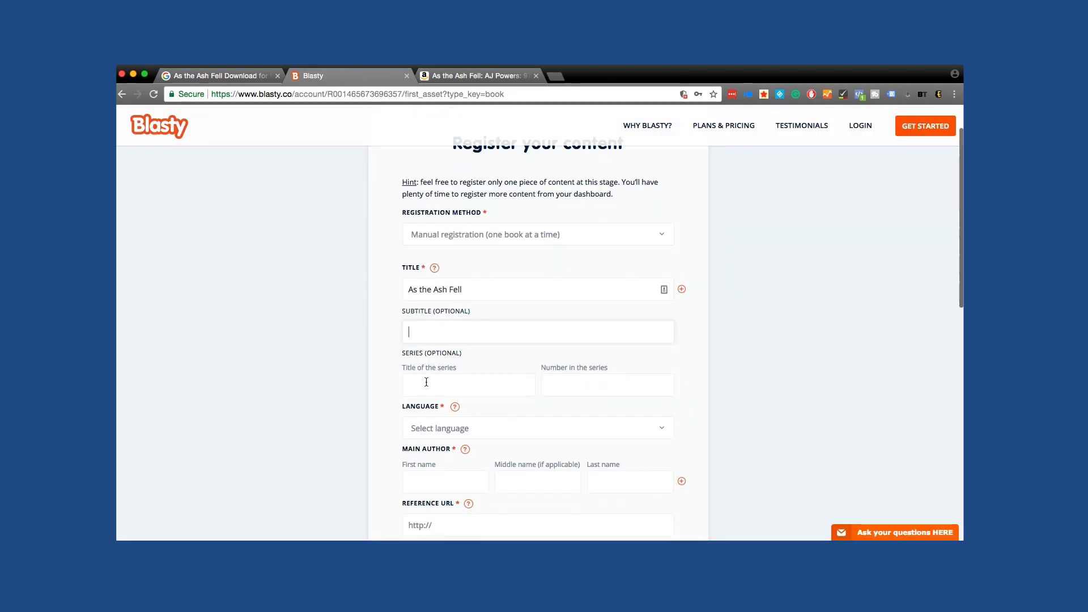
pyautogui.write('As the Ash Fell Series')
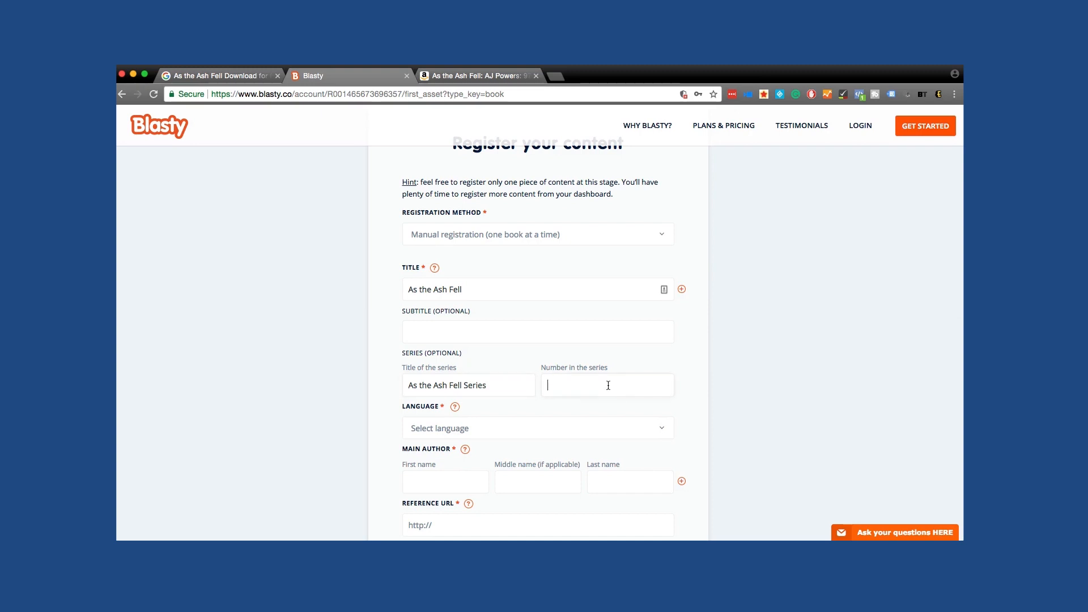
pyautogui.write('1')
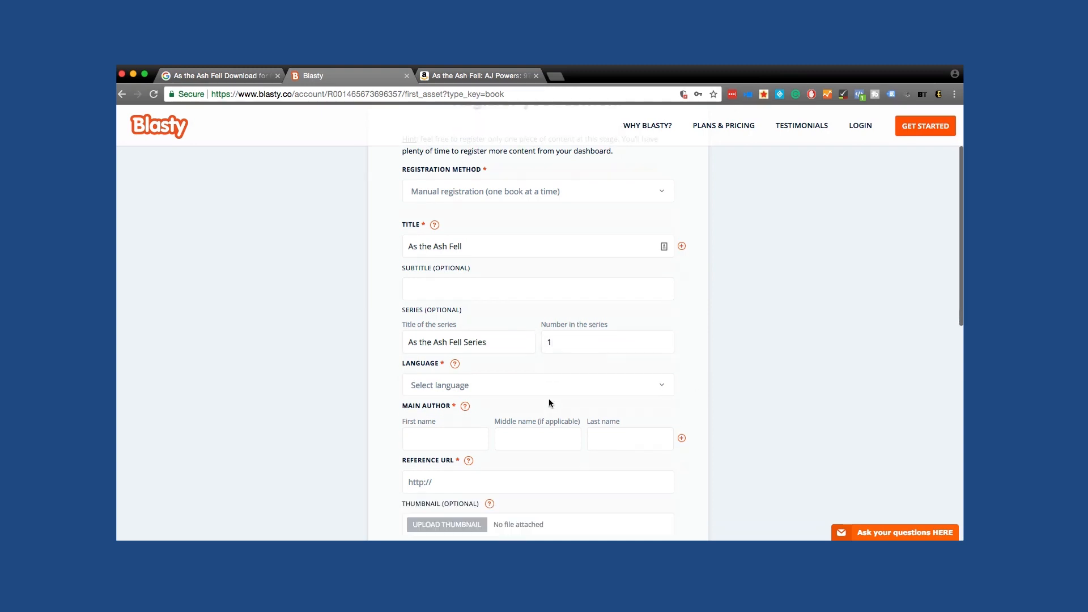
# - Set the language to English and the author name to AJ Powers
pyautogui.click(537, 384)
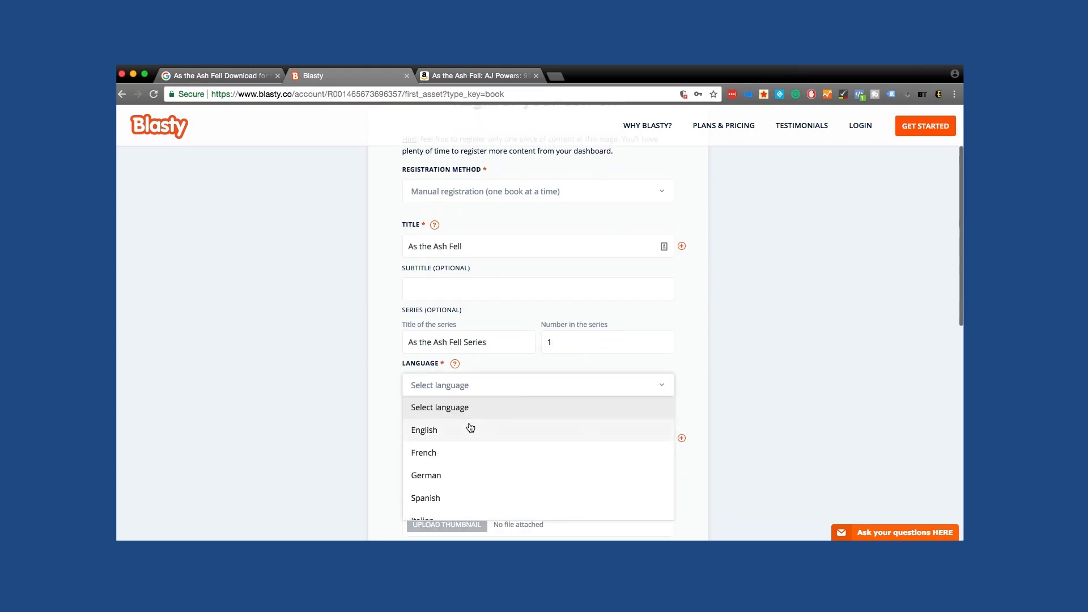
pyautogui.click(424, 430)
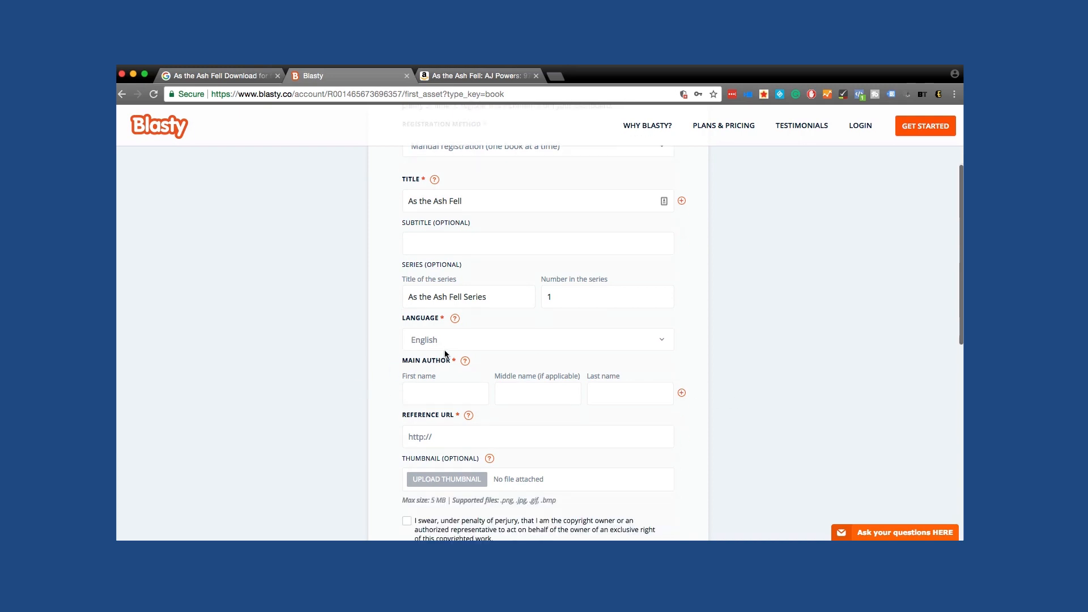
pyautogui.write('AJ')
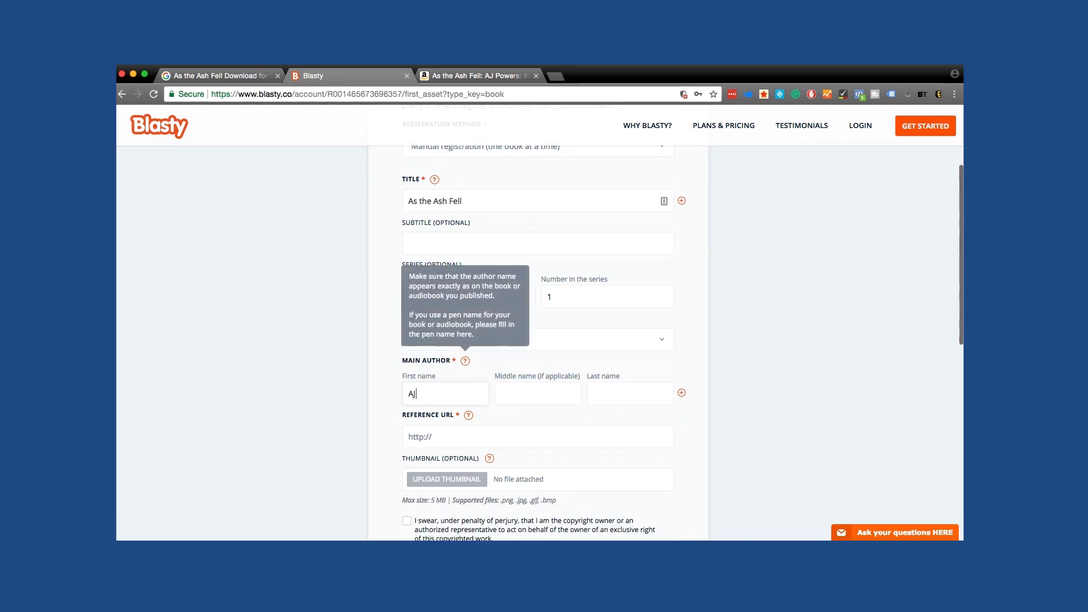
pyautogui.write('Powers')
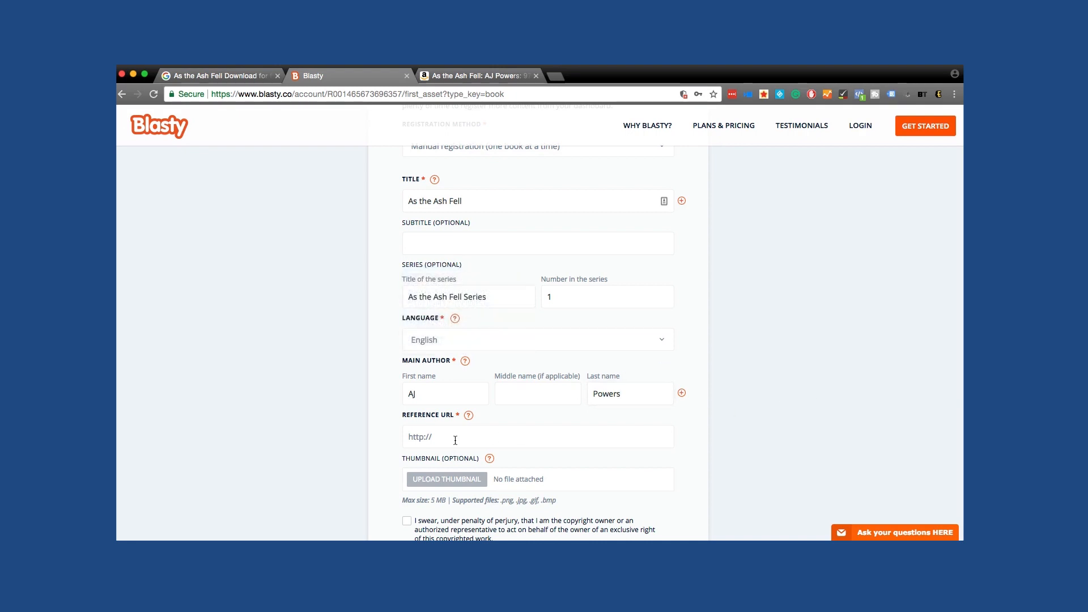
pyautogui.moveTo(470, 415)
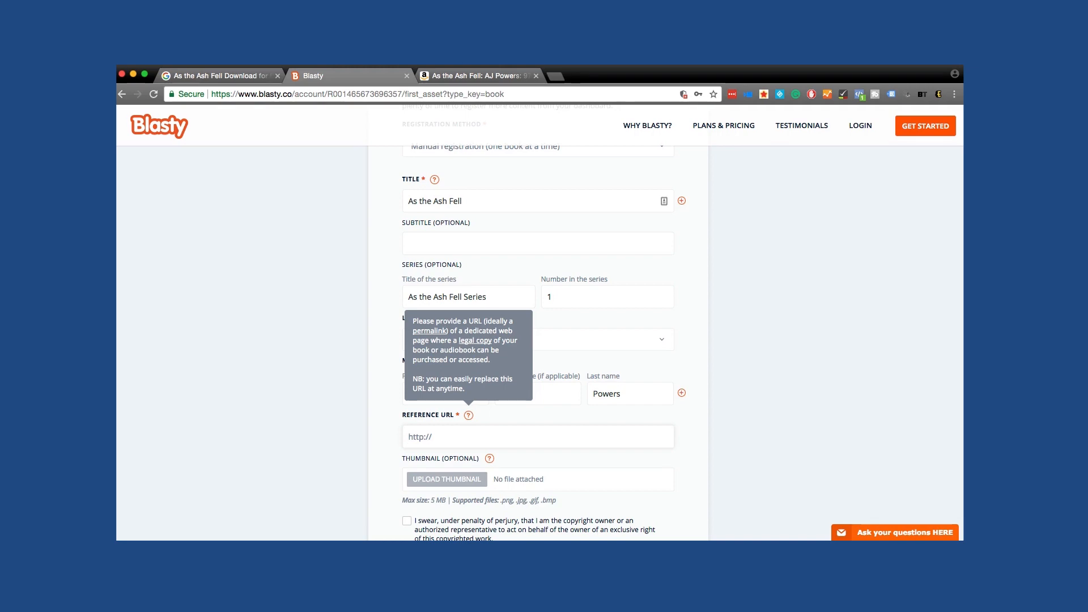
# - Return to the As the Ash Fell Amazon page and select its product URL
pyautogui.click(477, 75)
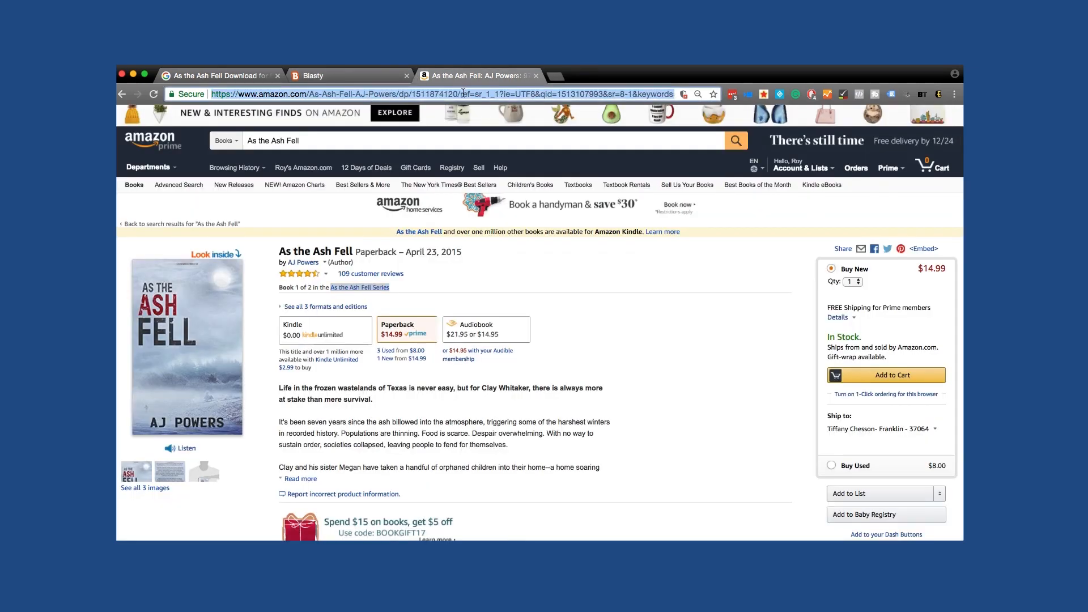
pyautogui.click(458, 93)
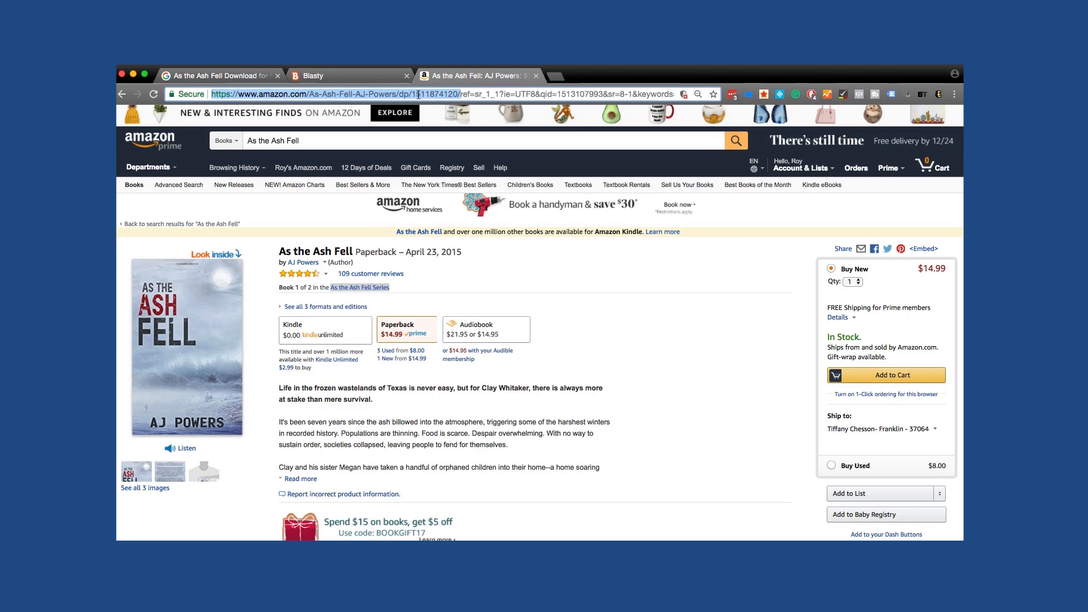
pyautogui.moveTo(514, 113)
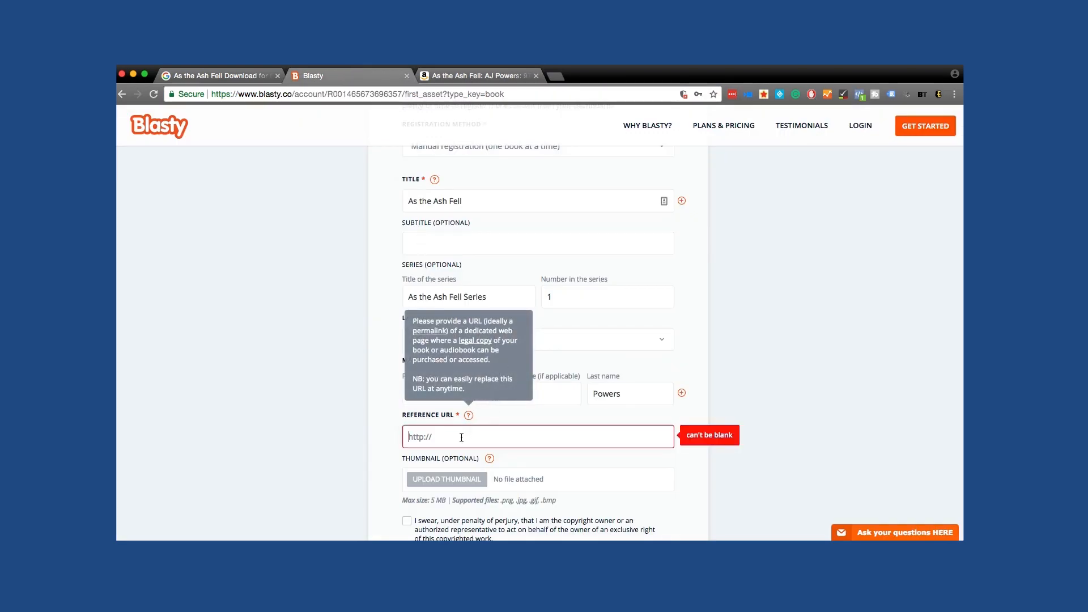
# - Paste the Amazon product URL as reference, tick the copyright oath, and submit
pyautogui.write('https://www.amazon.com/As-Ash-Fell-AJ-Powers/dp/1511874120/')
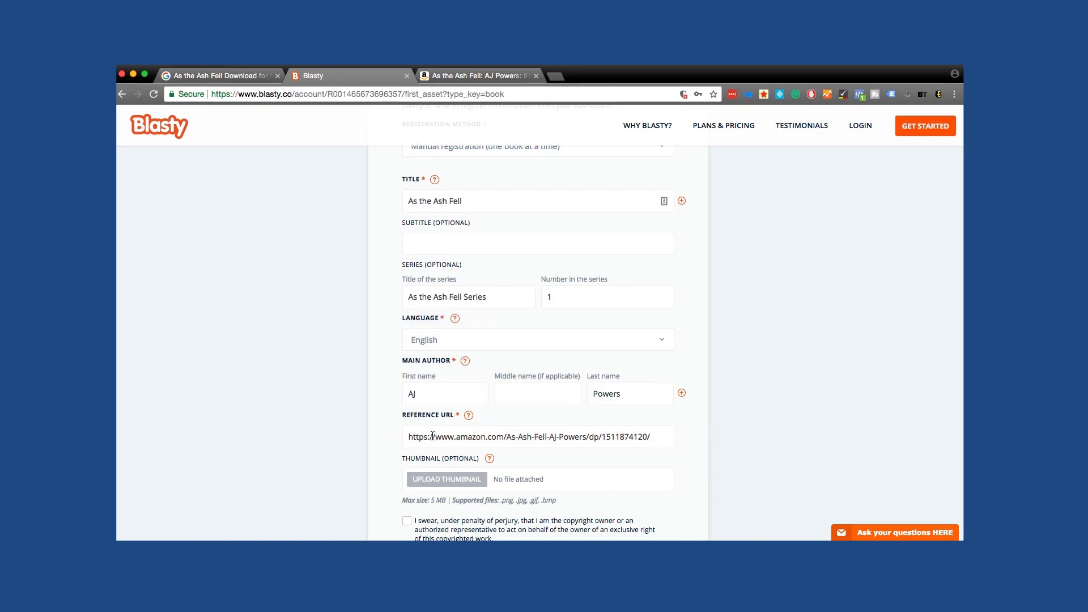
pyautogui.scroll(-3)
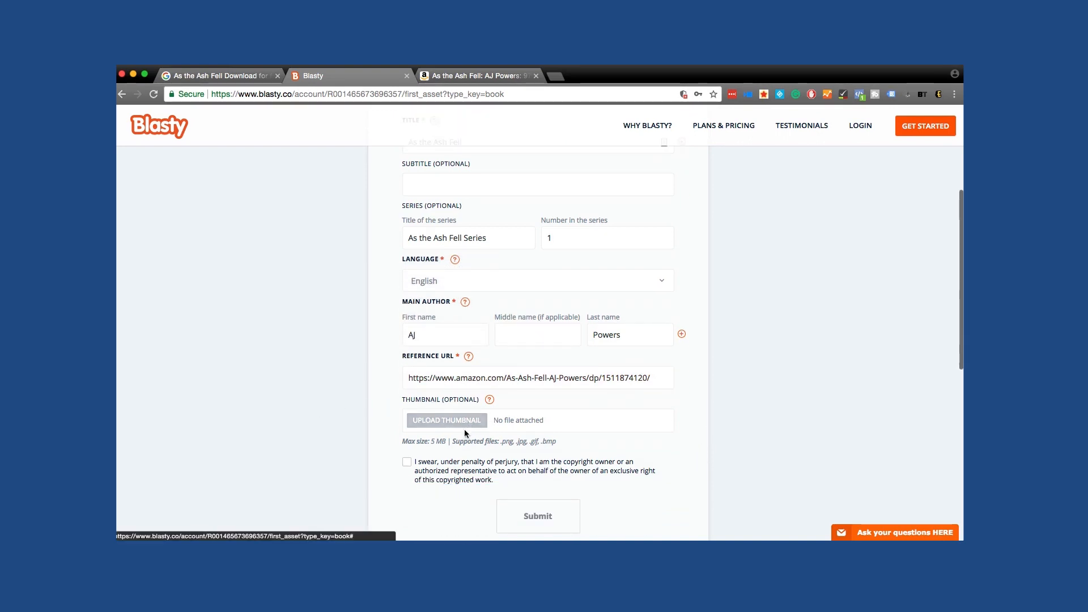
pyautogui.click(407, 462)
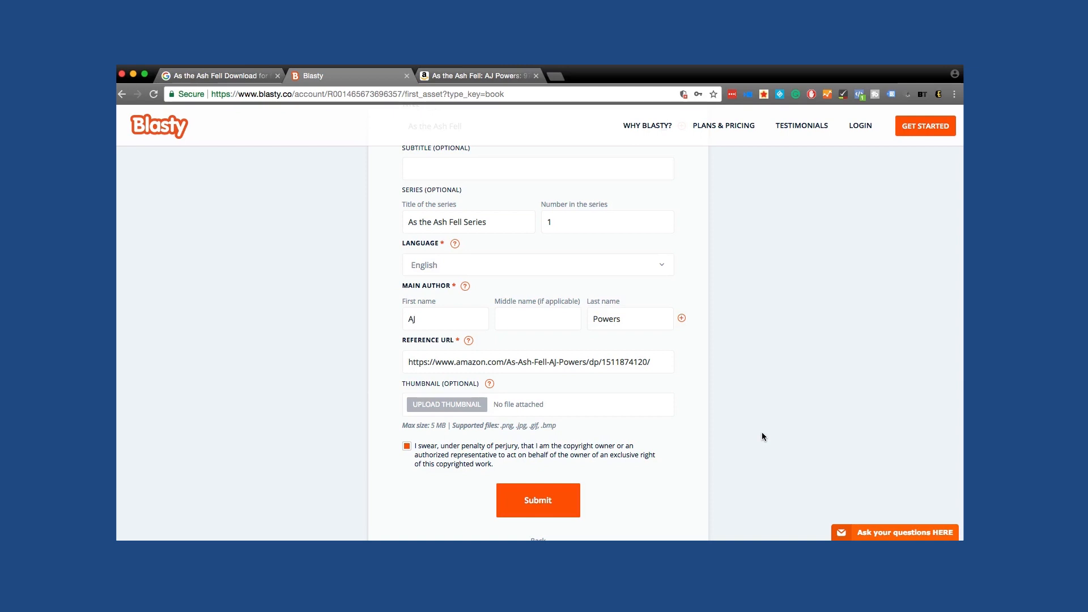
pyautogui.moveTo(594, 469)
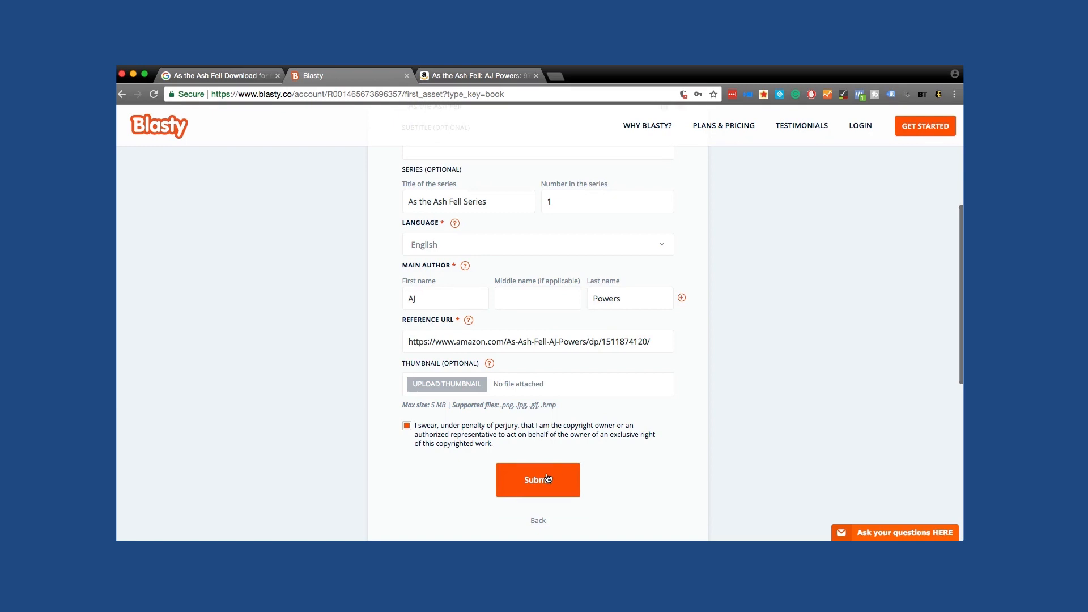
pyautogui.click(537, 480)
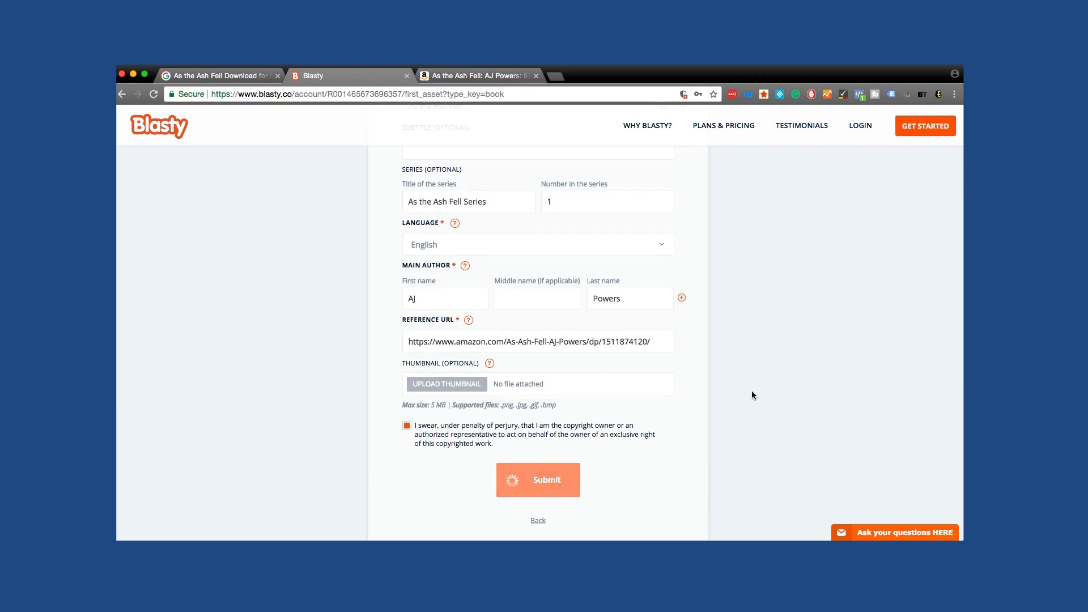
pyautogui.click(538, 480)
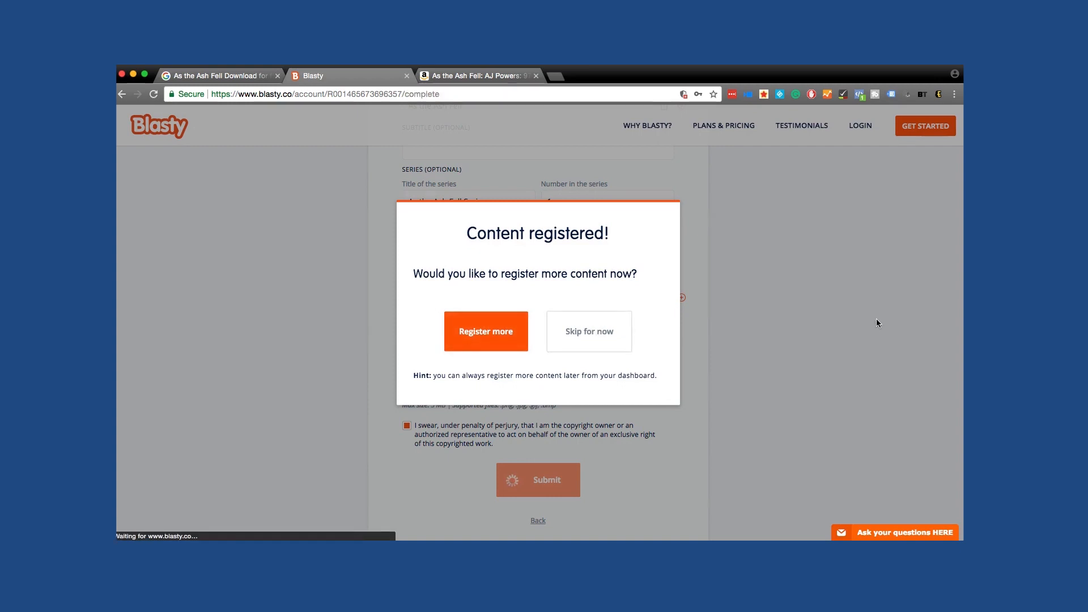
# - Skip registering more content in the Content registered dialog
pyautogui.click(588, 331)
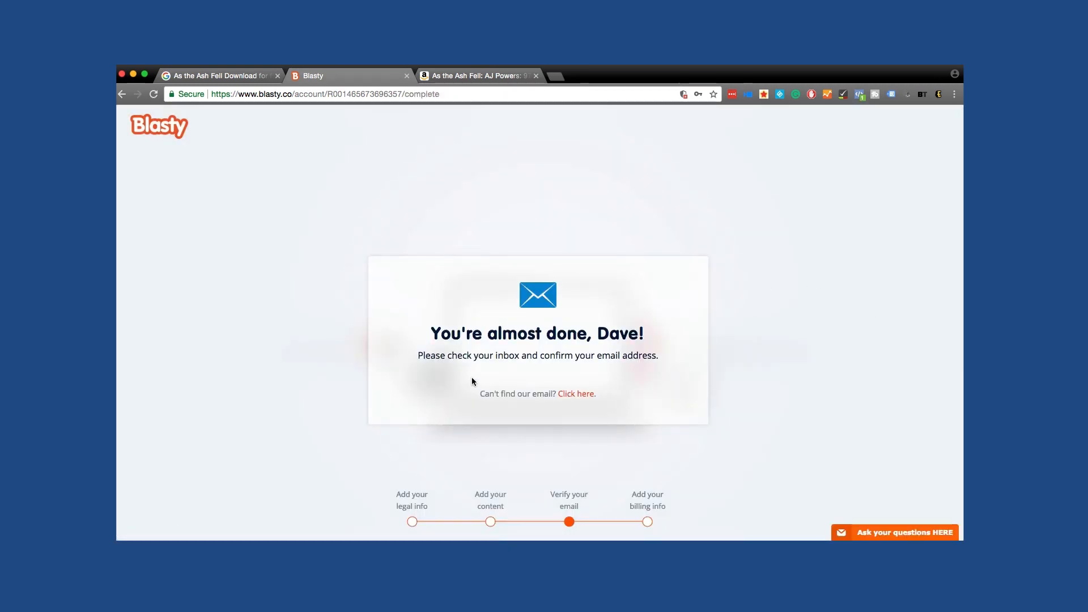
pyautogui.moveTo(555, 359)
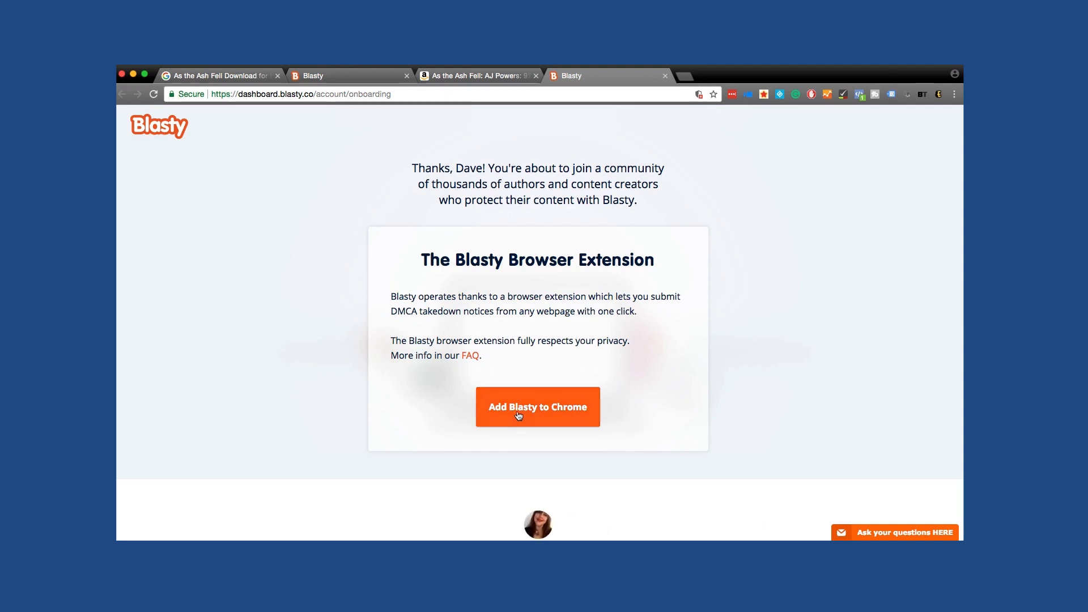
# - Add the Blasty extension to Chrome and dismiss the installed notice
pyautogui.click(538, 407)
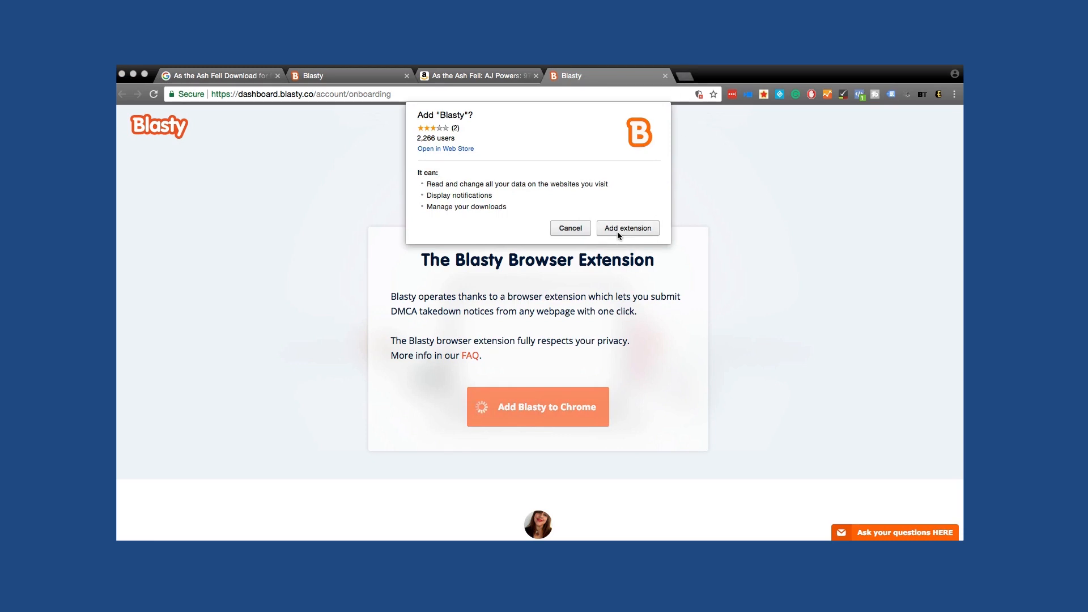
pyautogui.click(626, 228)
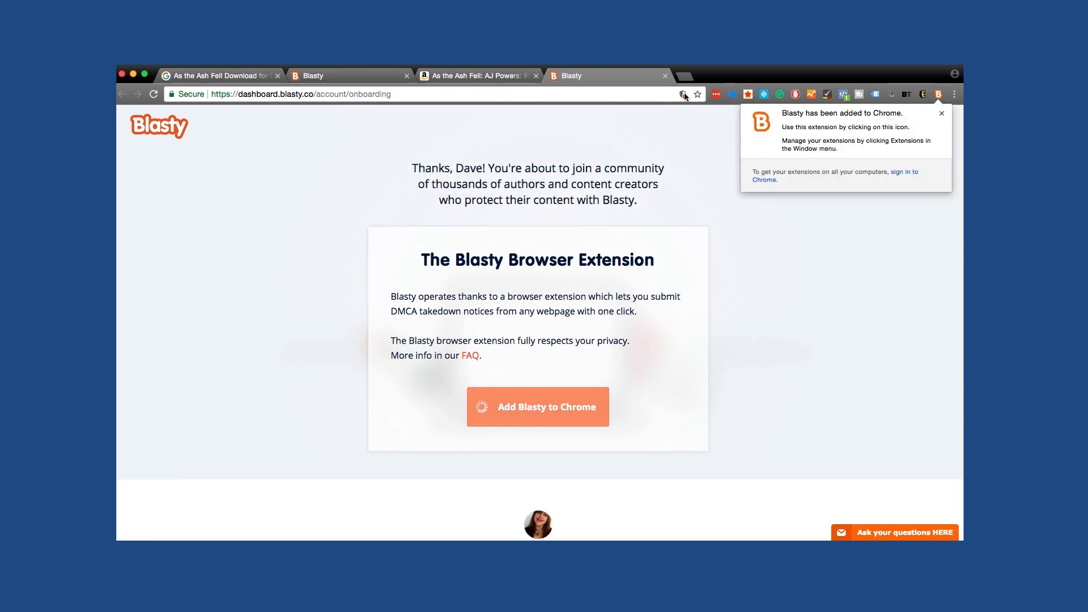
pyautogui.click(537, 407)
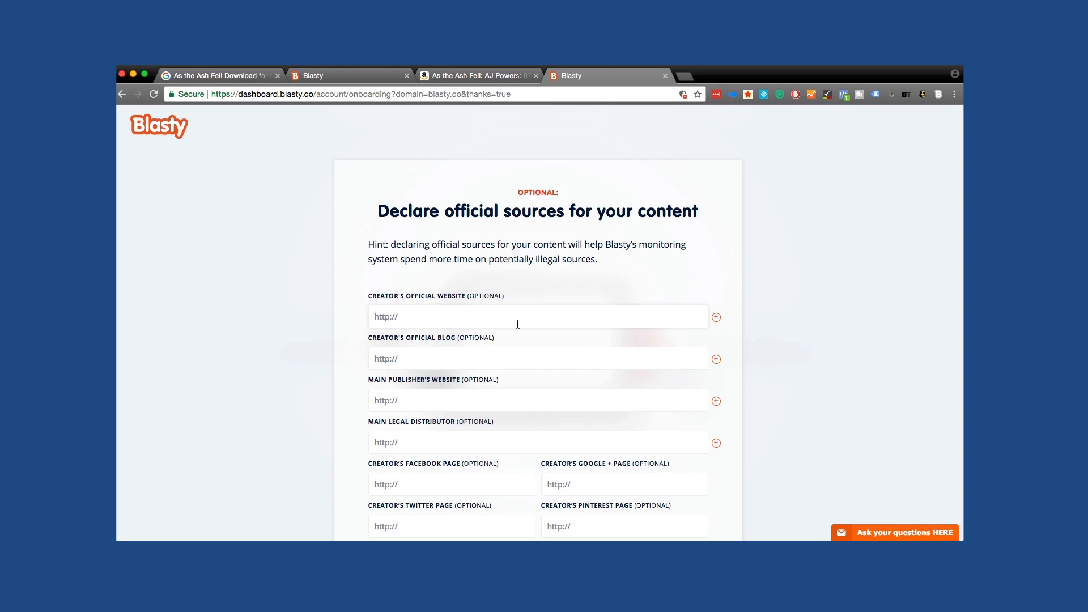
pyautogui.moveTo(470, 418)
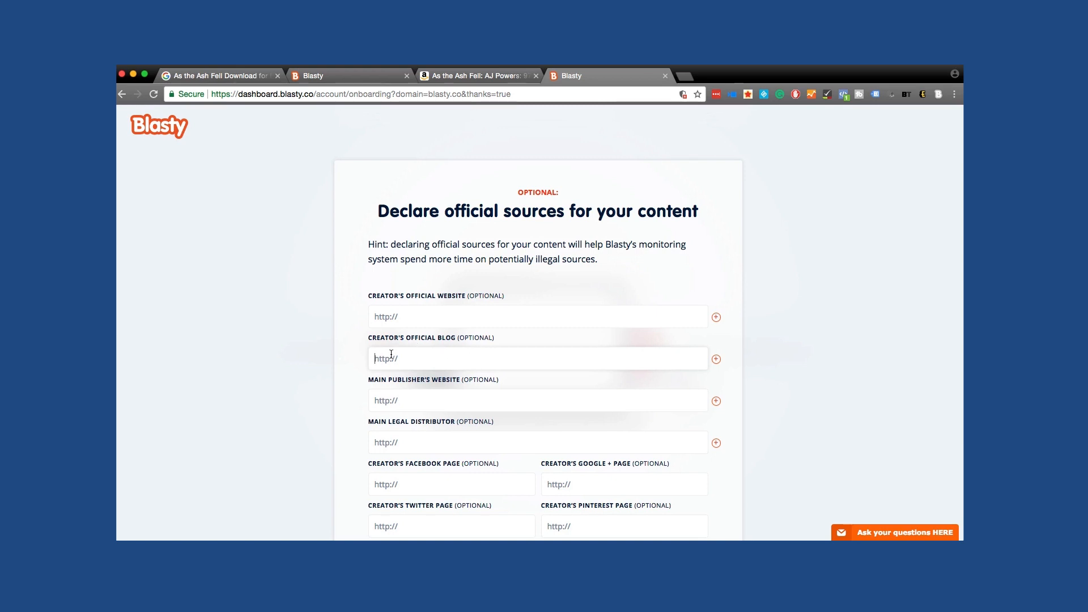
pyautogui.moveTo(415, 407)
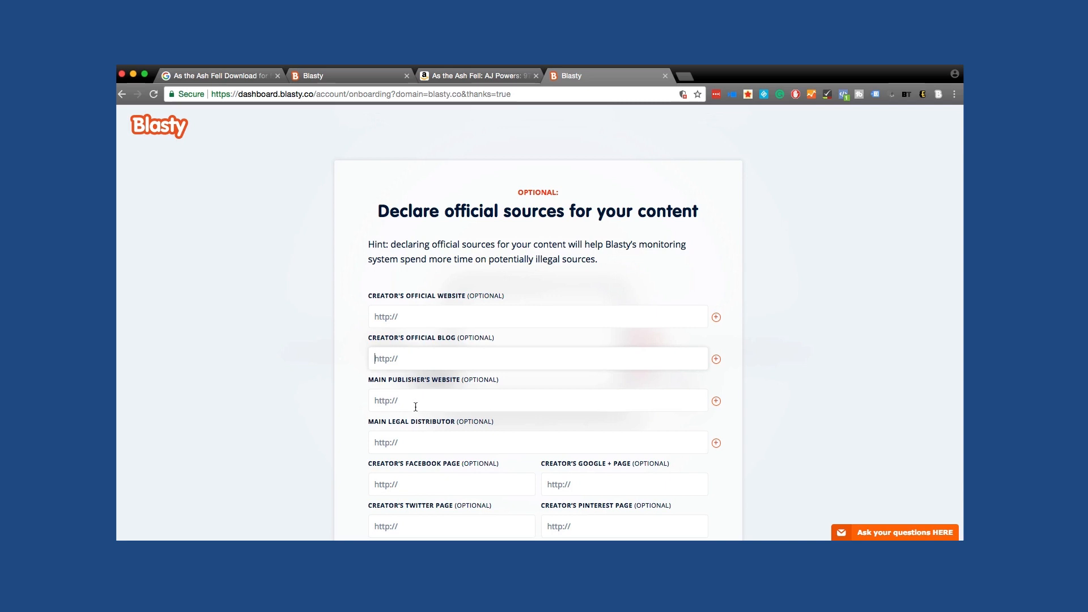
# - Skip the official sources and confirm the Blasty Basic yearly order recap for payment
pyautogui.scroll(-3)
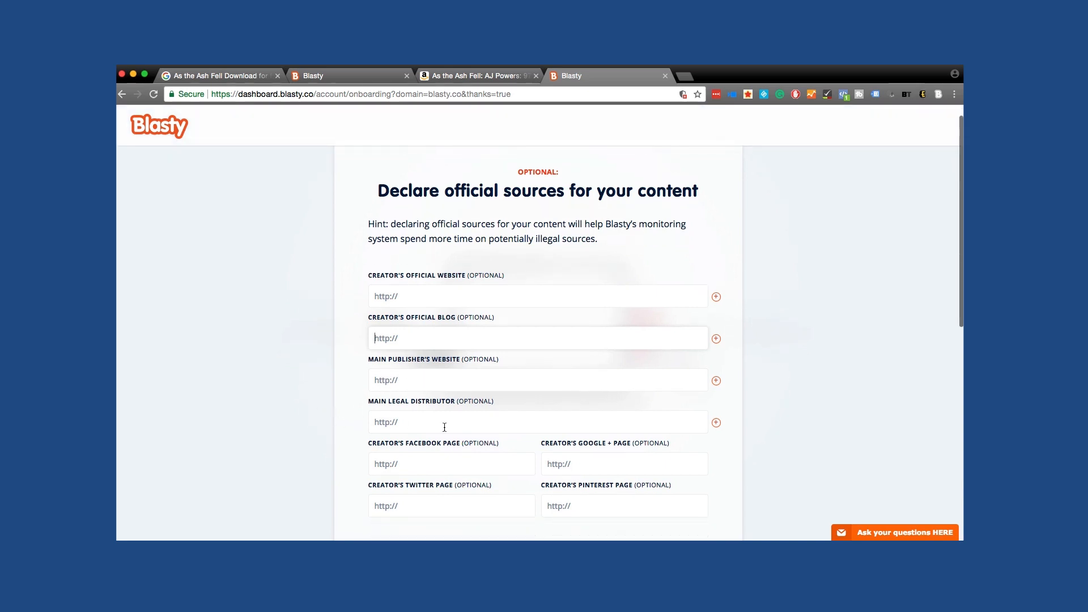
pyautogui.scroll(-3)
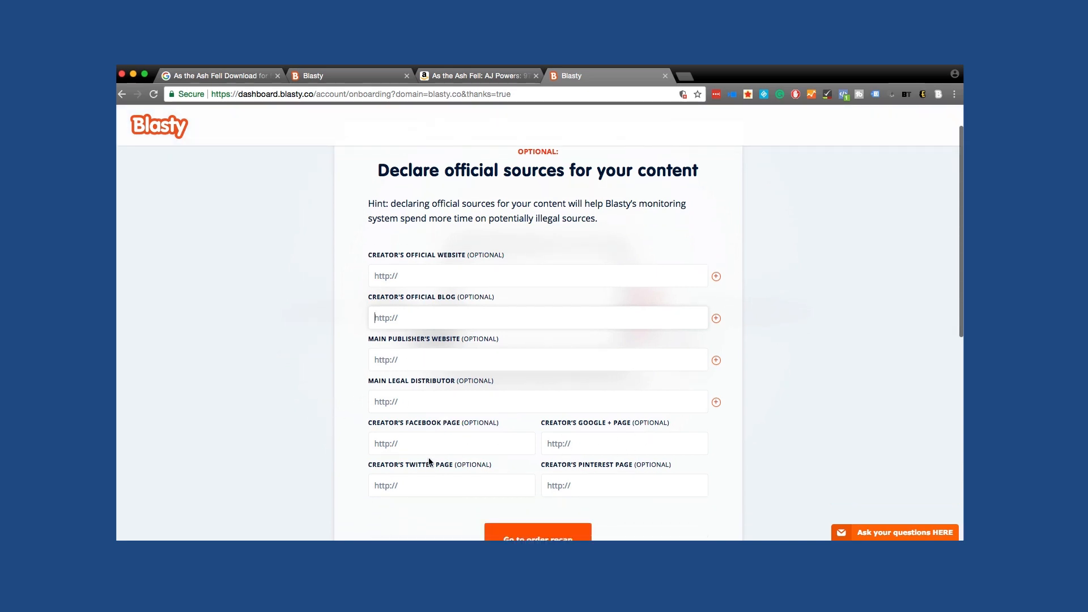
pyautogui.scroll(-3)
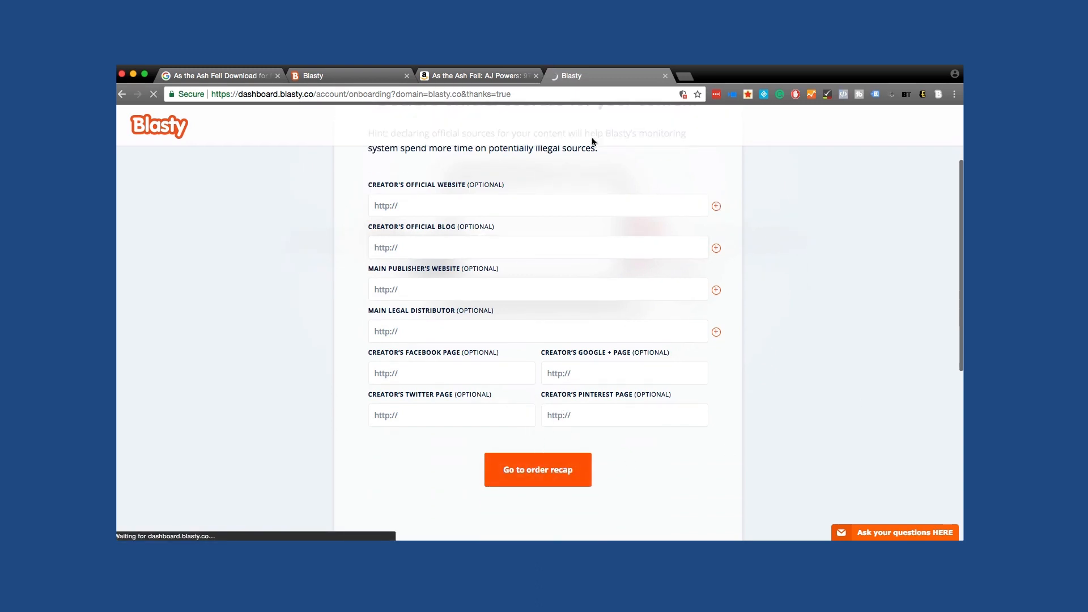
pyautogui.click(537, 469)
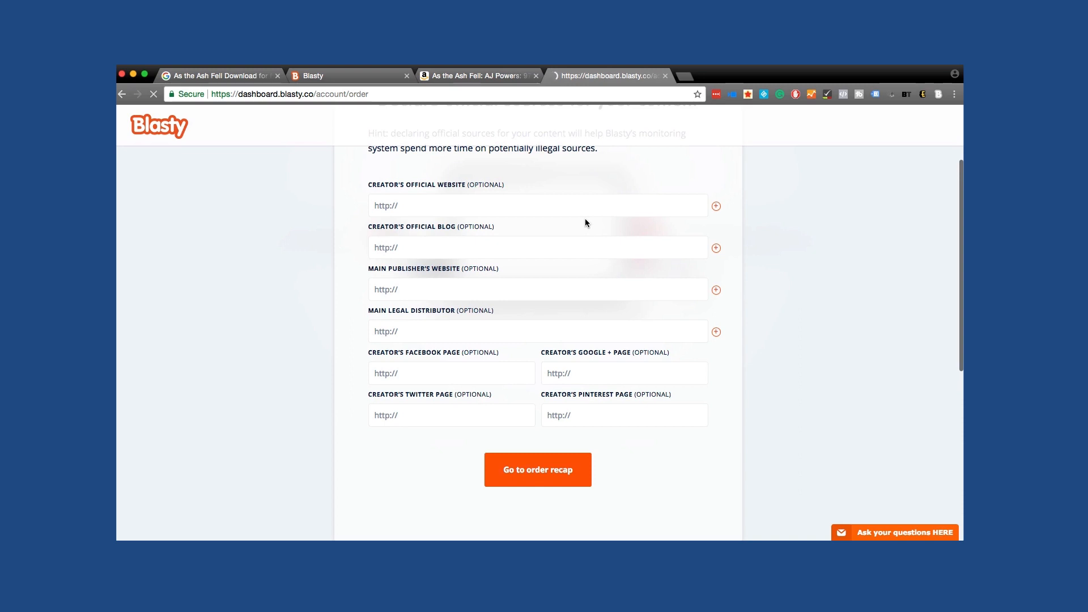
pyautogui.click(537, 469)
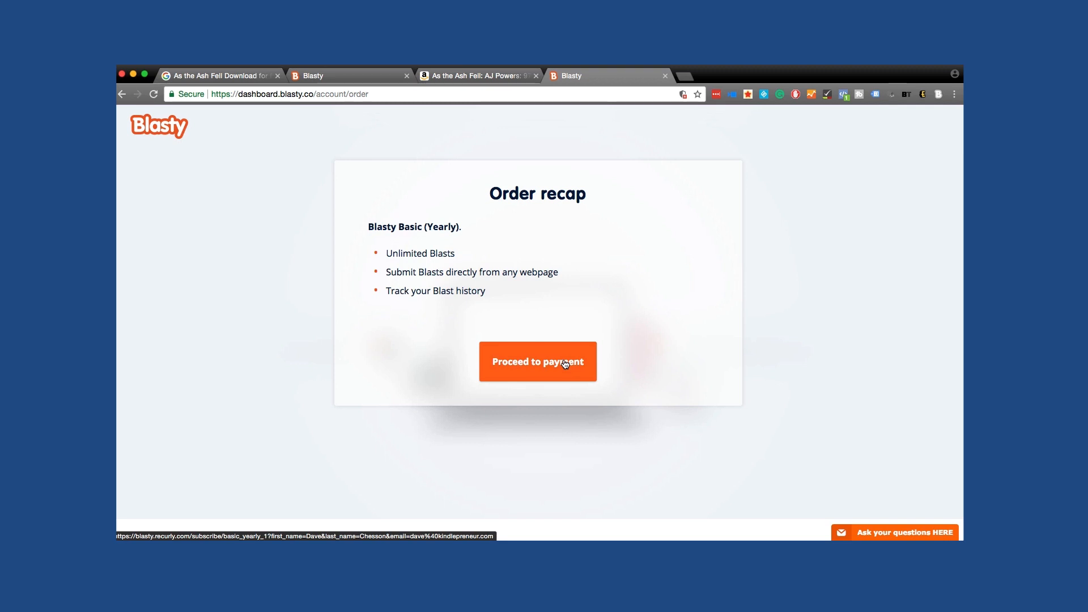
pyautogui.click(538, 361)
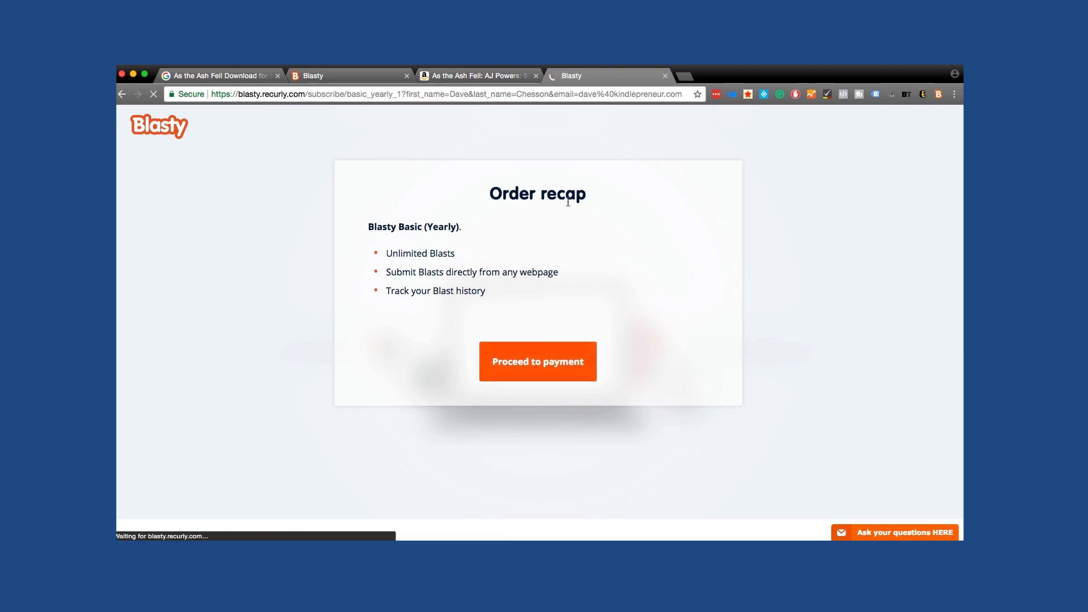
pyautogui.click(537, 361)
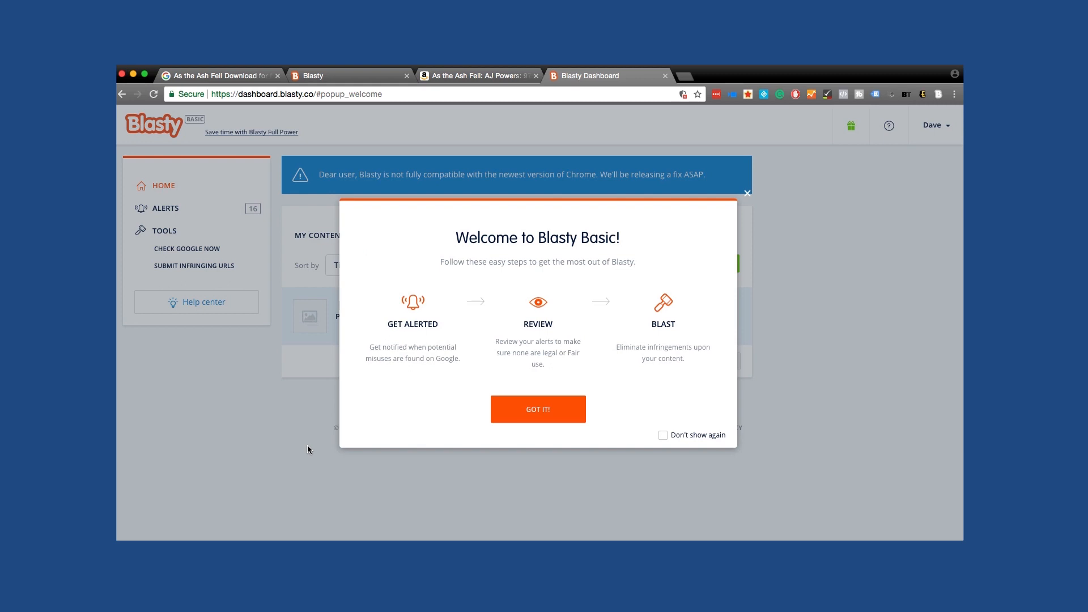
pyautogui.moveTo(414, 309)
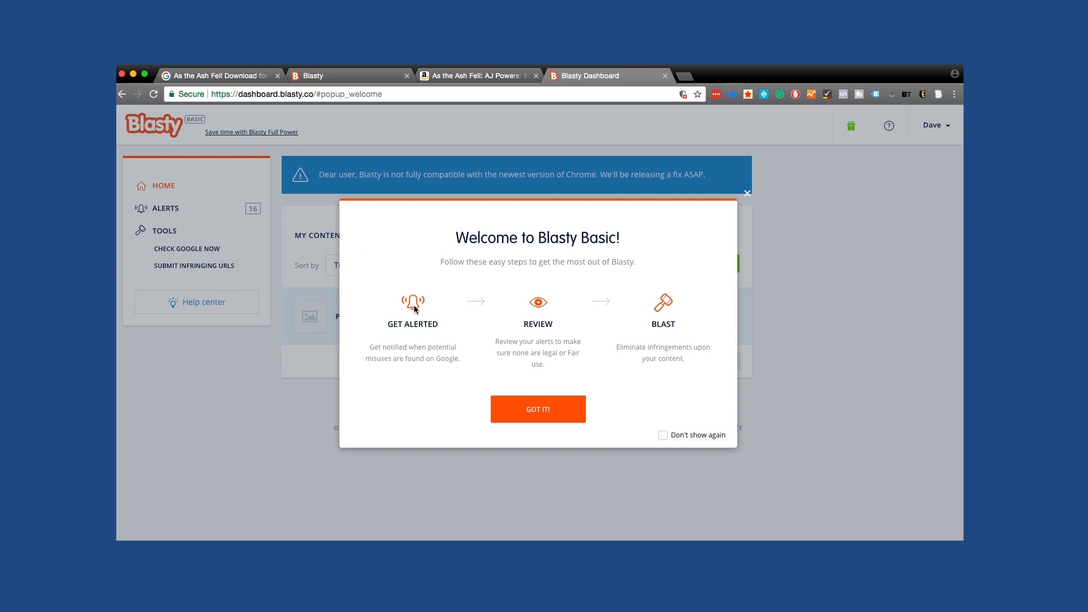
pyautogui.moveTo(636, 243)
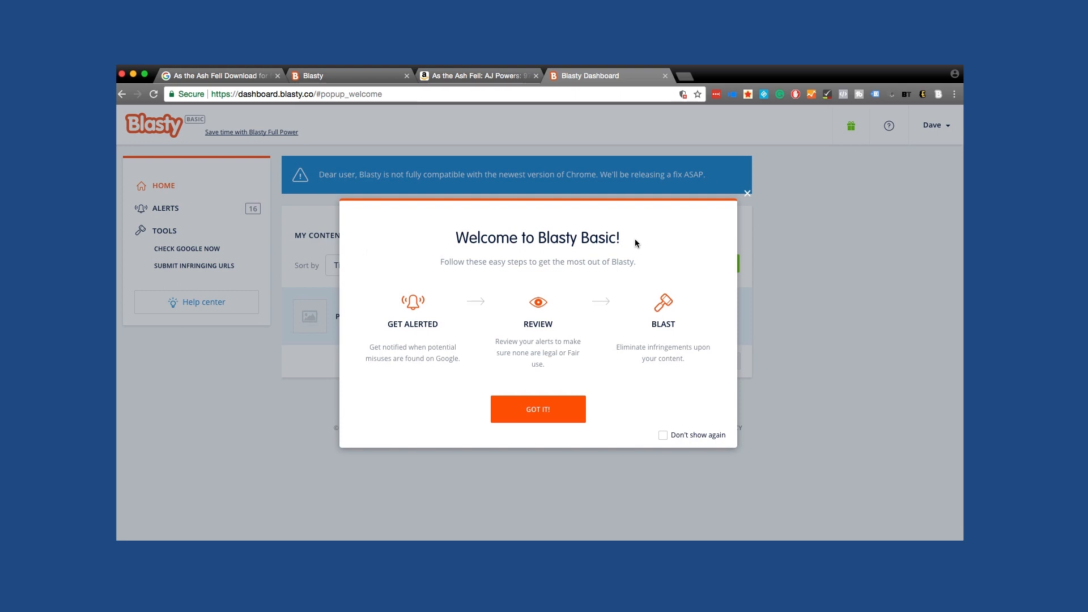
pyautogui.moveTo(374, 357)
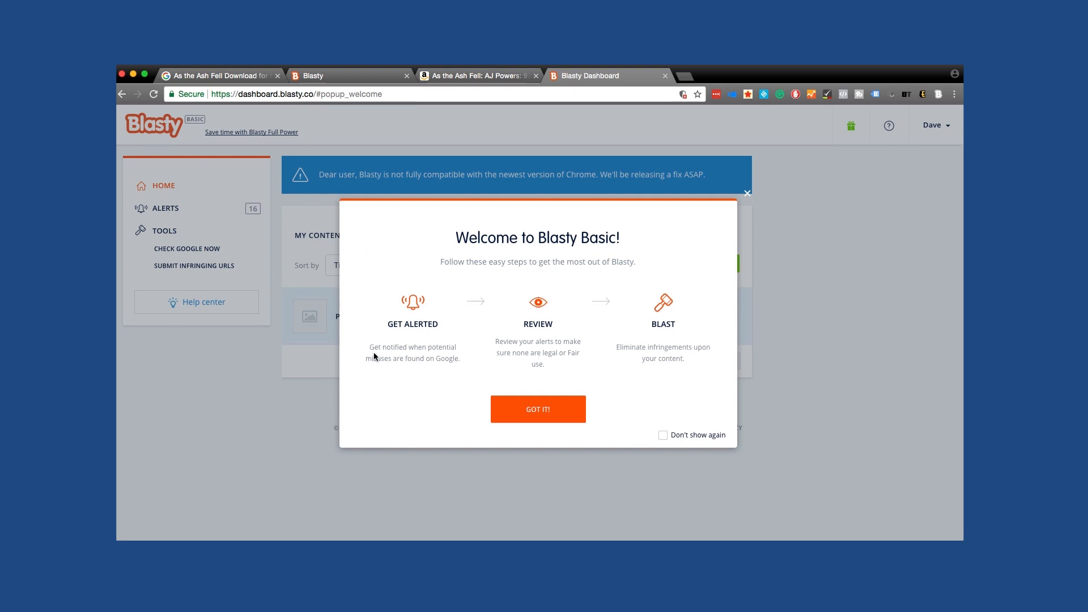
pyautogui.moveTo(381, 358)
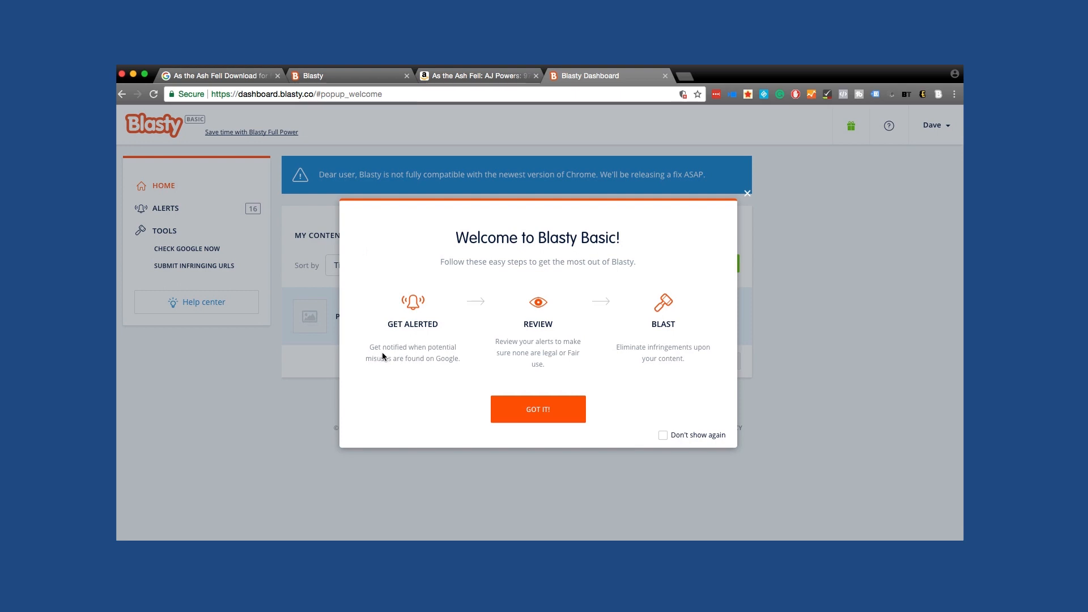
pyautogui.moveTo(555, 350)
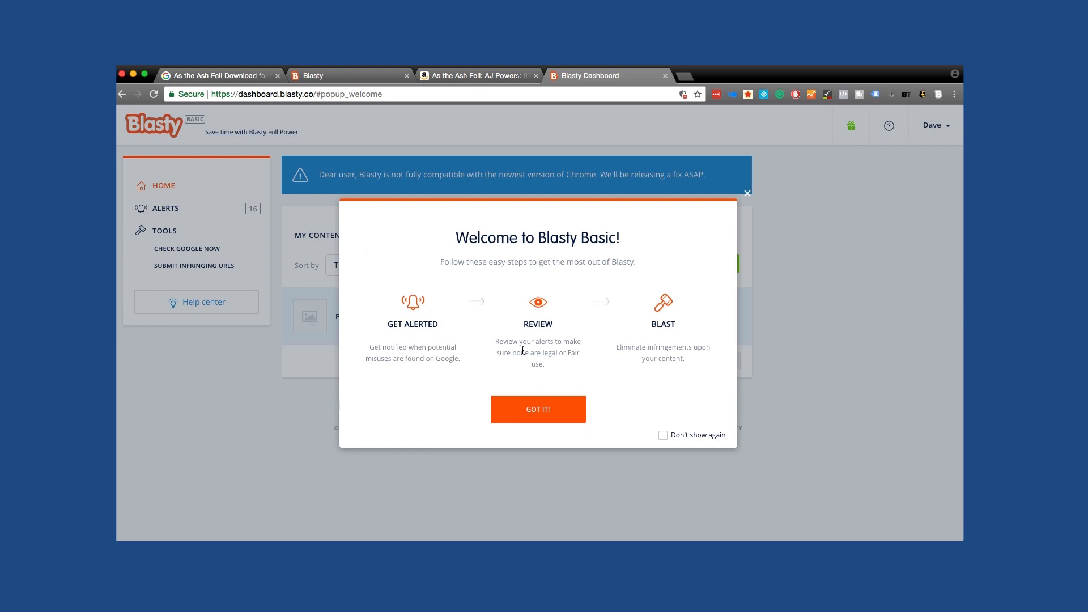
pyautogui.moveTo(568, 355)
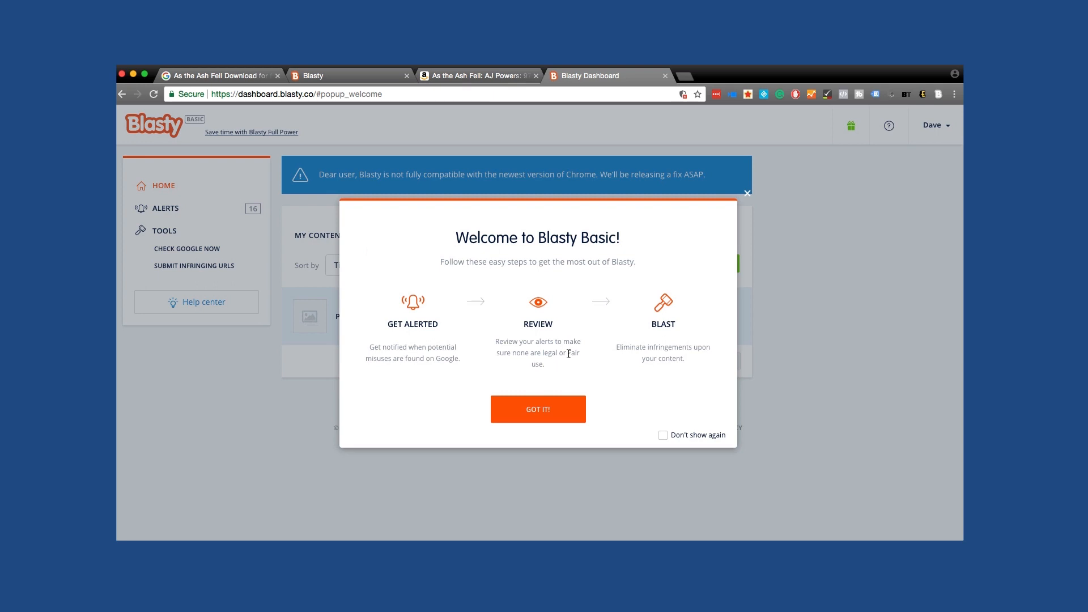
pyautogui.moveTo(615, 349)
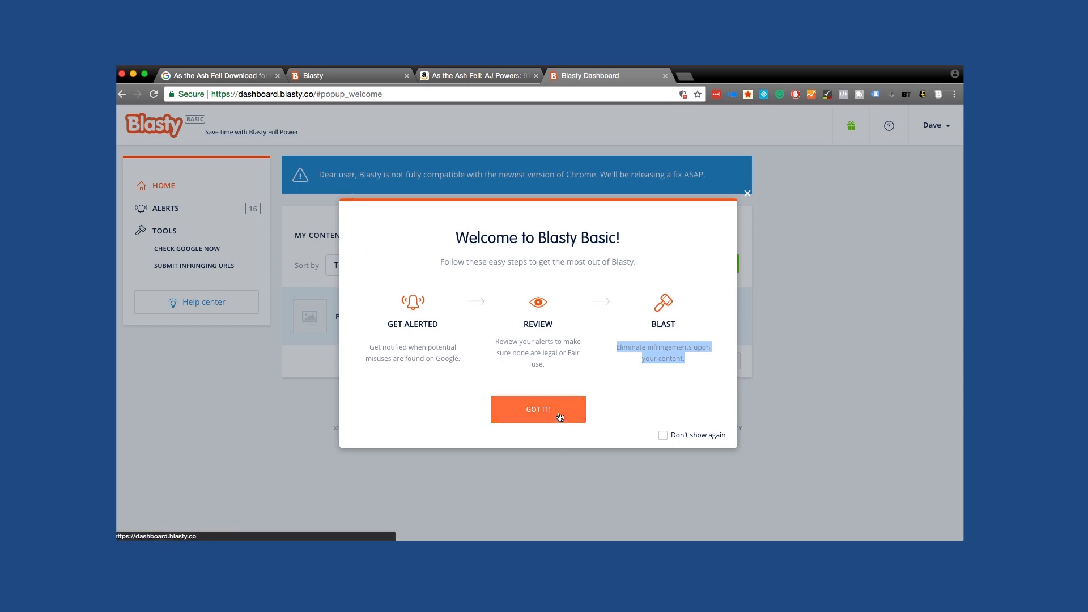
# - Dismiss the Welcome to Blasty Basic popup to reveal 'Powers - As the Ash Fell' in My Content
pyautogui.click(537, 409)
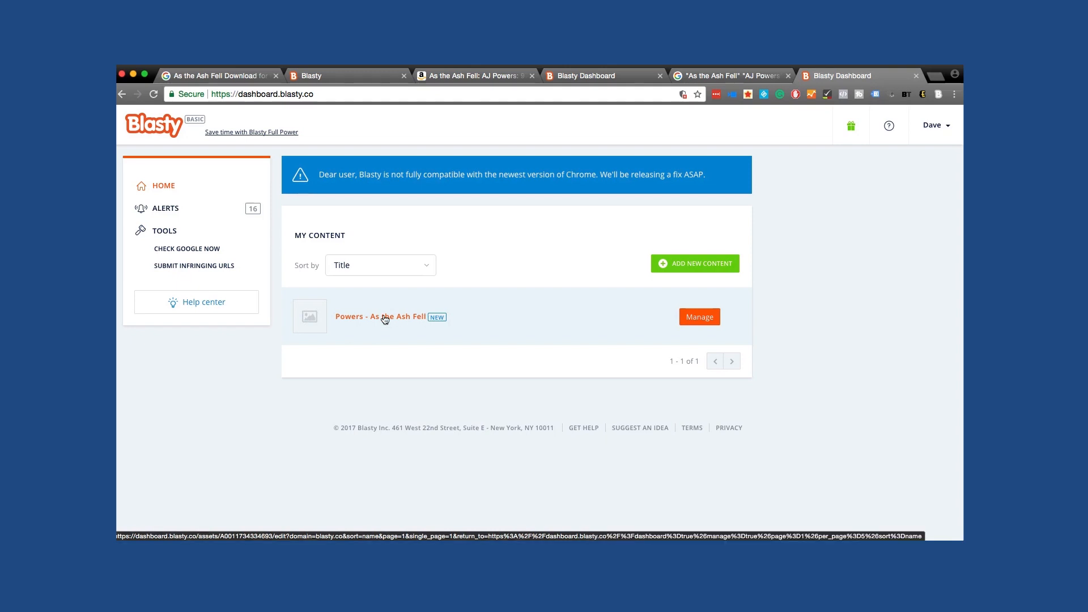
pyautogui.moveTo(377, 313)
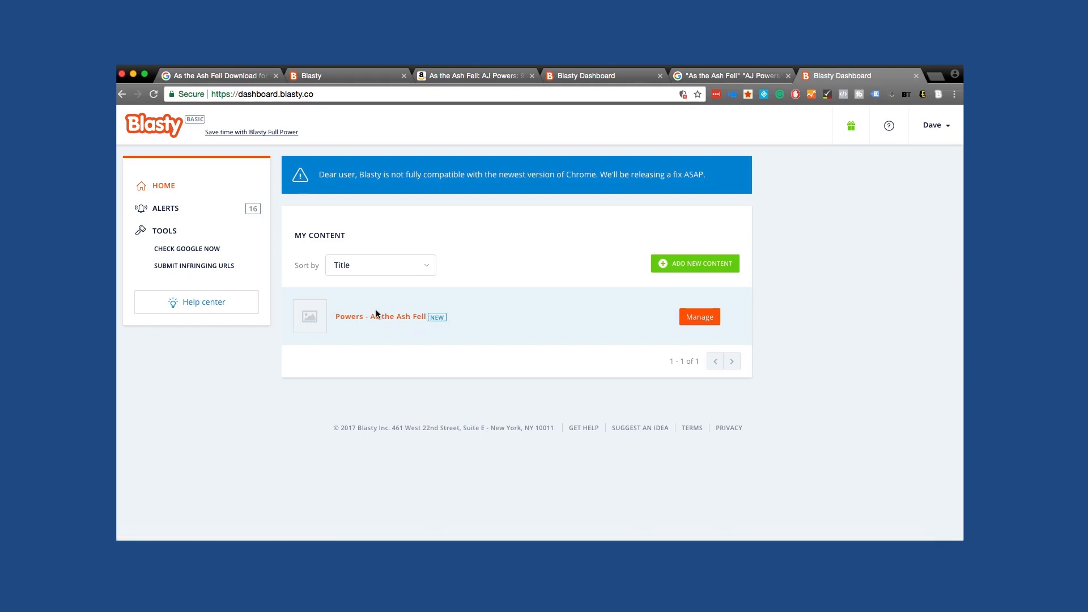
pyautogui.moveTo(377, 317)
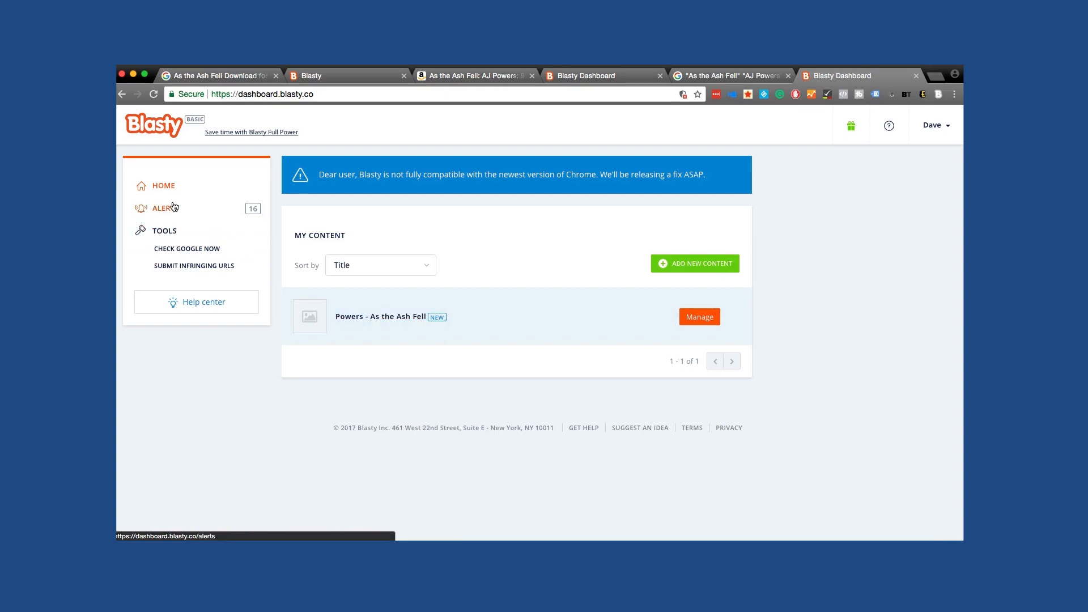
pyautogui.click(164, 208)
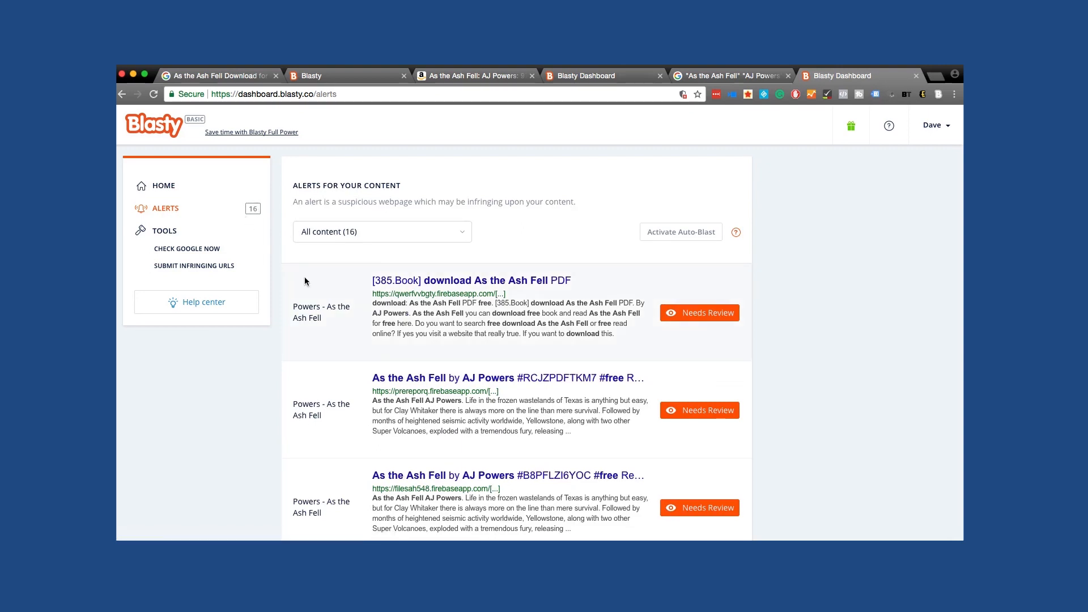
pyautogui.click(680, 232)
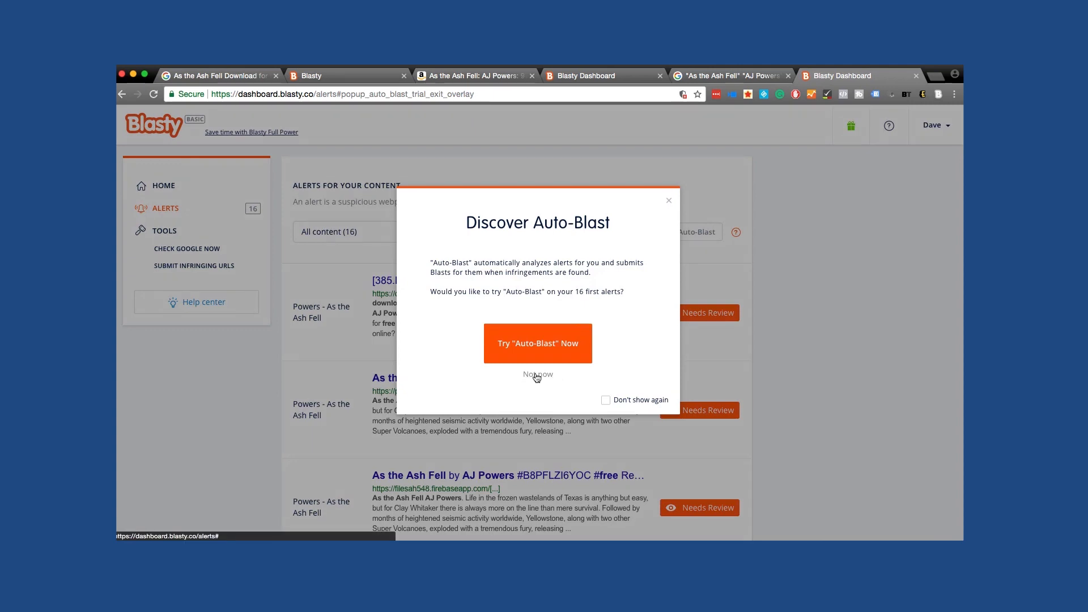
pyautogui.click(537, 375)
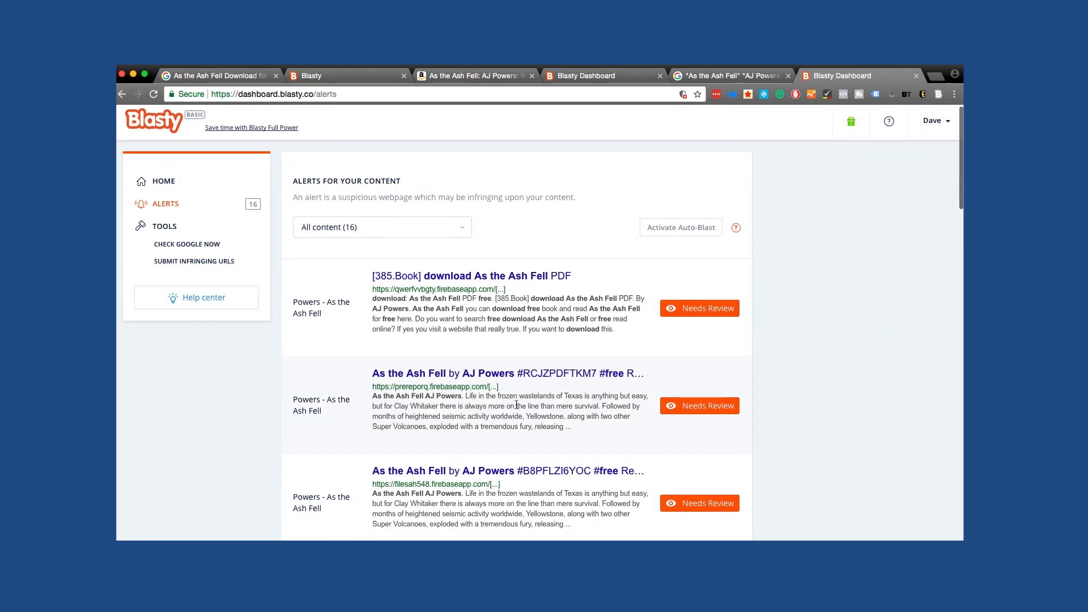
pyautogui.moveTo(502, 373)
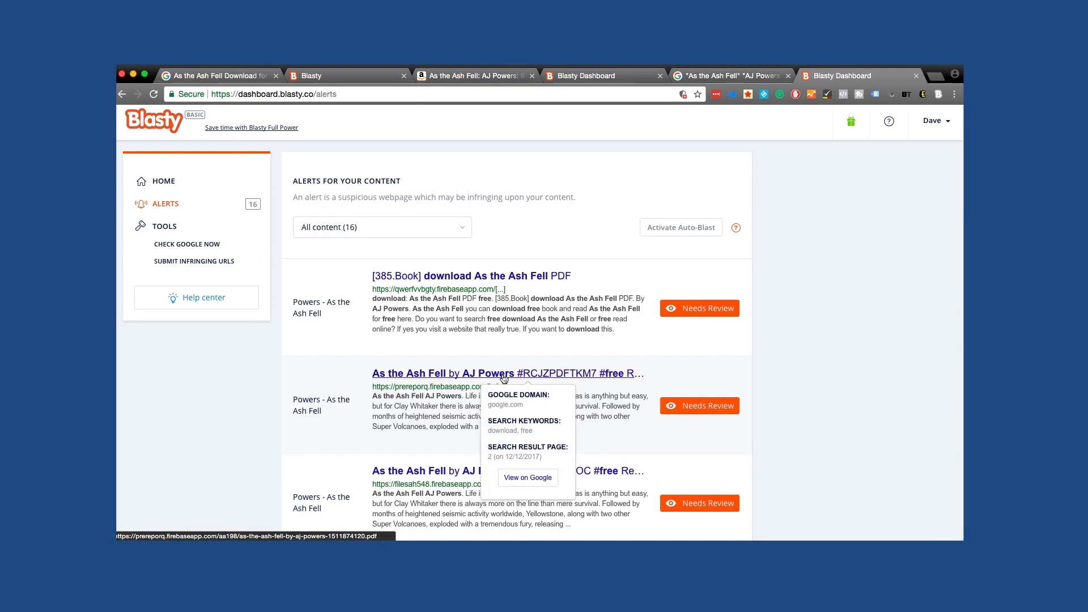
pyautogui.moveTo(593, 405)
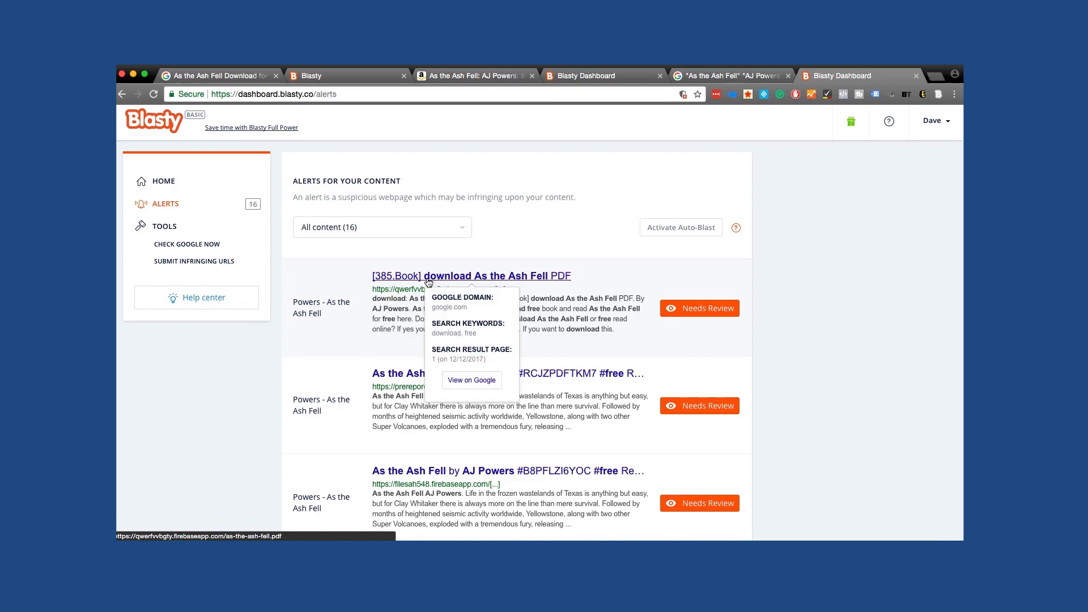
pyautogui.moveTo(627, 355)
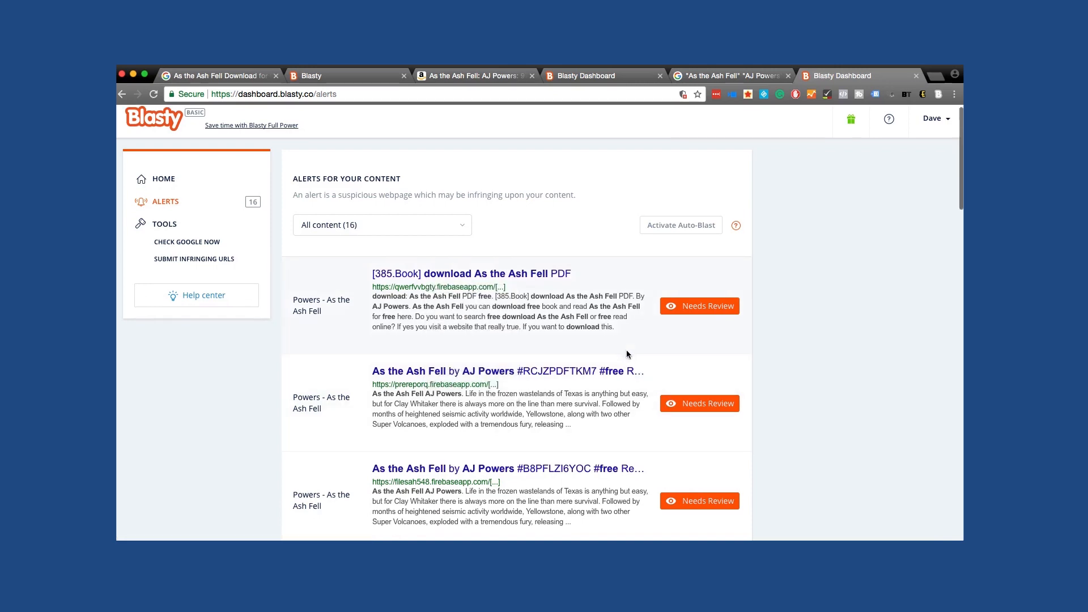
pyautogui.scroll(-3)
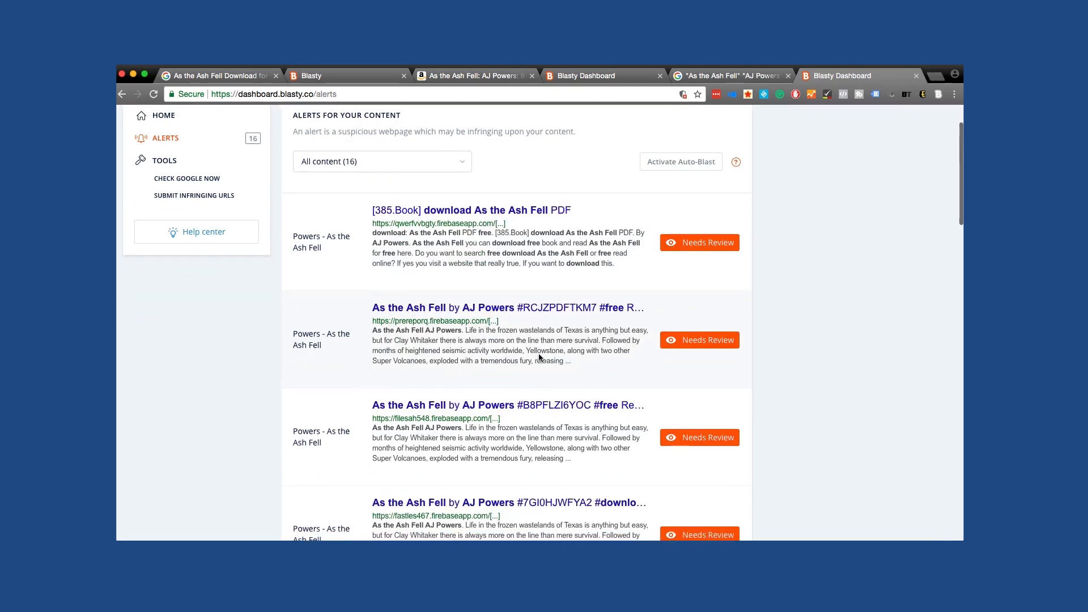
pyautogui.scroll(-3)
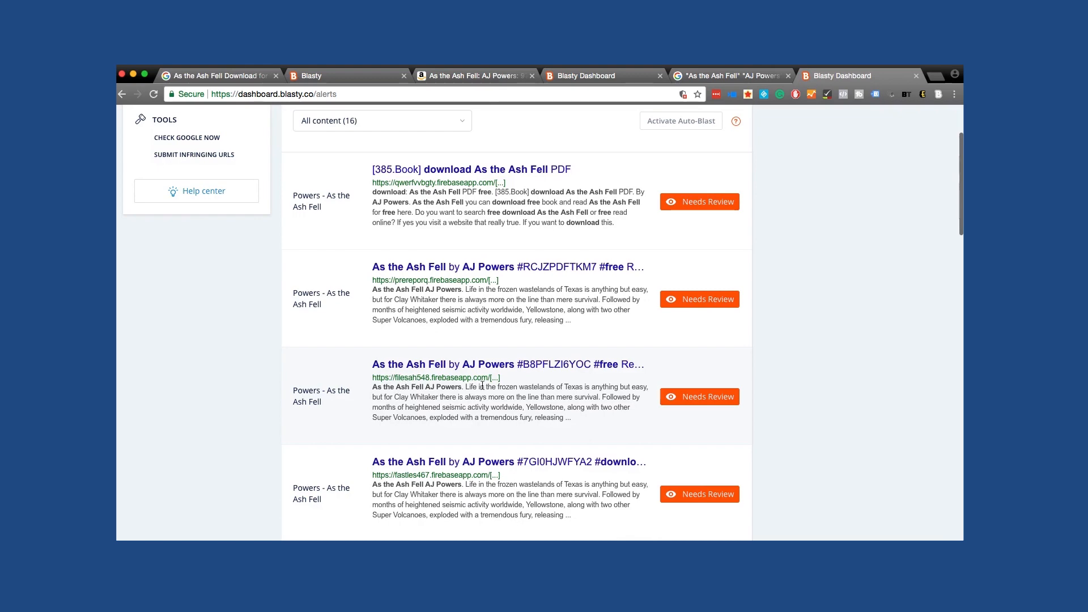
pyautogui.scroll(-3)
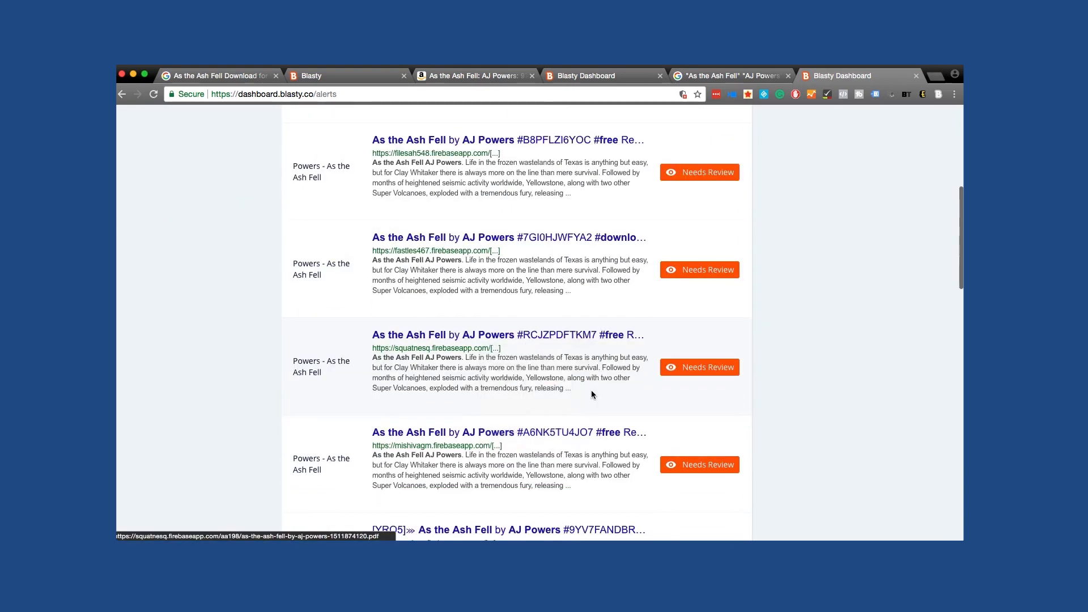
pyautogui.scroll(-3)
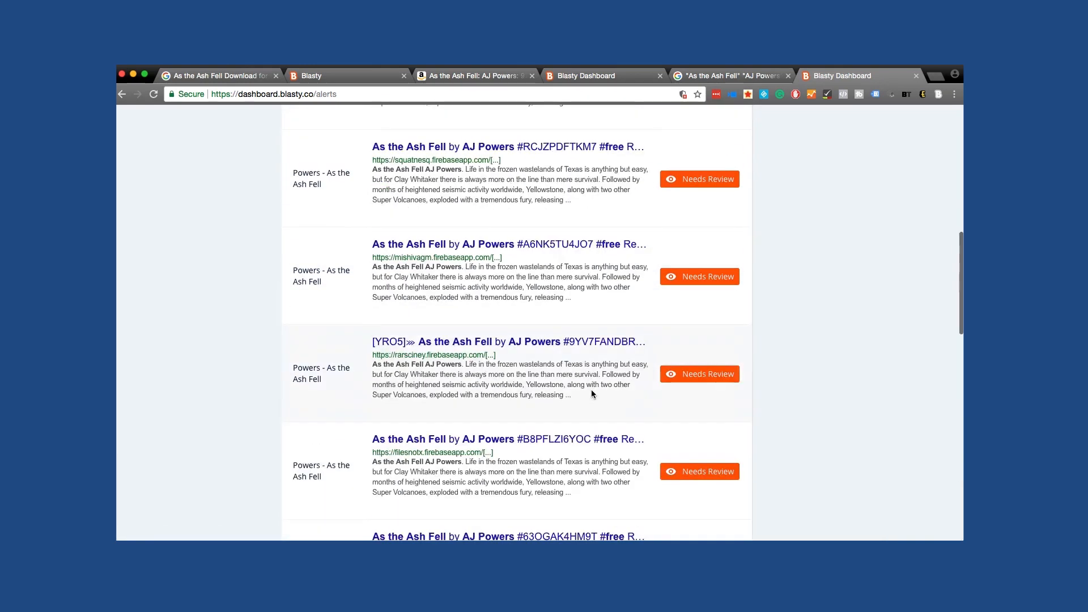
pyautogui.scroll(3)
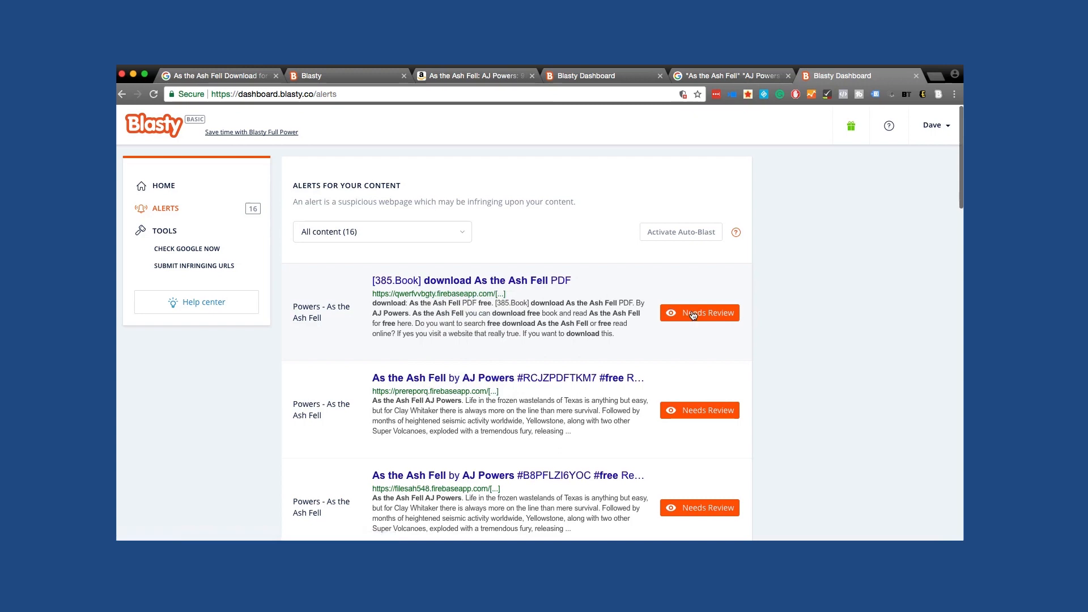
# - Review the first alert's pirated 'As the Ash Fell' PDF page and start a blast
pyautogui.click(699, 313)
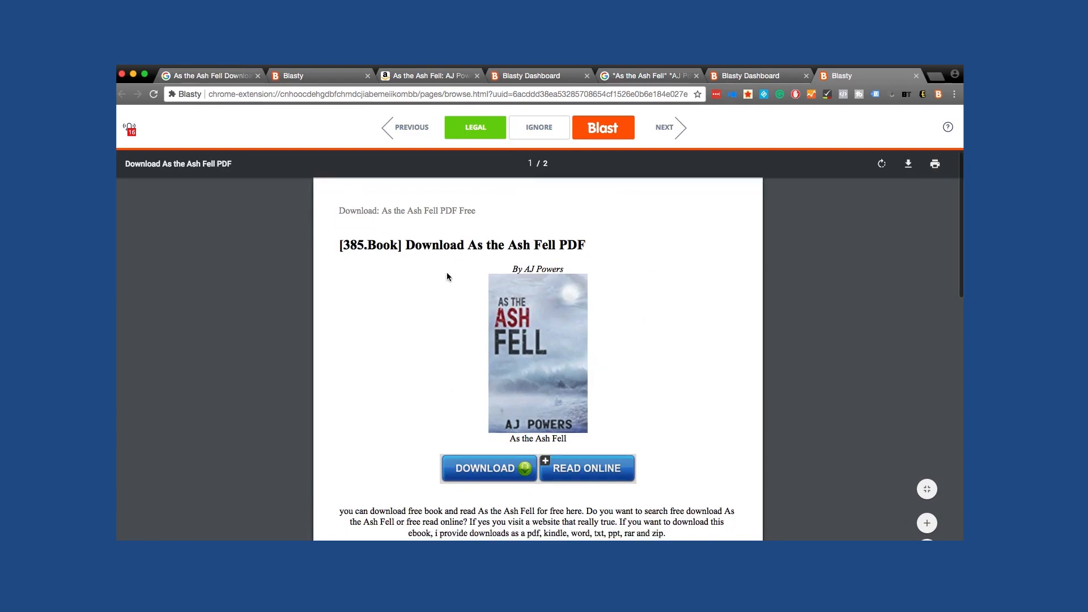
pyautogui.scroll(-3)
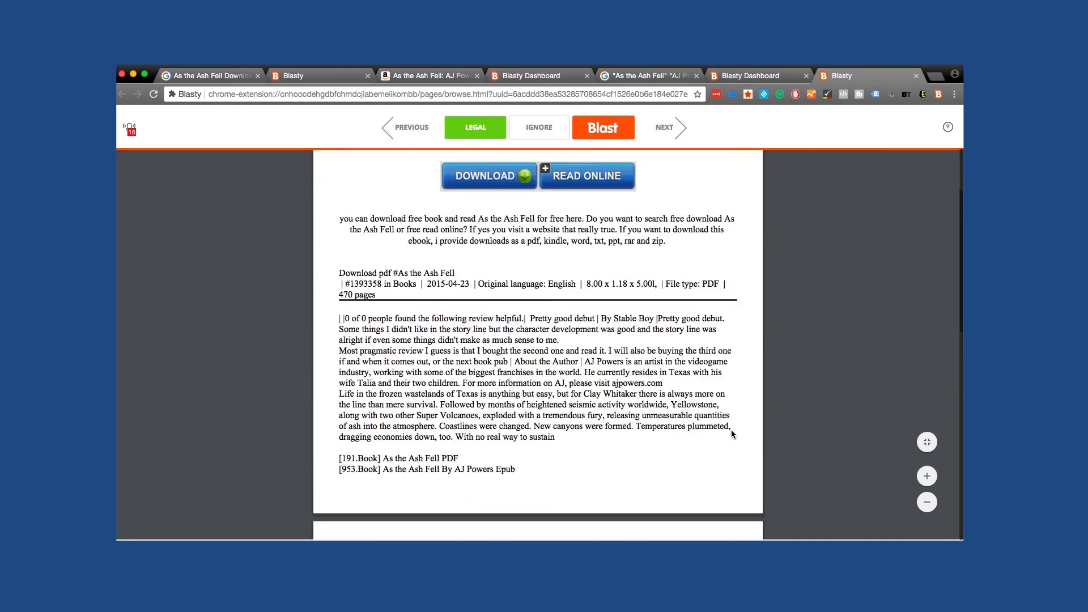
pyautogui.click(603, 127)
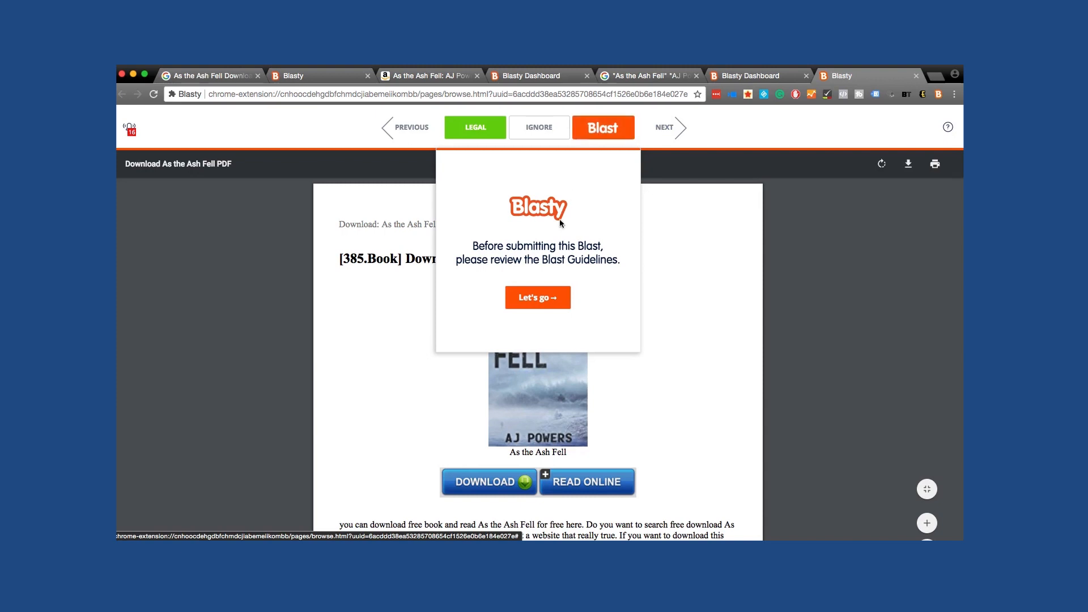
# - Go through the blast guidelines, tick the good-faith statement, and submit the blast
pyautogui.click(537, 297)
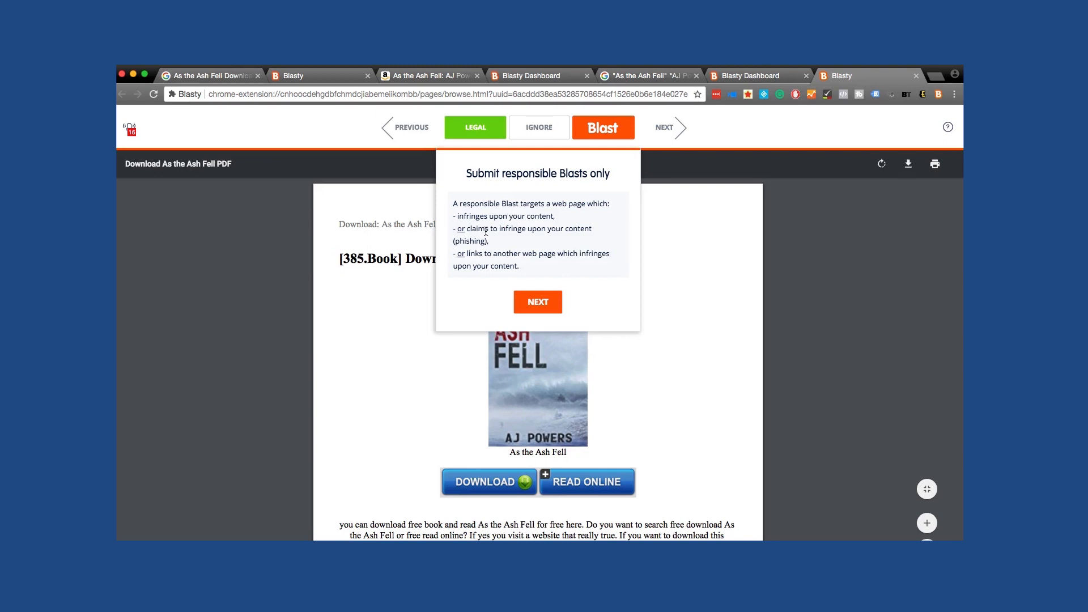
pyautogui.moveTo(598, 233)
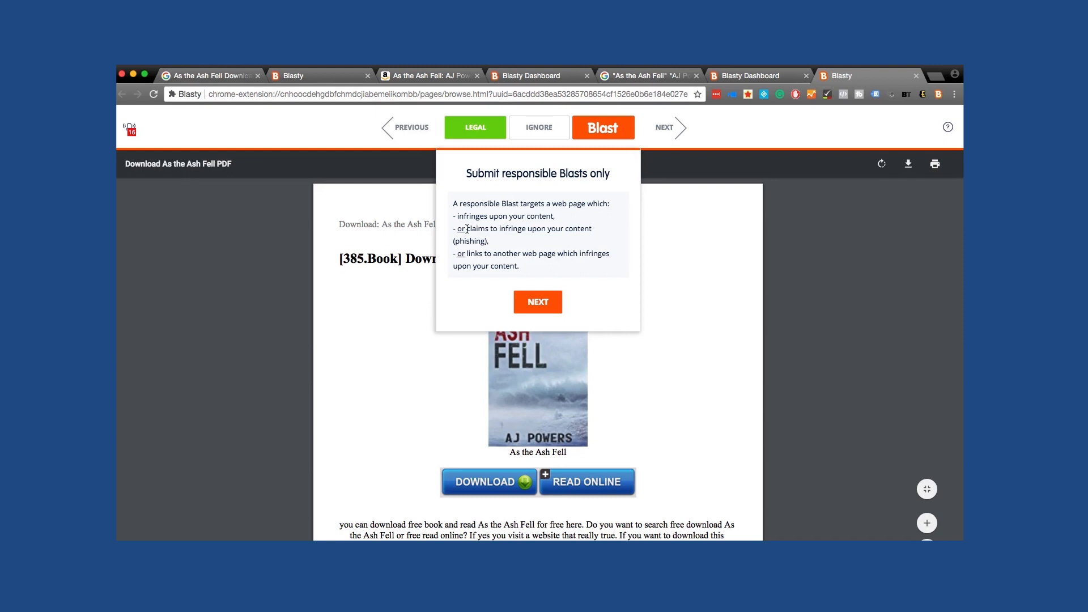
pyautogui.moveTo(467, 228); pyautogui.dragTo(593, 228)
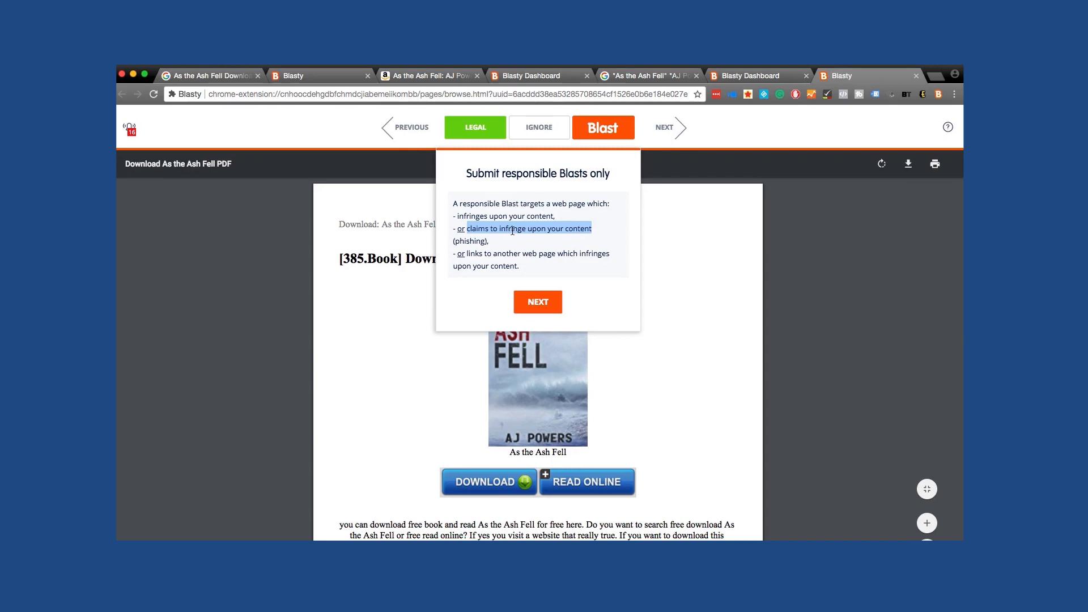
pyautogui.click(538, 301)
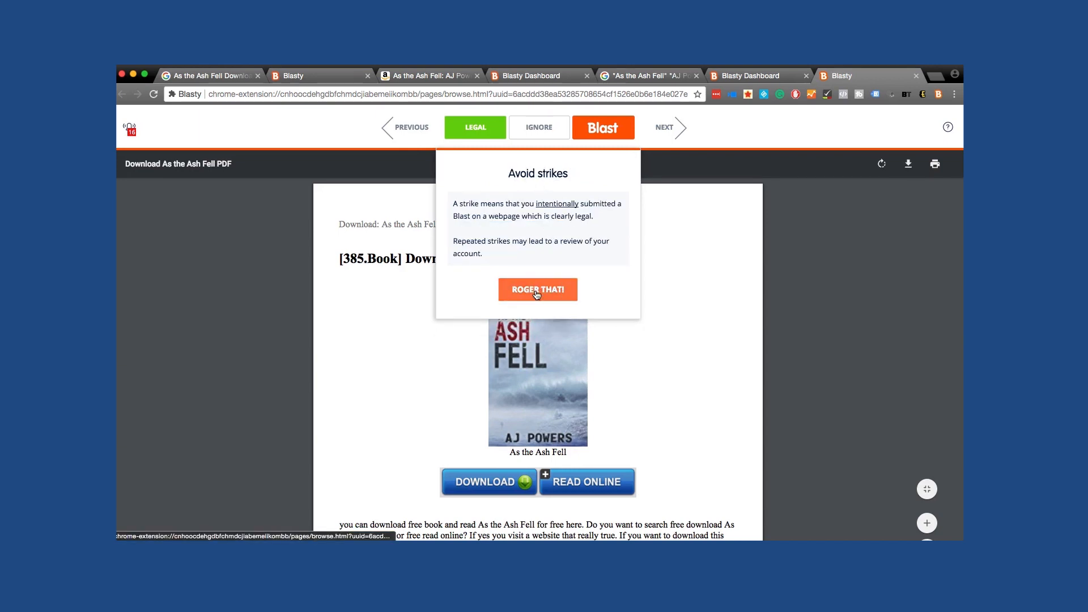
pyautogui.click(537, 289)
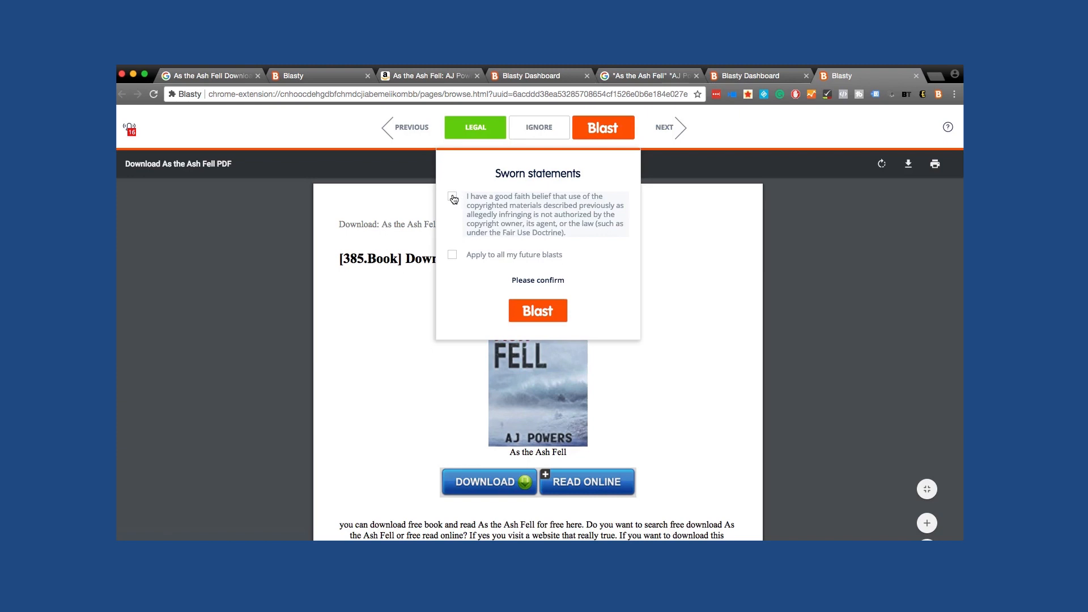
pyautogui.click(451, 197)
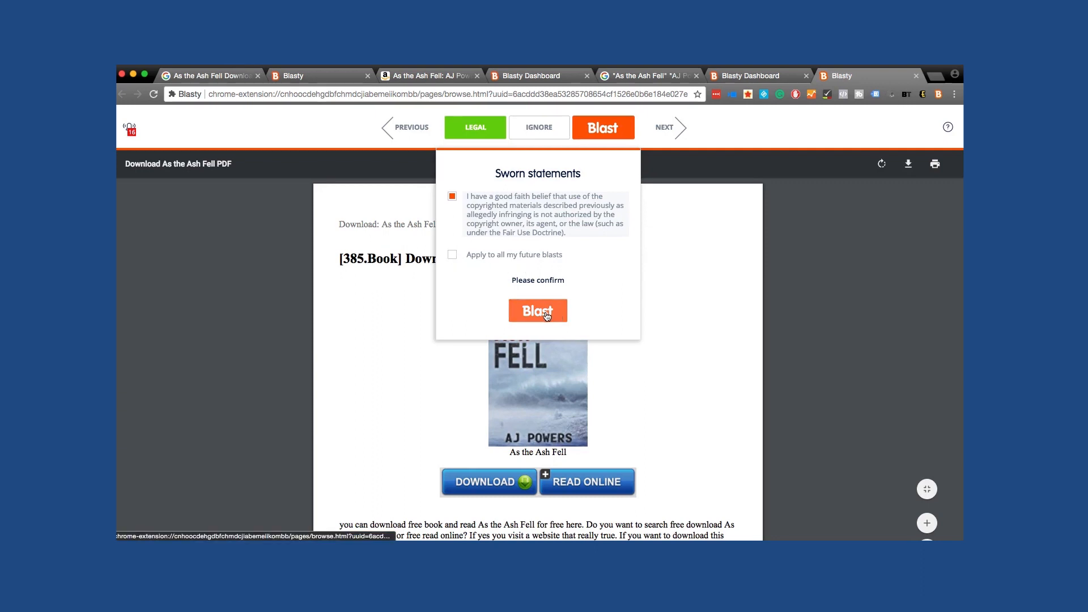
pyautogui.click(538, 310)
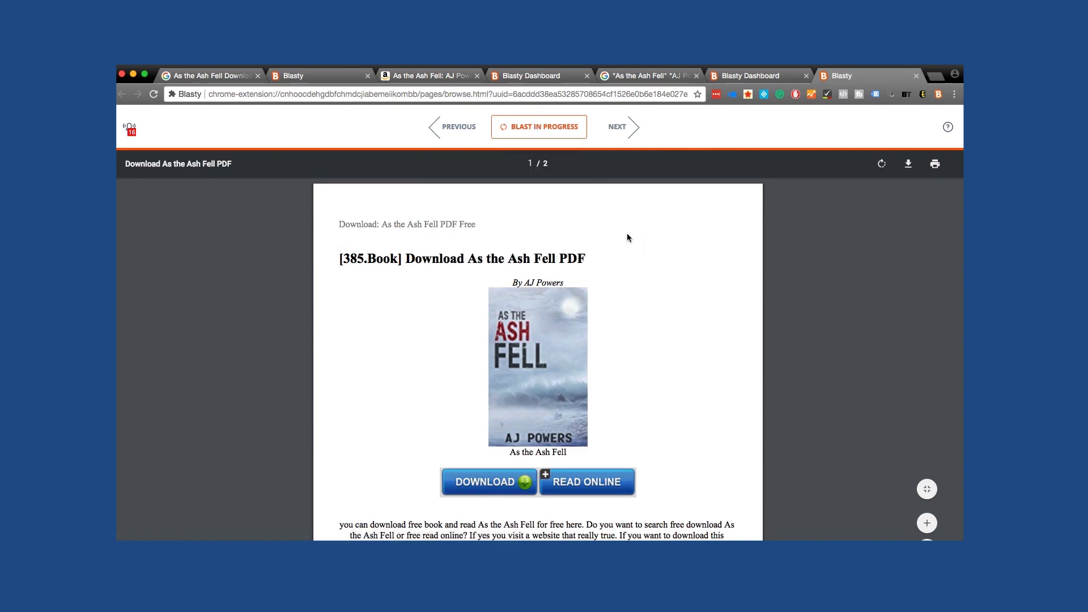
pyautogui.moveTo(161, 141)
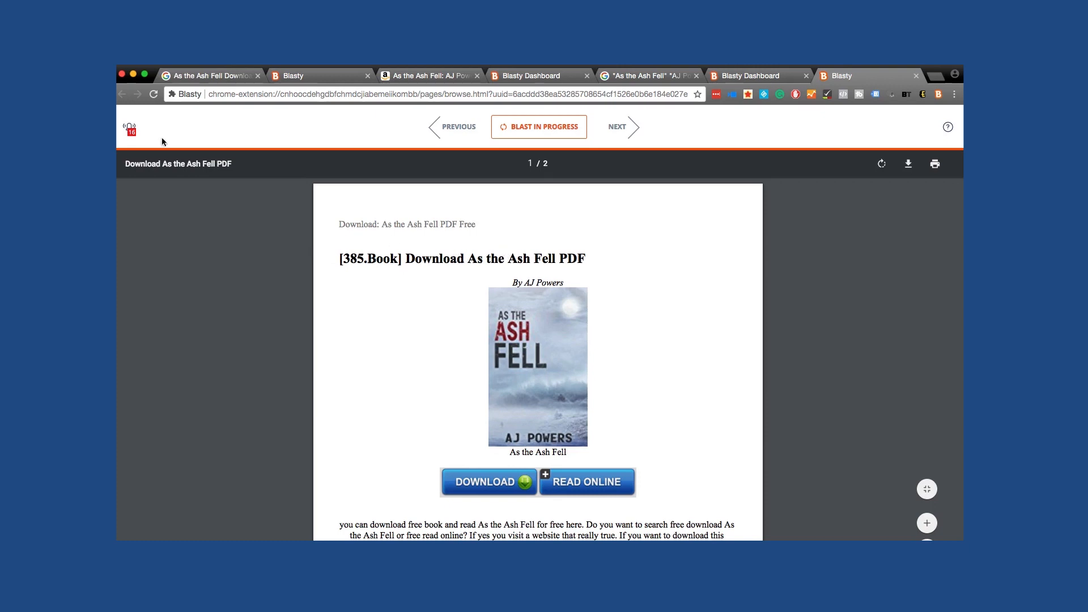
# - Open the Alerts dashboard and browse the 15 remaining suspected pirate pages
pyautogui.click(870, 75)
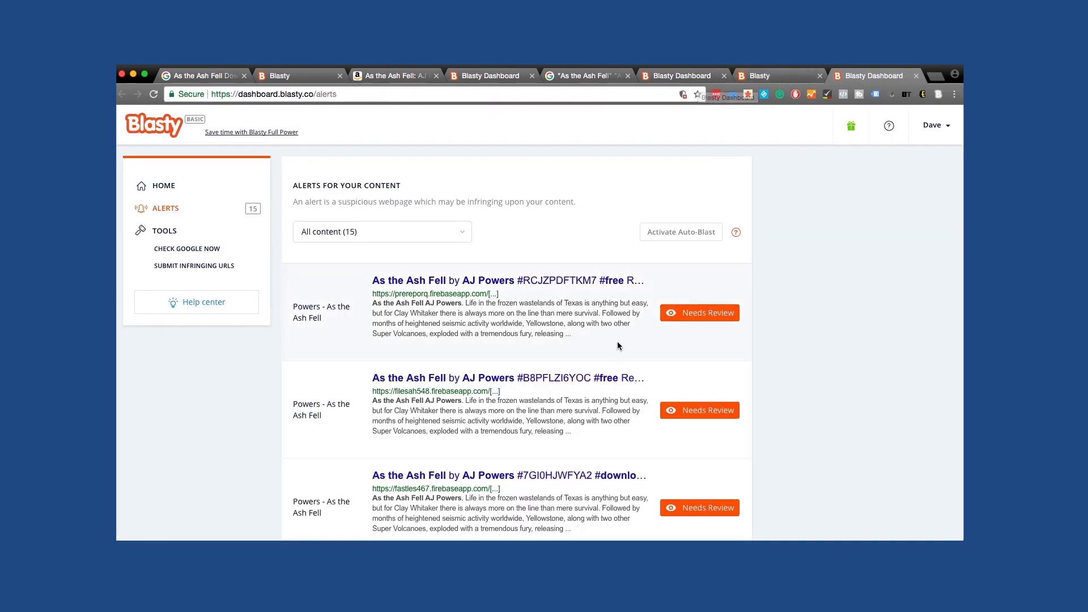
pyautogui.scroll(-3)
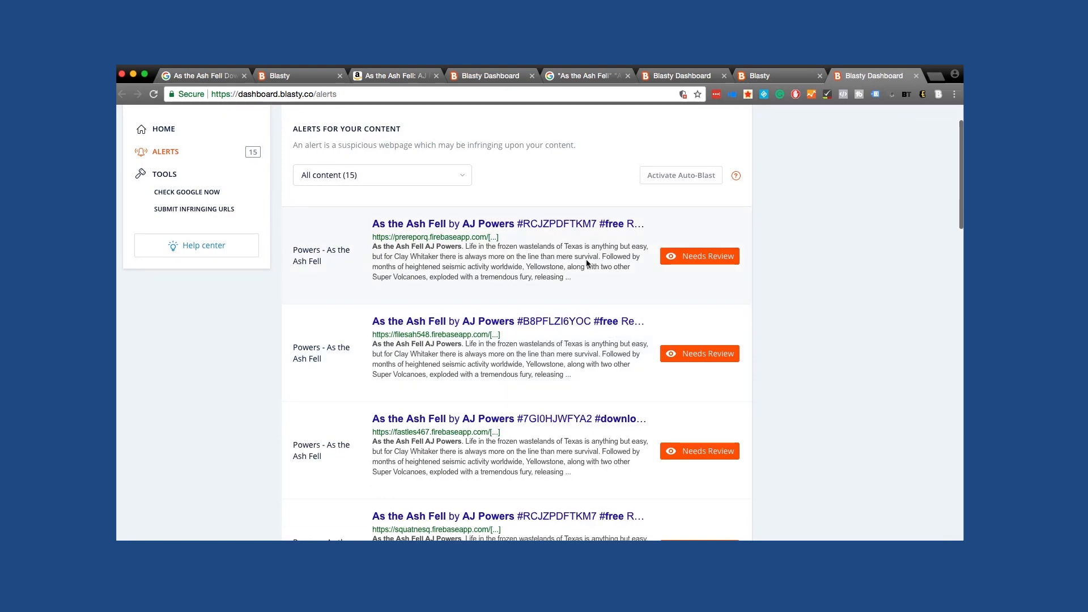
pyautogui.scroll(-3)
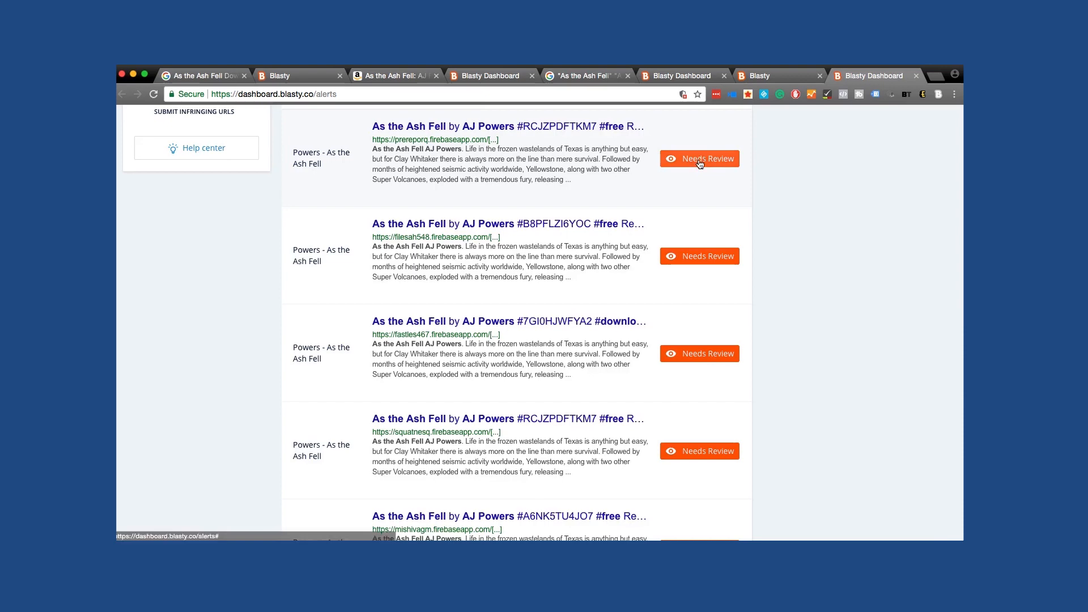
pyautogui.scroll(-3)
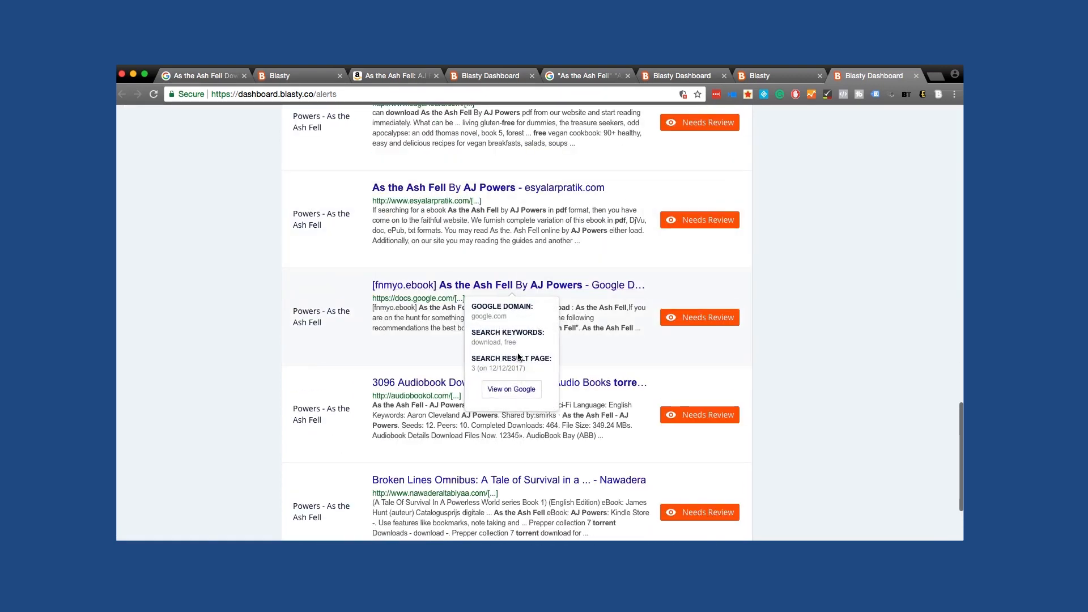
pyautogui.moveTo(368, 204)
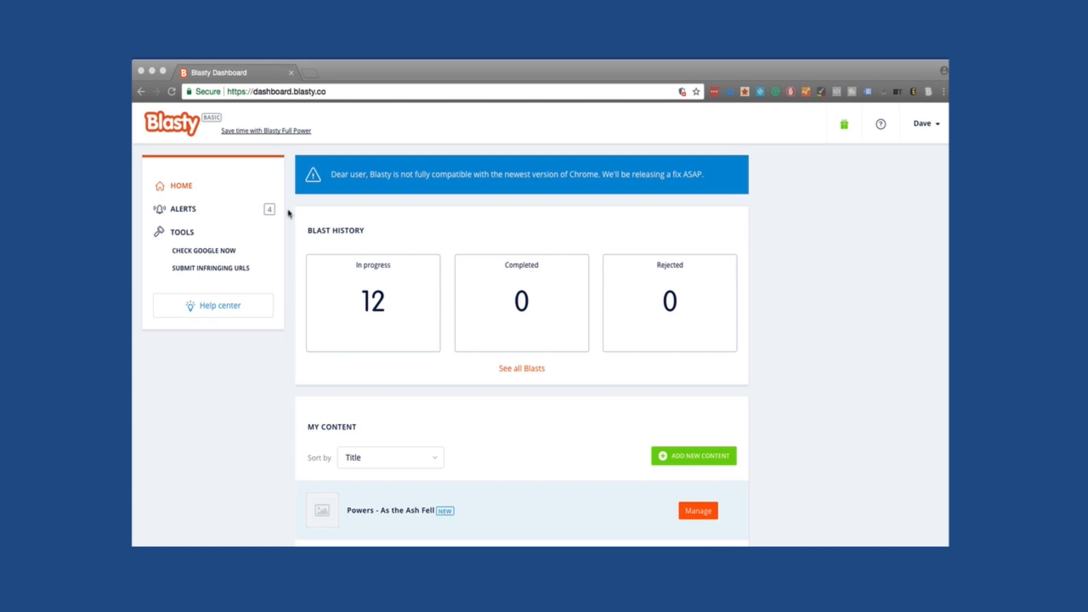
pyautogui.moveTo(282, 213)
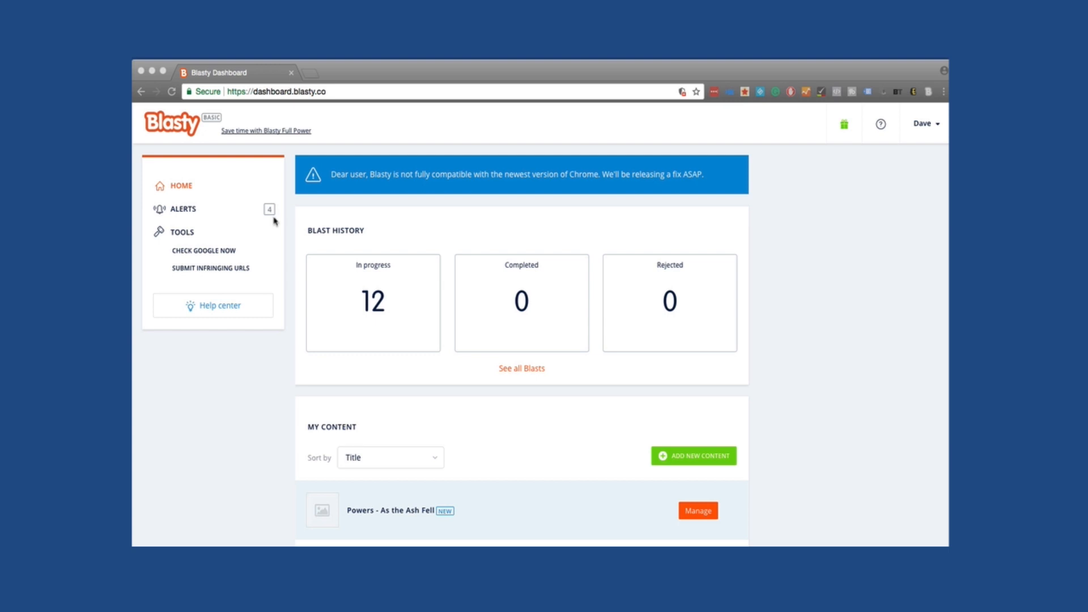
pyautogui.moveTo(388, 297)
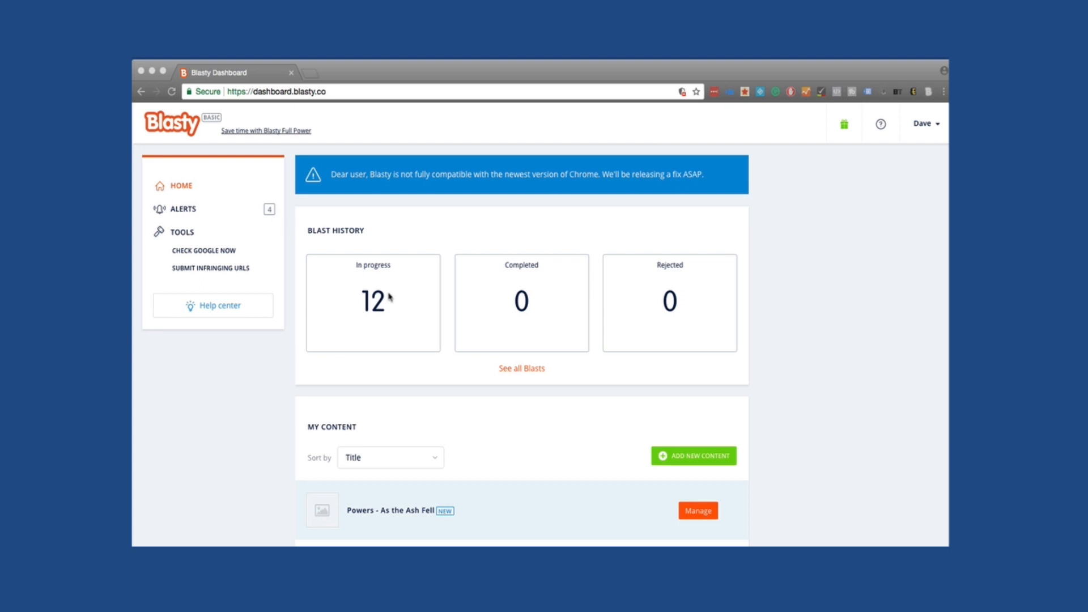
pyautogui.moveTo(322, 236)
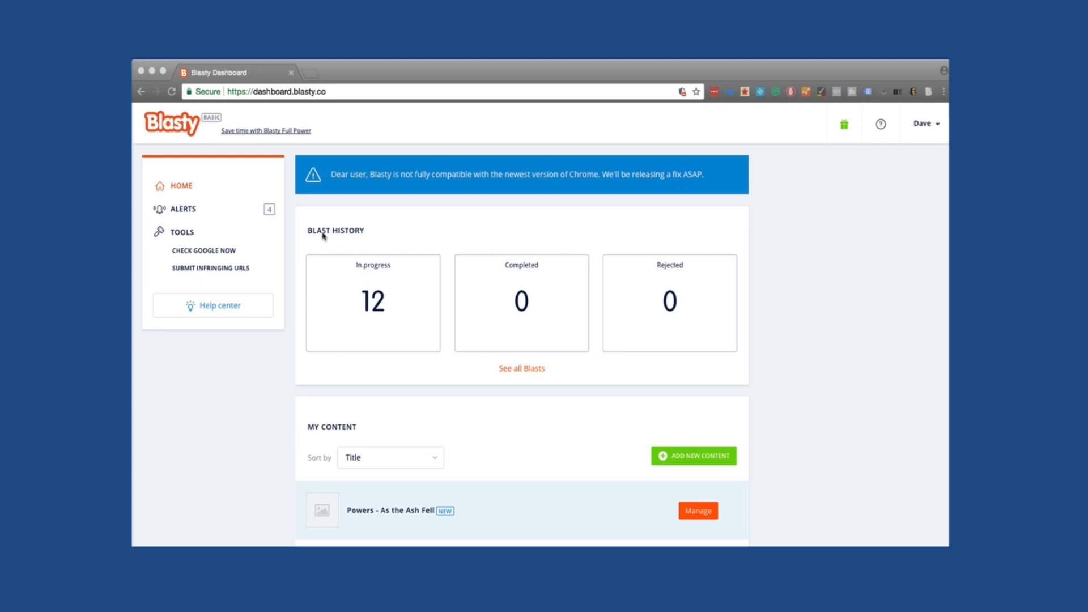
pyautogui.moveTo(299, 220)
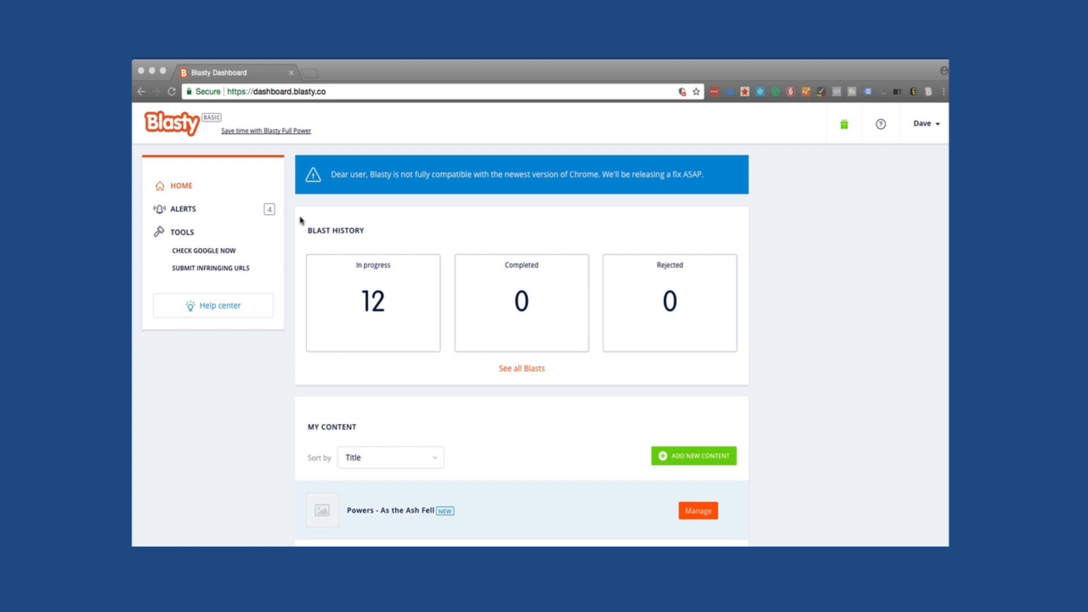
pyautogui.moveTo(377, 296)
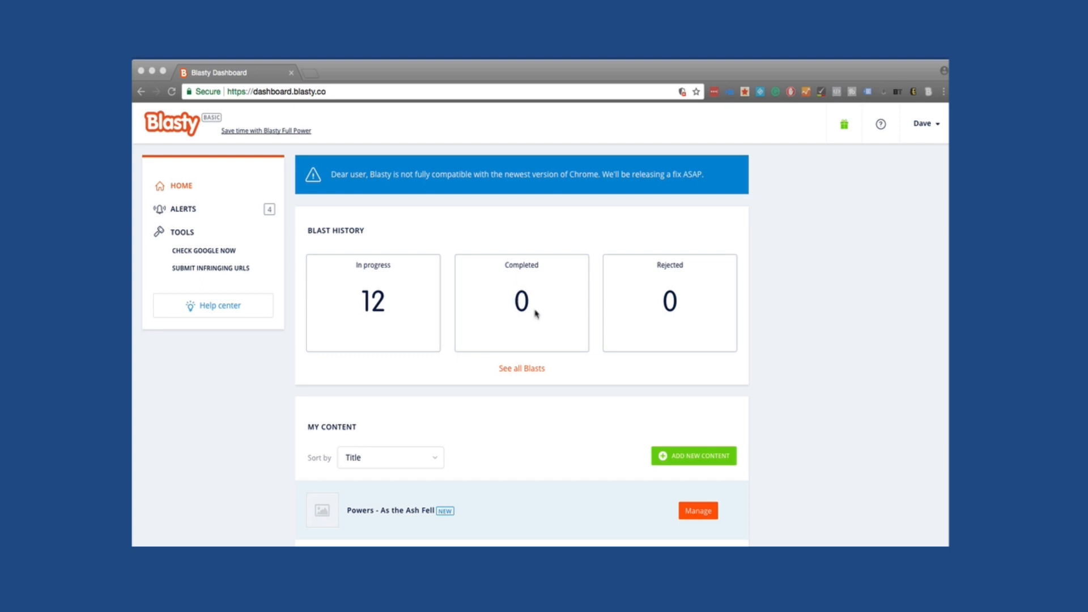
pyautogui.moveTo(671, 304)
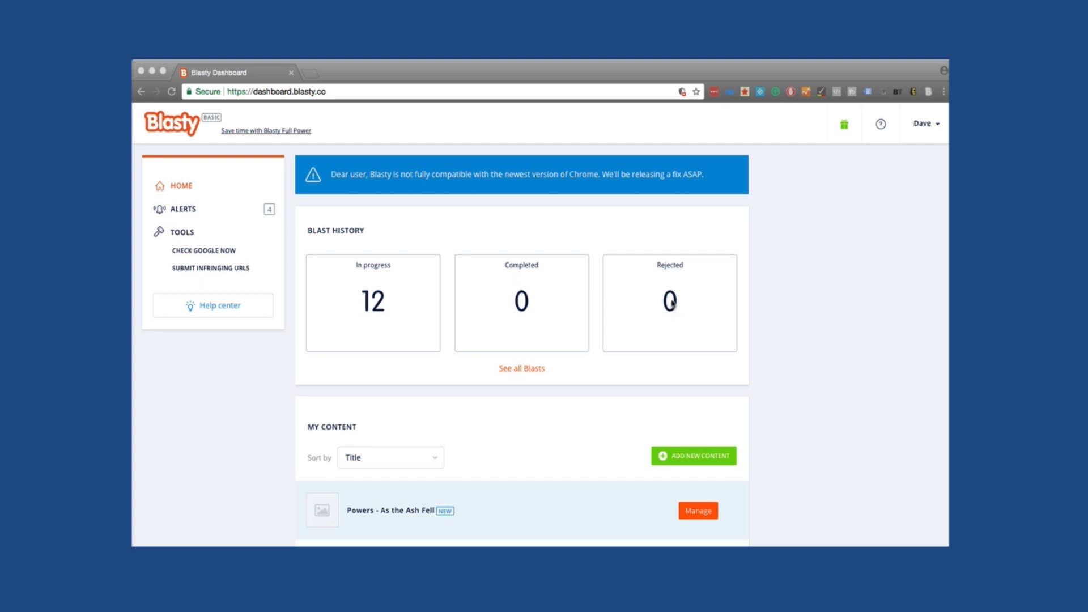
pyautogui.moveTo(672, 301)
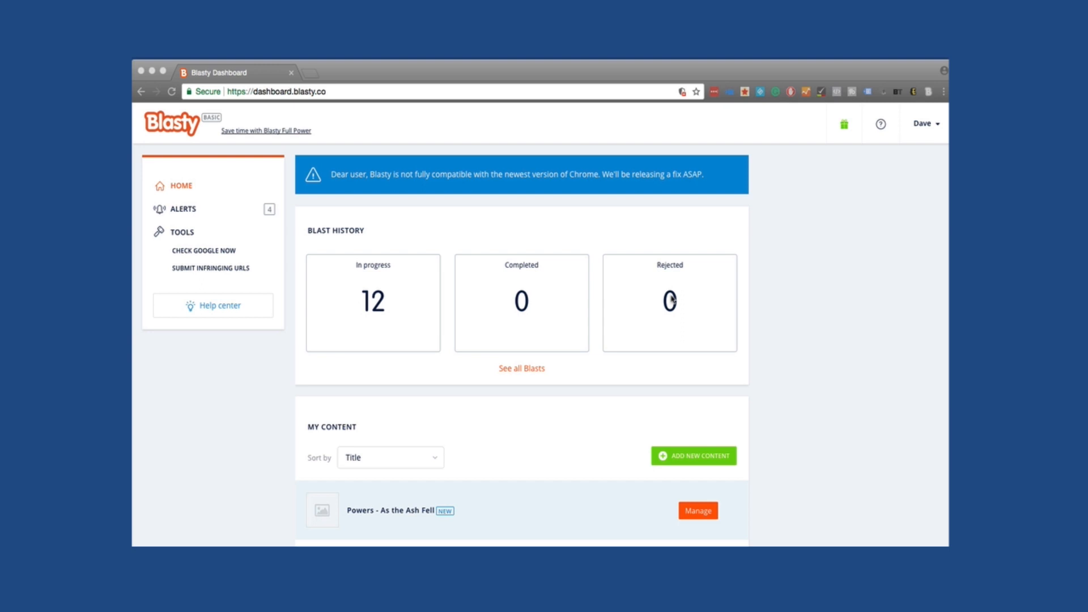